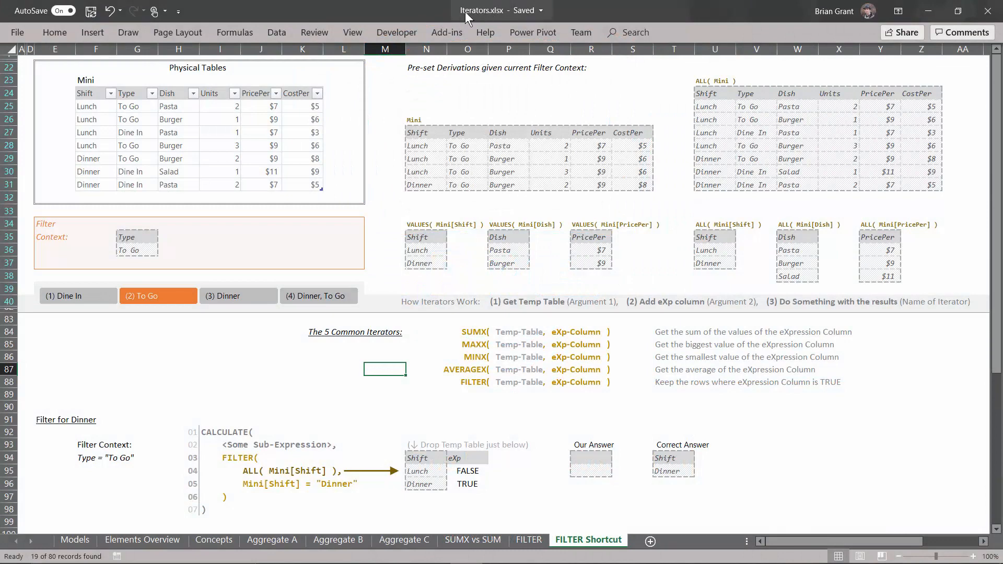
{"action": "mouse_move", "coordinate": [556, 519]}
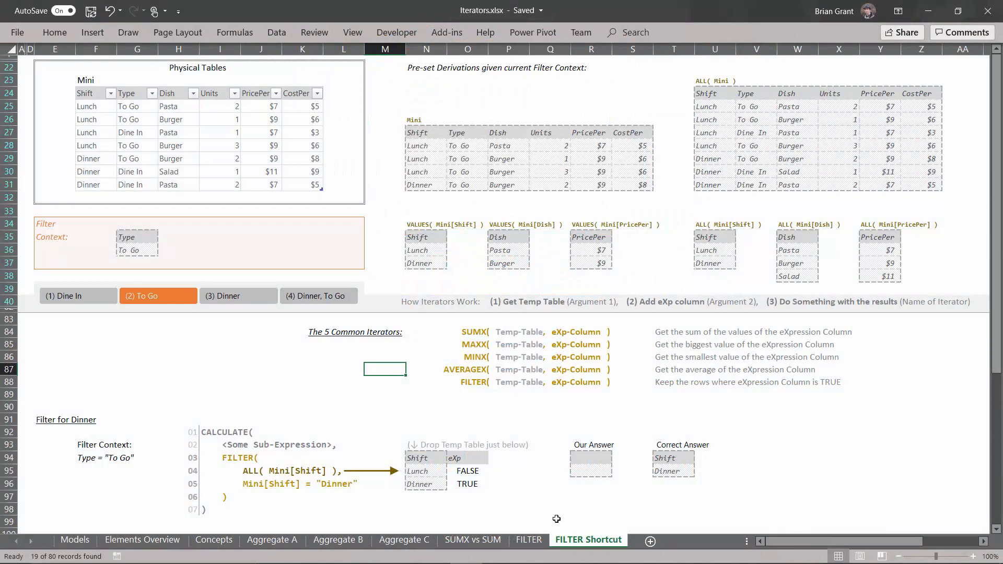
{"action": "mouse_move", "coordinate": [450, 353]}
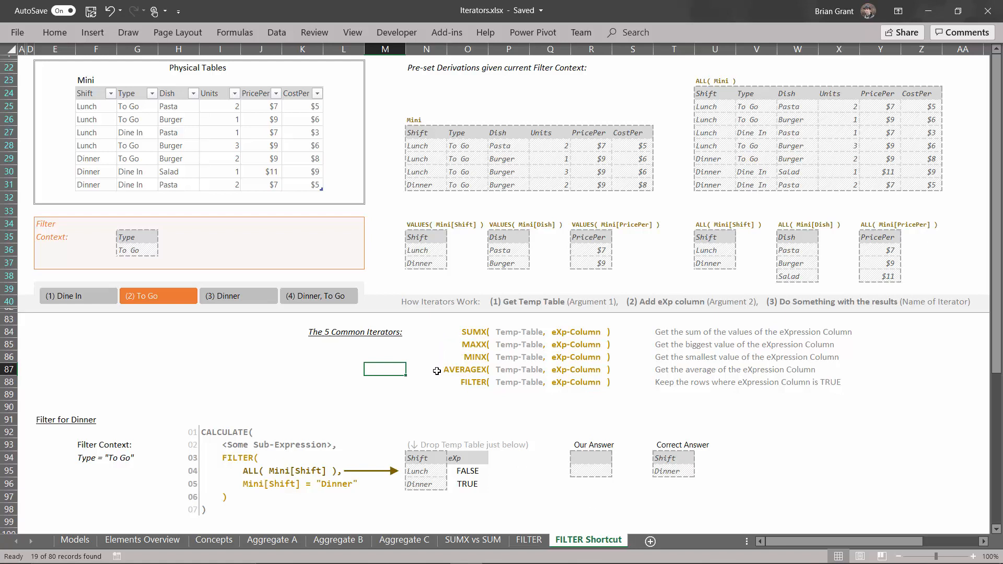
{"action": "mouse_move", "coordinate": [519, 331]}
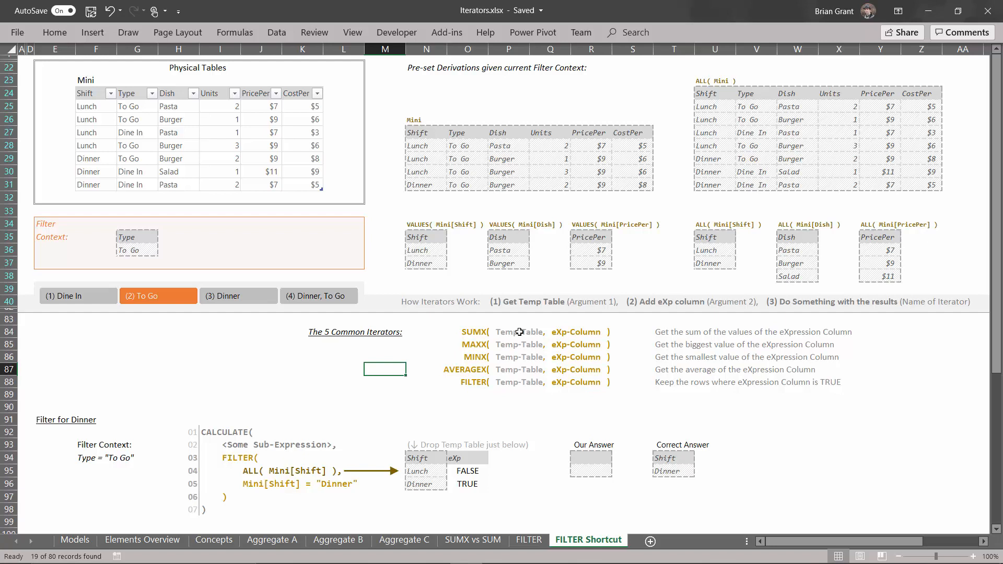
{"action": "mouse_move", "coordinate": [616, 326]}
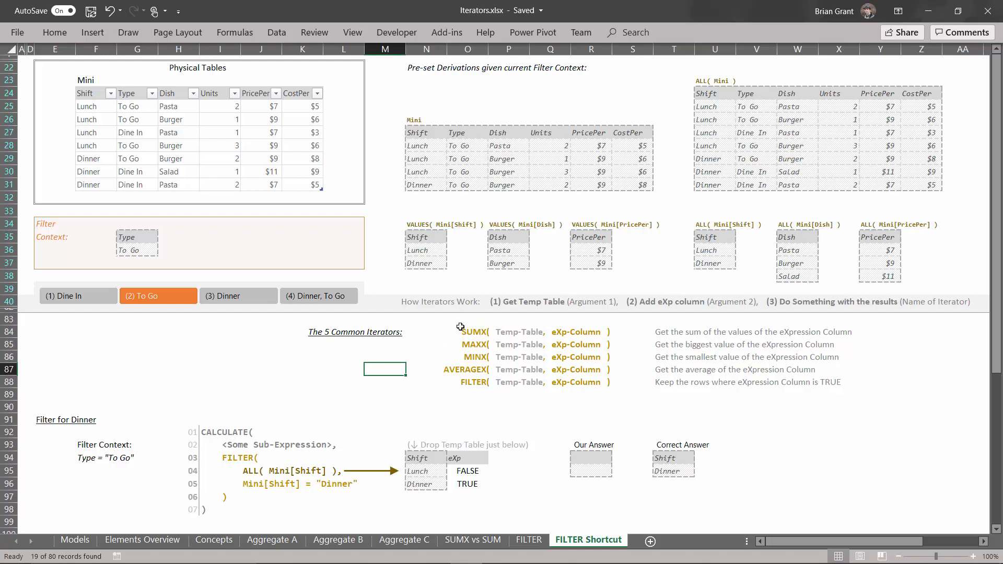
{"action": "mouse_move", "coordinate": [433, 366]}
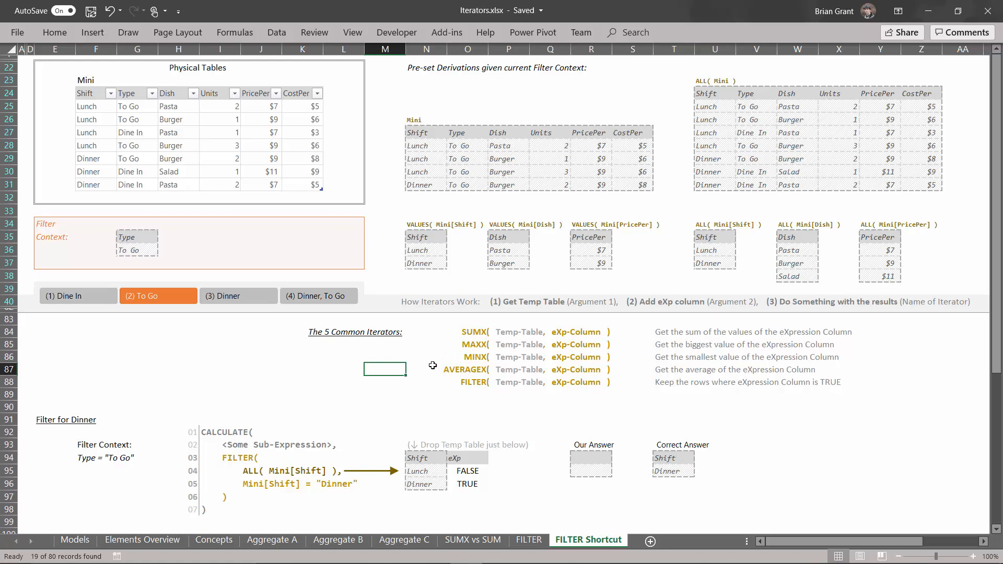
{"action": "mouse_move", "coordinate": [629, 383]}
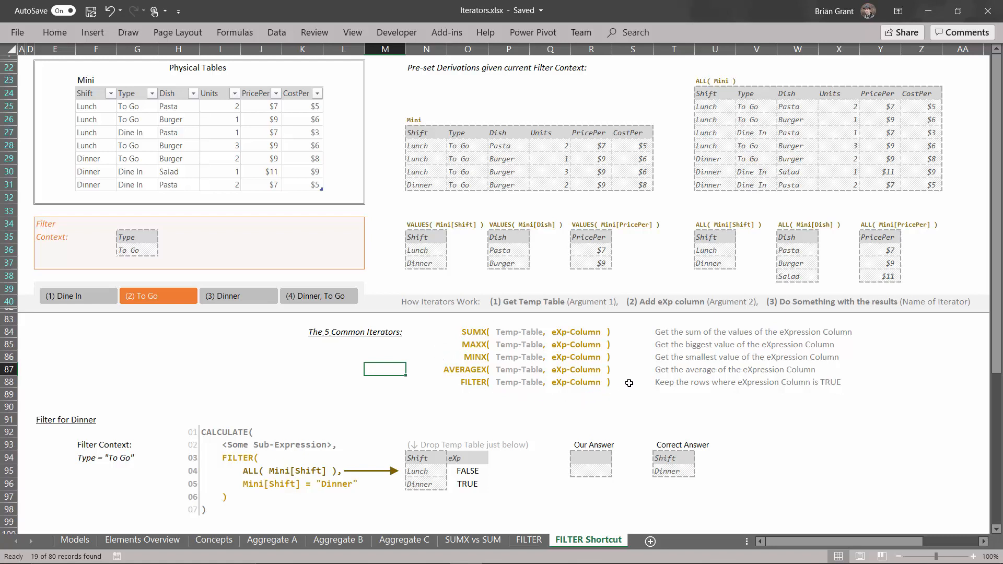
{"action": "mouse_move", "coordinate": [513, 382]}
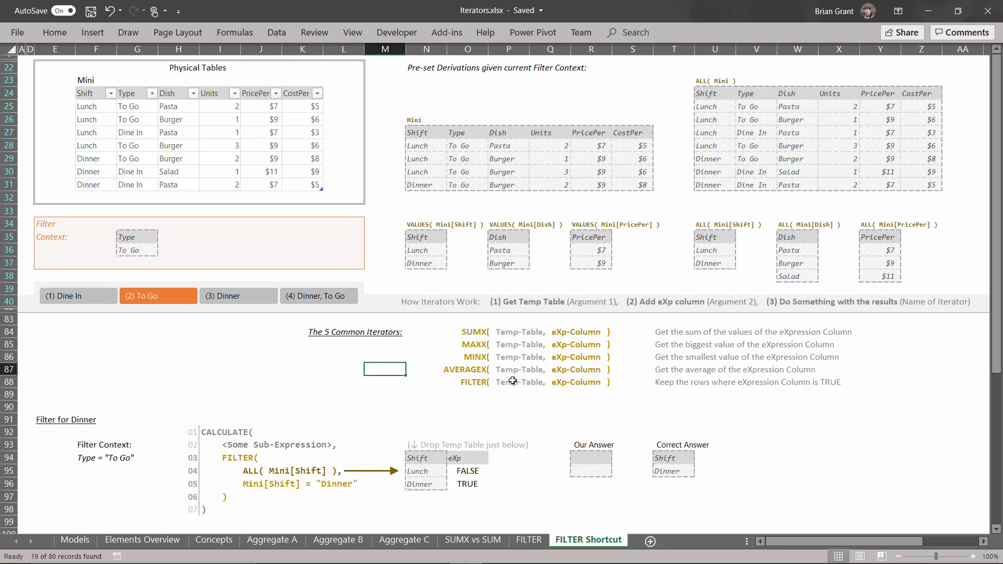
{"action": "mouse_move", "coordinate": [601, 390]}
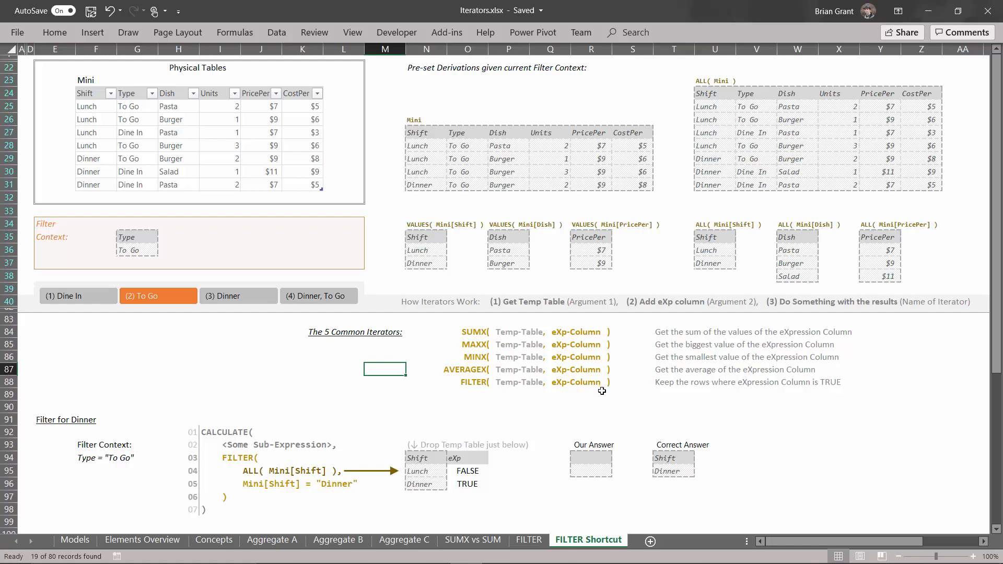
{"action": "mouse_move", "coordinate": [581, 378]}
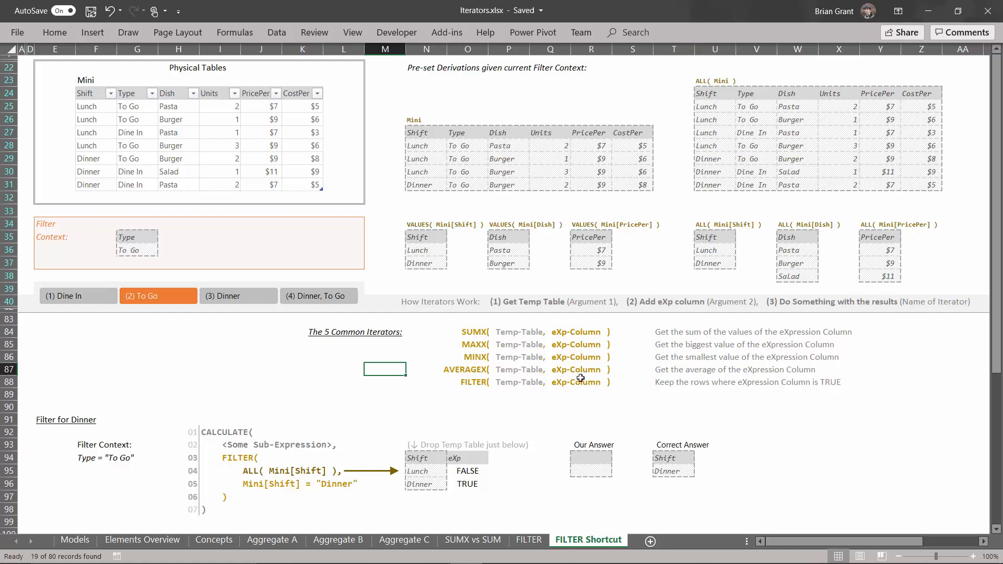
{"action": "mouse_move", "coordinate": [619, 395]}
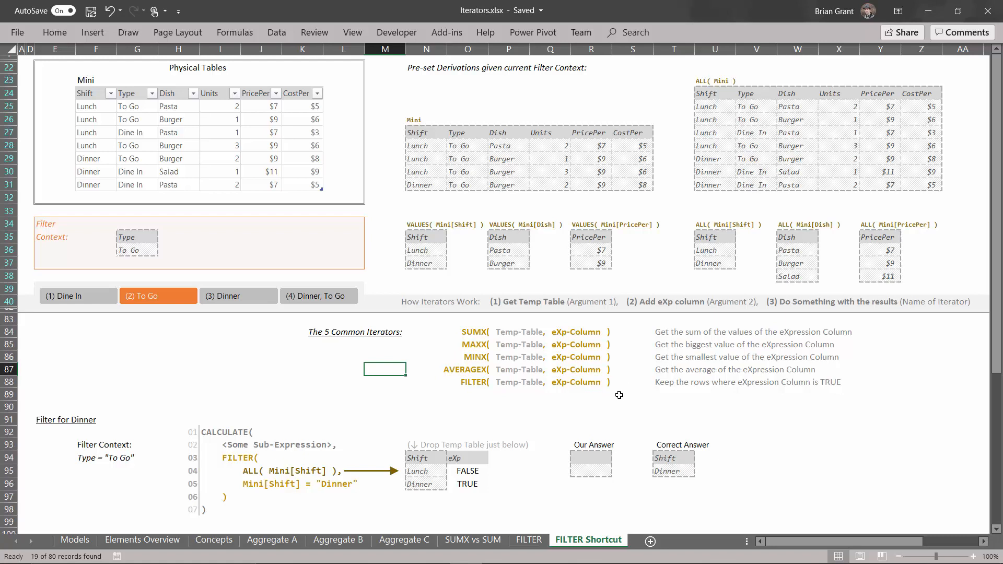
{"action": "mouse_move", "coordinate": [465, 373]}
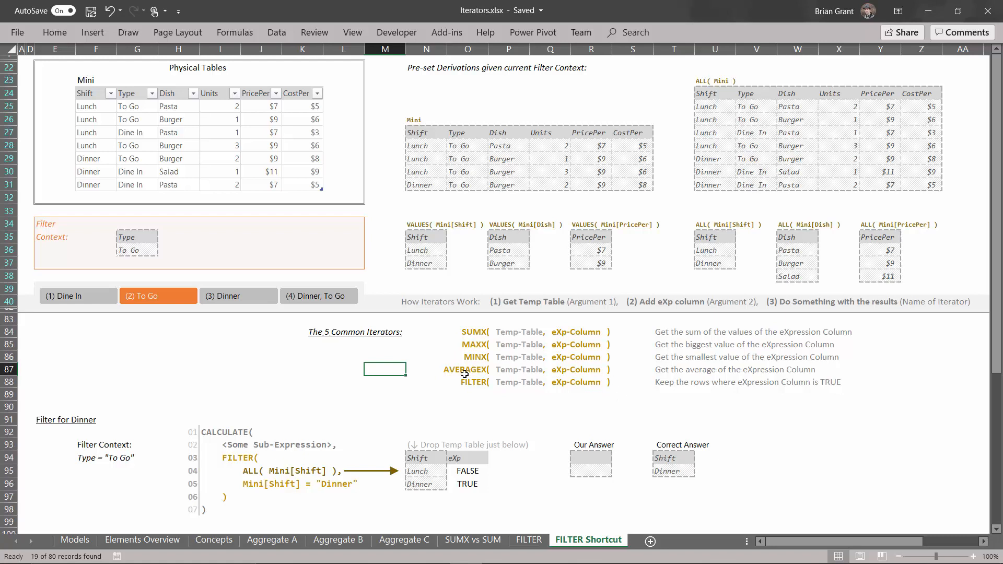
{"action": "mouse_move", "coordinate": [328, 396]}
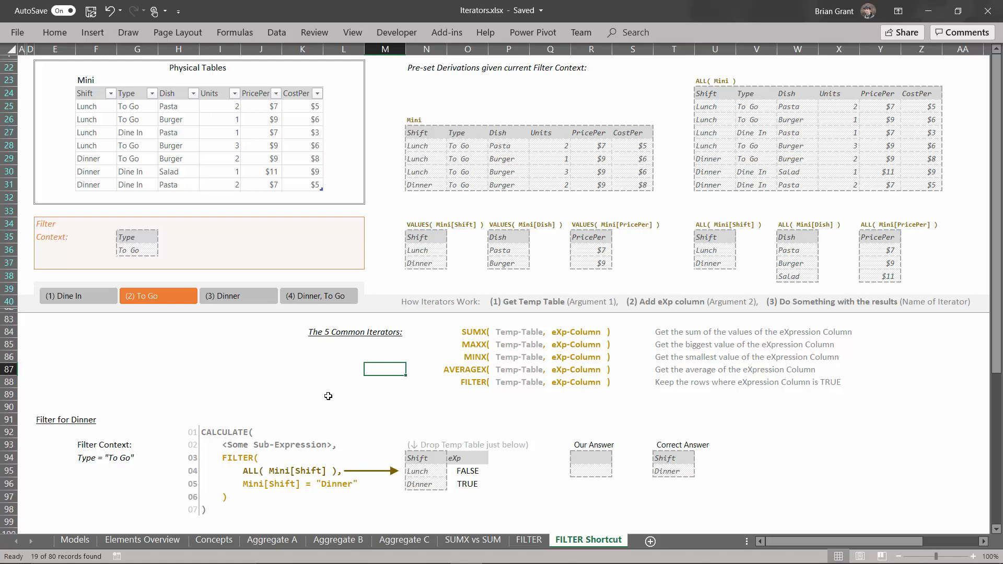
{"action": "mouse_move", "coordinate": [309, 395]}
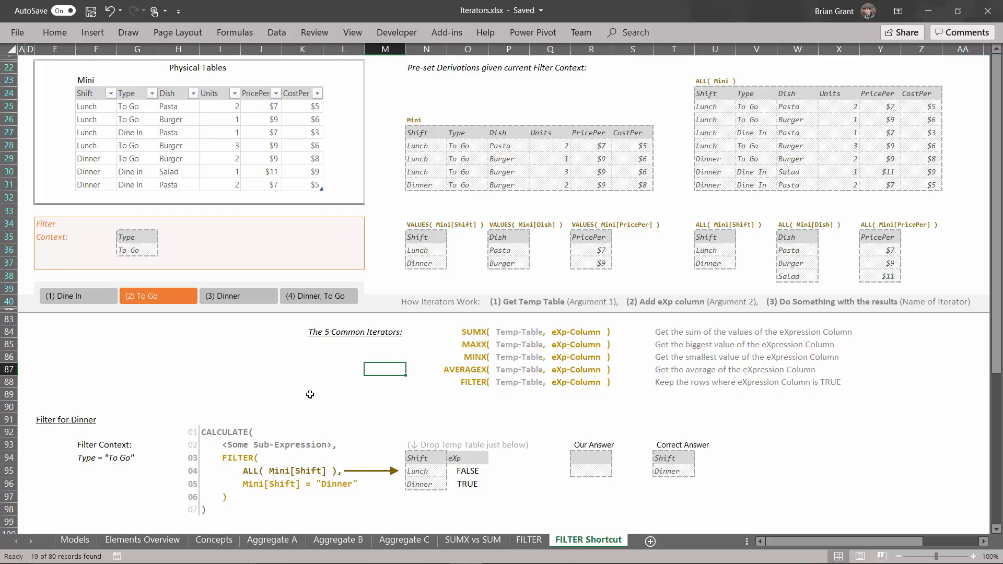
{"action": "mouse_move", "coordinate": [223, 389]}
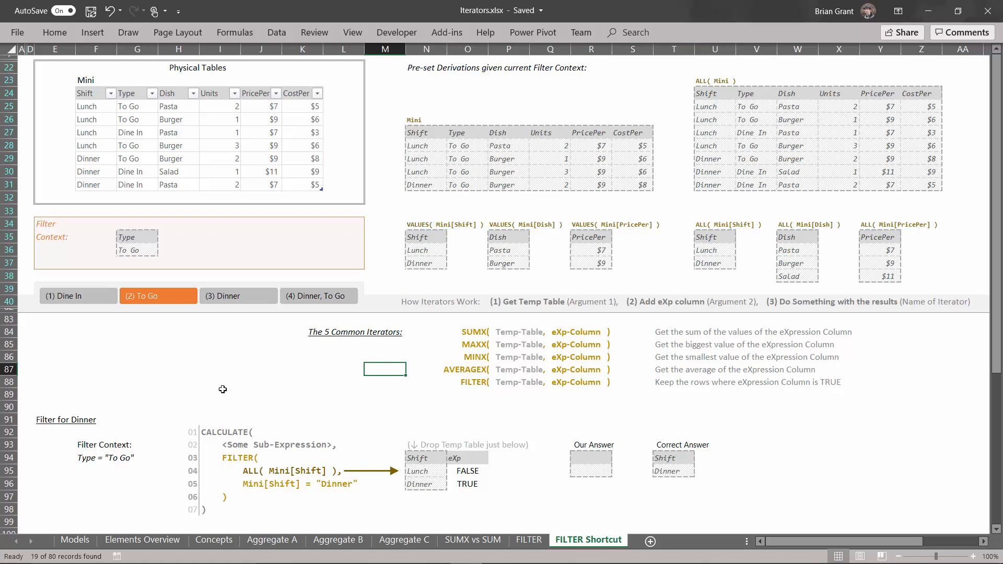
{"action": "mouse_move", "coordinate": [123, 484]}
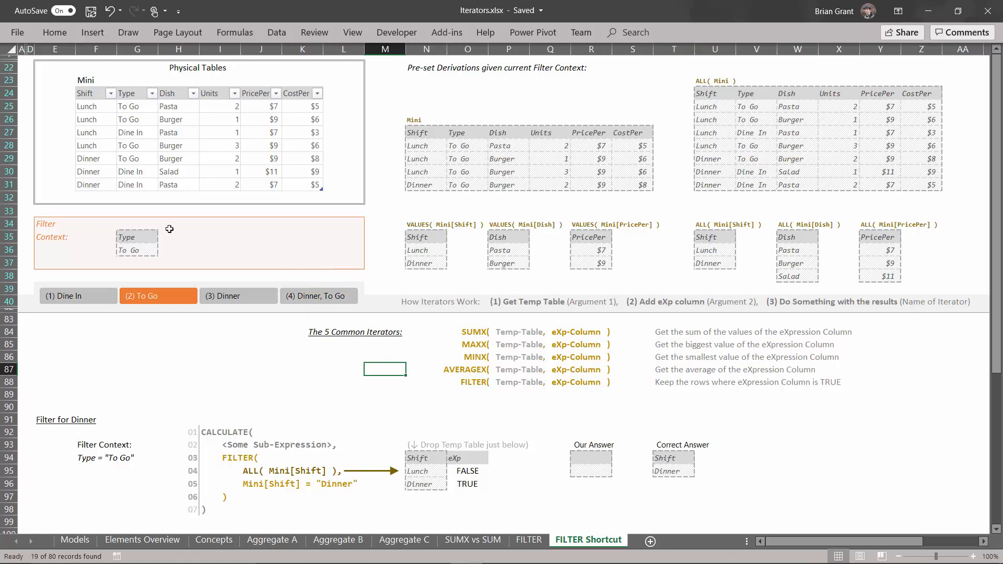
{"action": "mouse_move", "coordinate": [258, 268]}
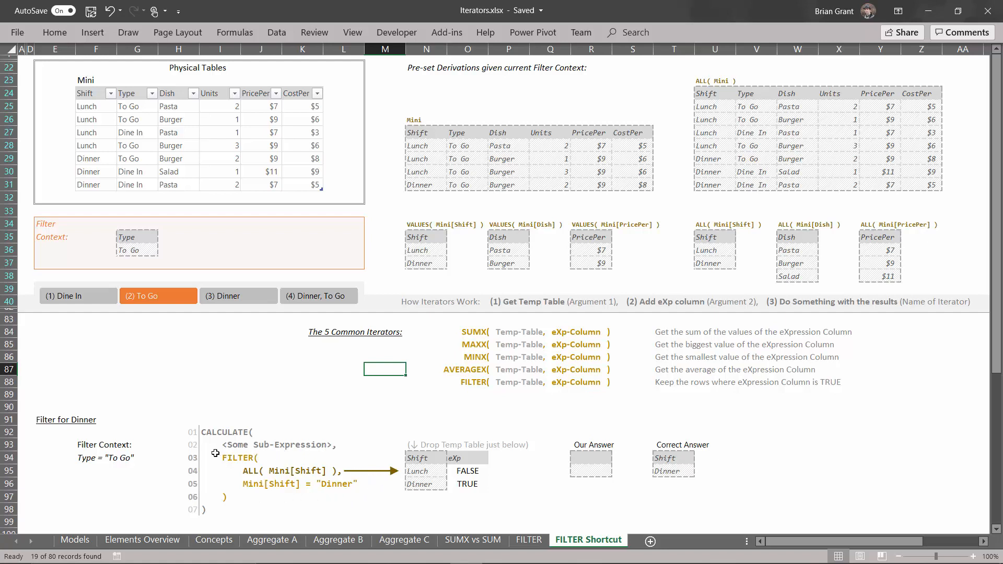
{"action": "mouse_move", "coordinate": [197, 423]}
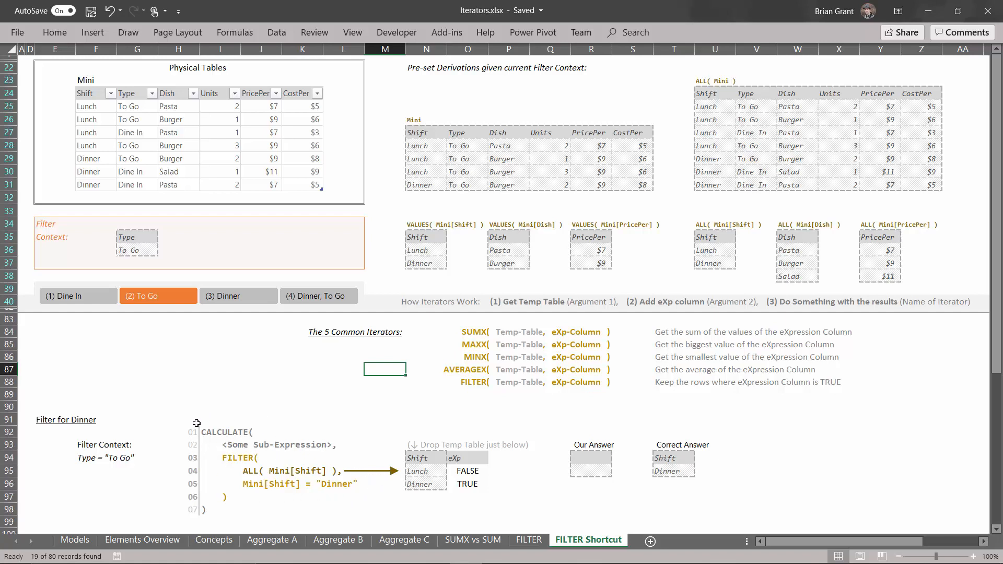
{"action": "mouse_move", "coordinate": [222, 452]}
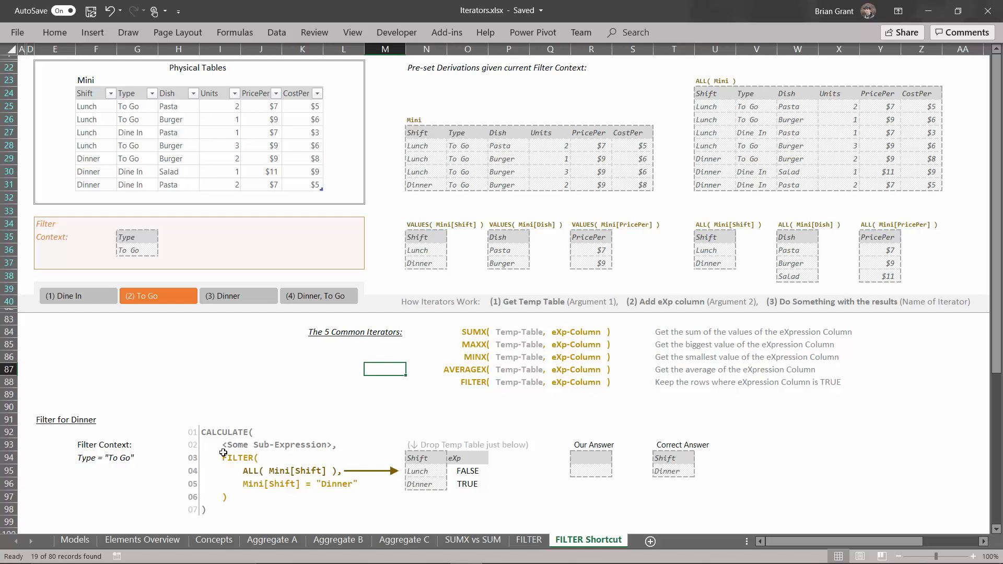
{"action": "mouse_move", "coordinate": [512, 487]}
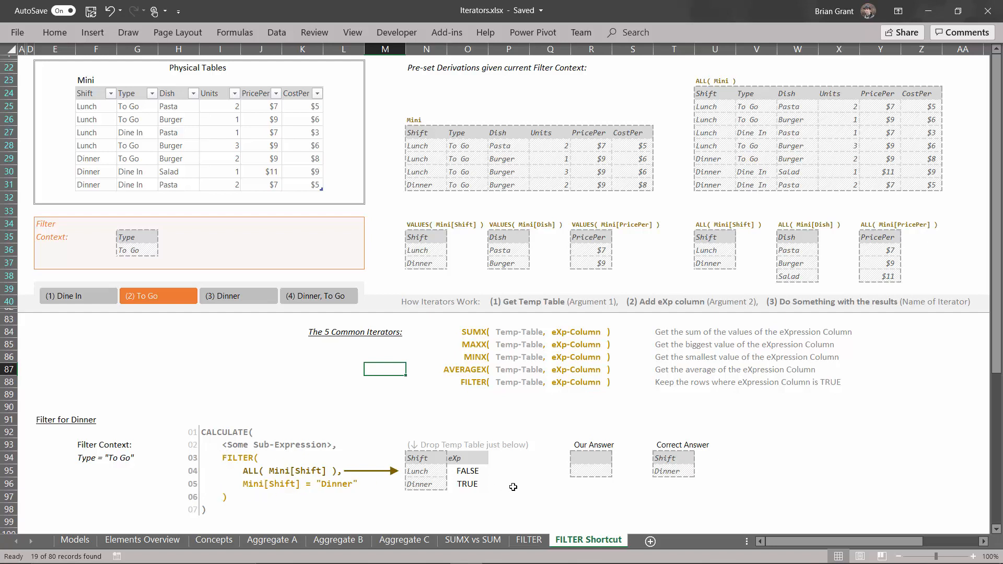
{"action": "mouse_move", "coordinate": [188, 443]}
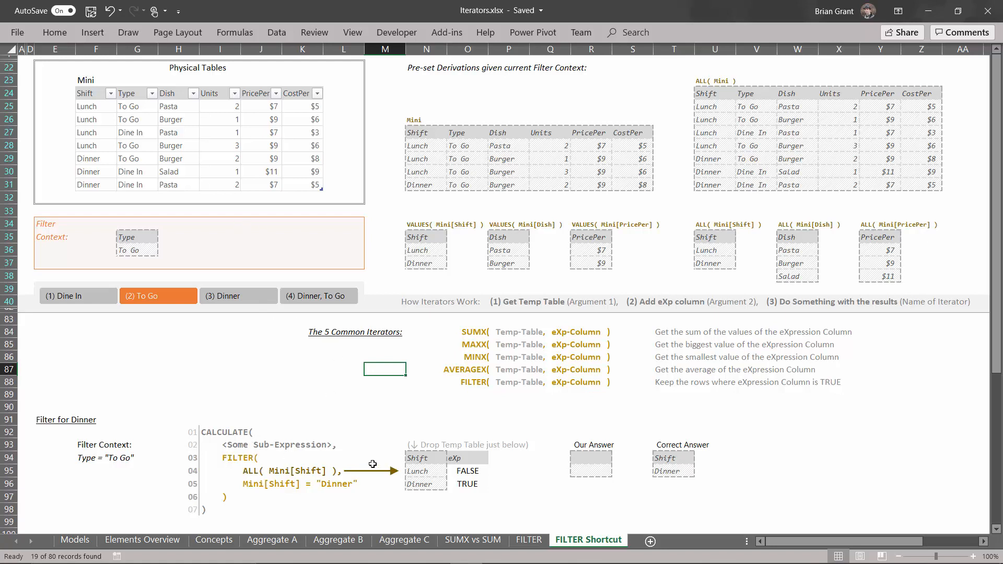
{"action": "mouse_move", "coordinate": [313, 470]}
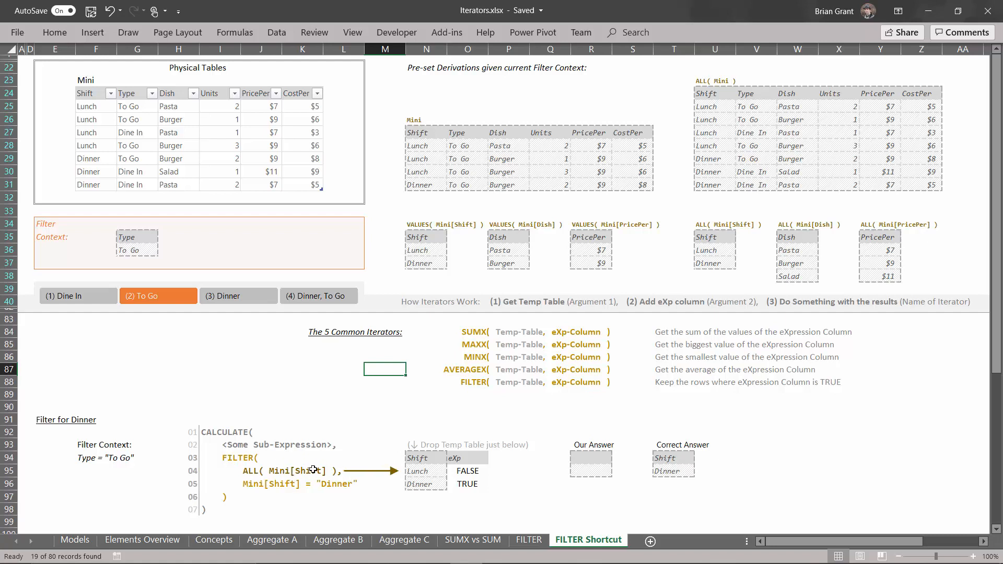
{"action": "mouse_move", "coordinate": [270, 496]}
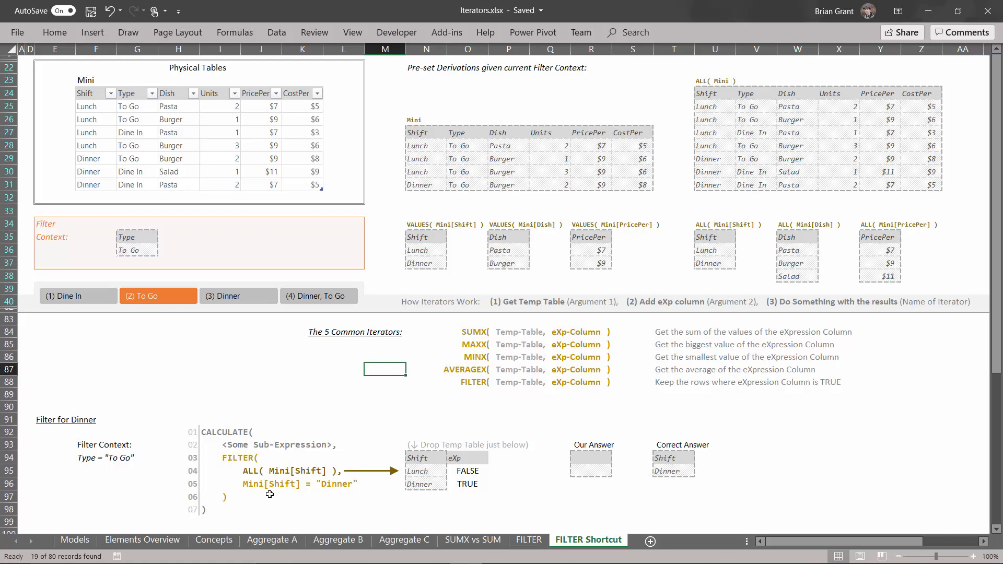
{"action": "mouse_move", "coordinate": [322, 493]}
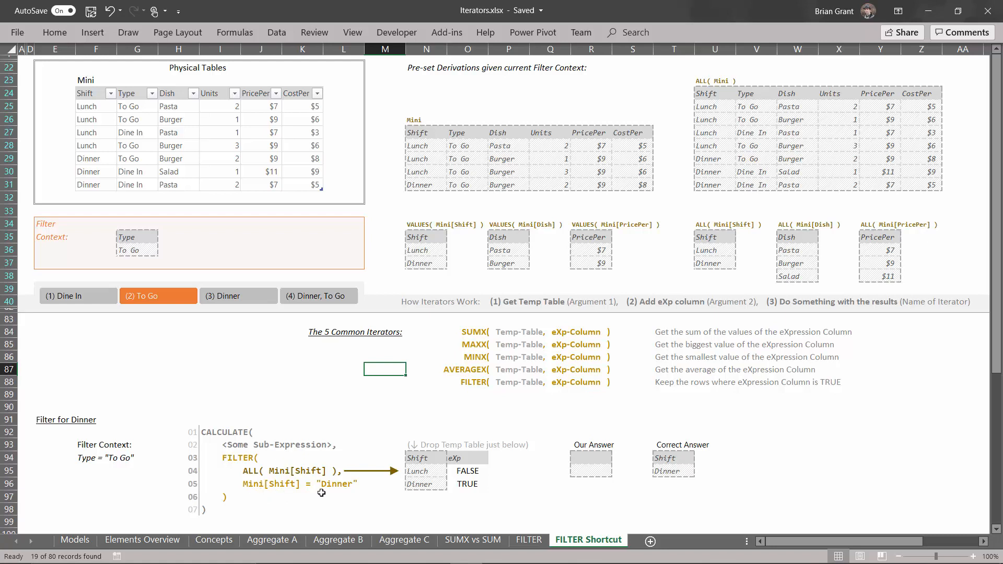
{"action": "mouse_move", "coordinate": [455, 475]}
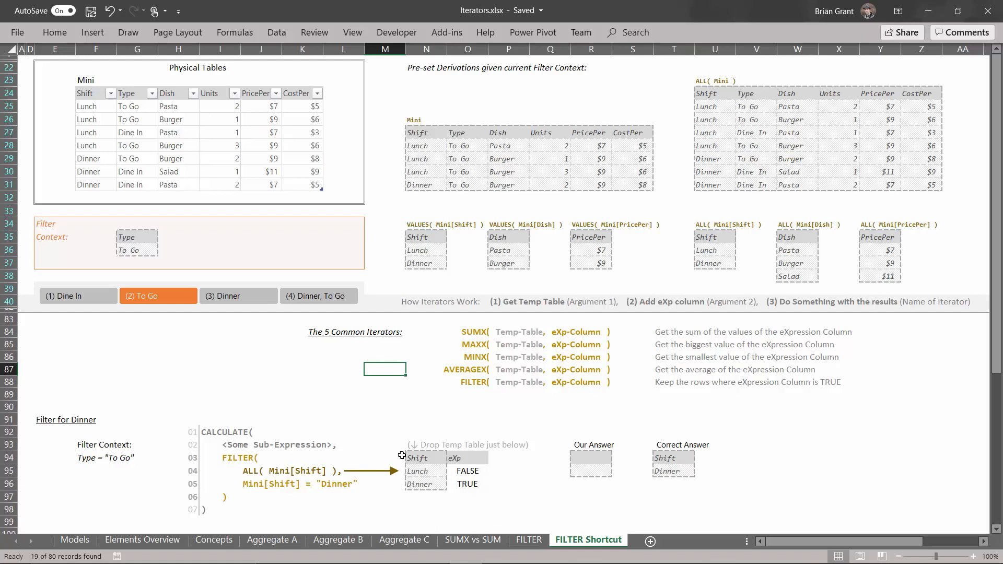
{"action": "mouse_move", "coordinate": [280, 481]}
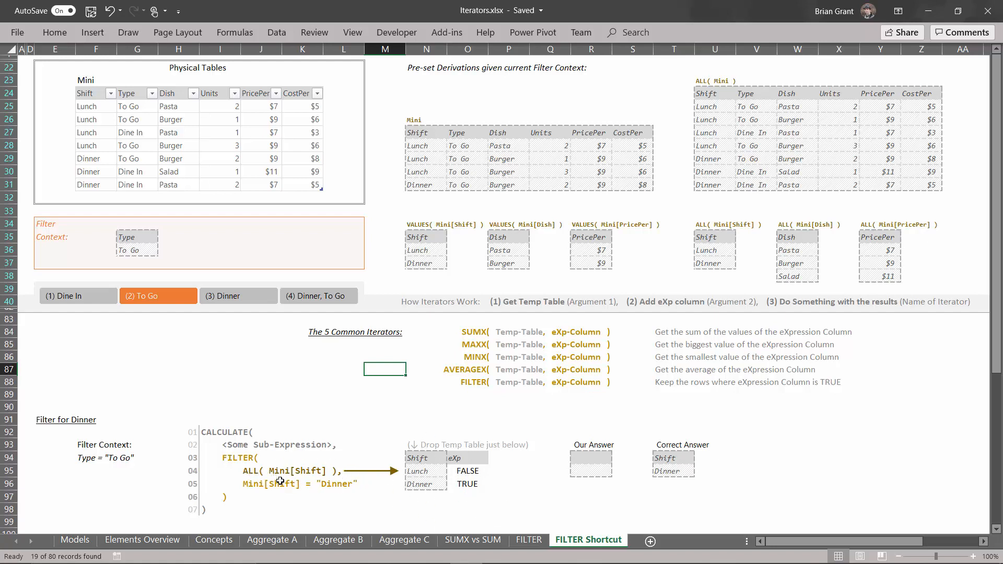
{"action": "mouse_move", "coordinate": [254, 445]}
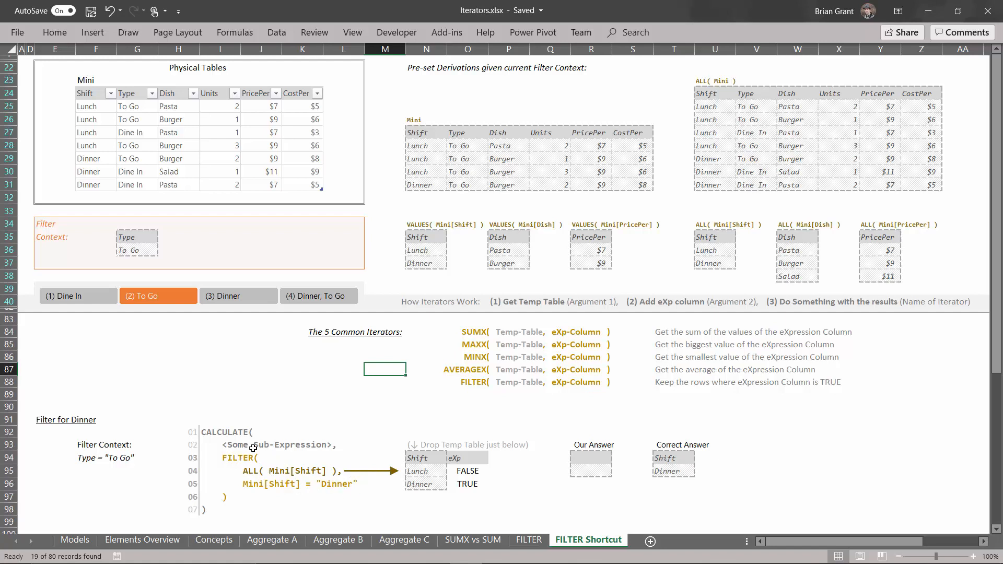
{"action": "mouse_move", "coordinate": [462, 473]}
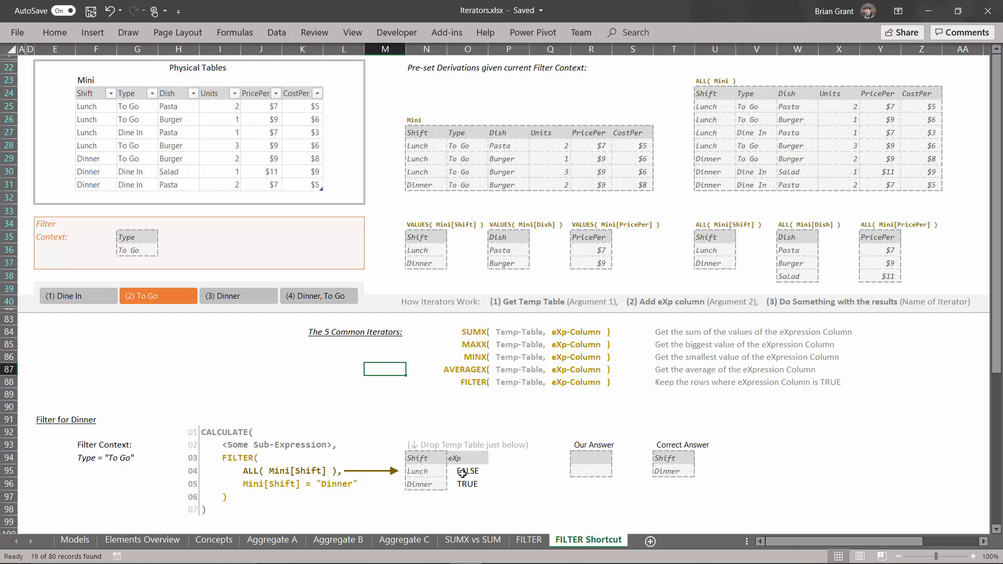
{"action": "mouse_move", "coordinate": [594, 461]}
{"action": "type", "text": "Shift"}
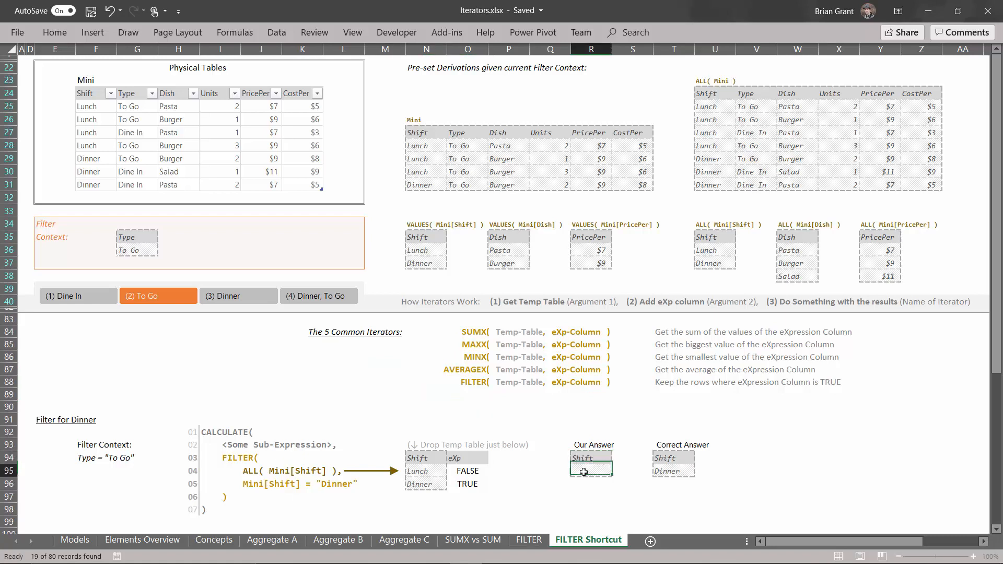
Apply the Dinner, To Go slicer so Mini narrows to the single Dinner To Go Burger row.
{"action": "type", "text": "Dinner"}
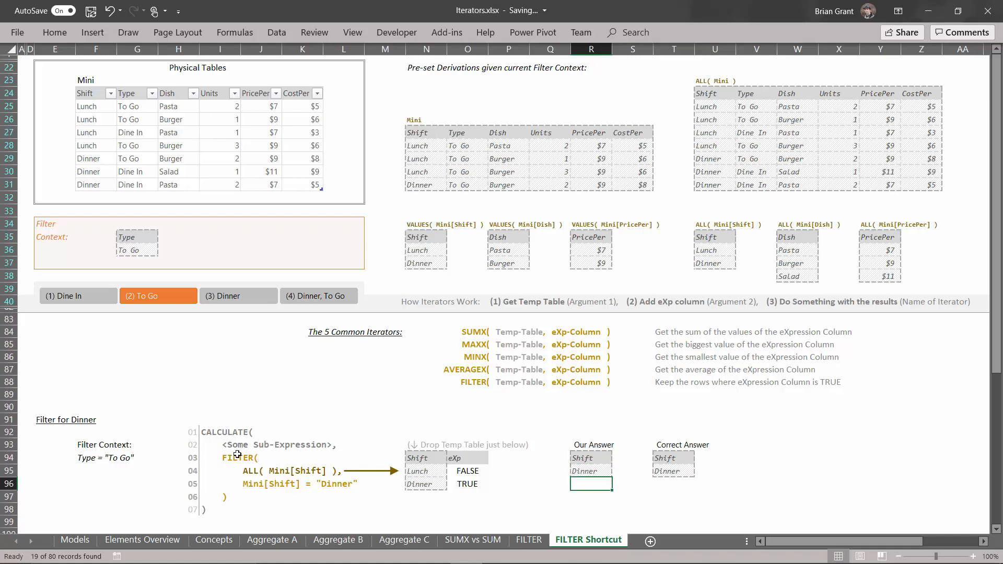
{"action": "mouse_move", "coordinate": [595, 458]}
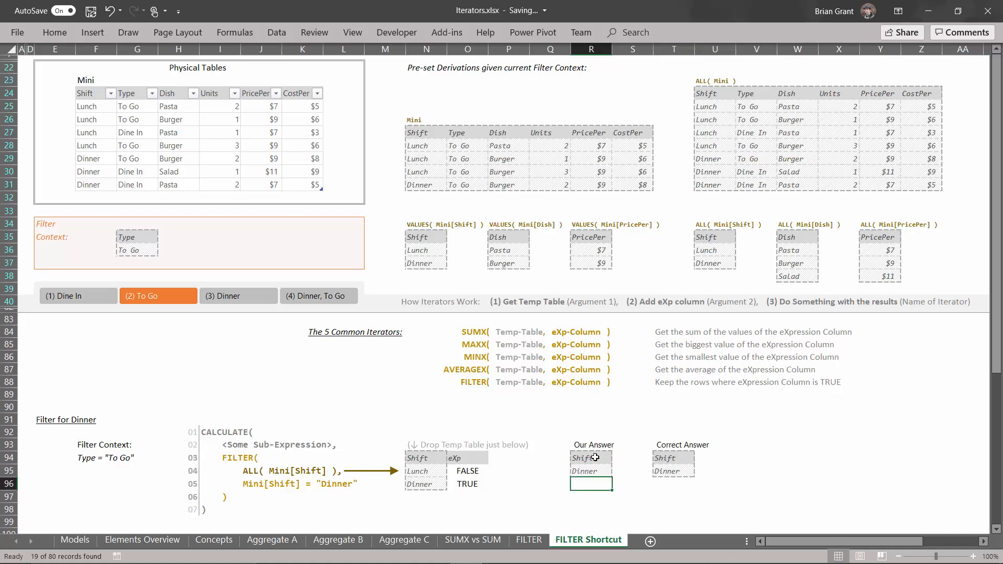
{"action": "mouse_move", "coordinate": [553, 450]}
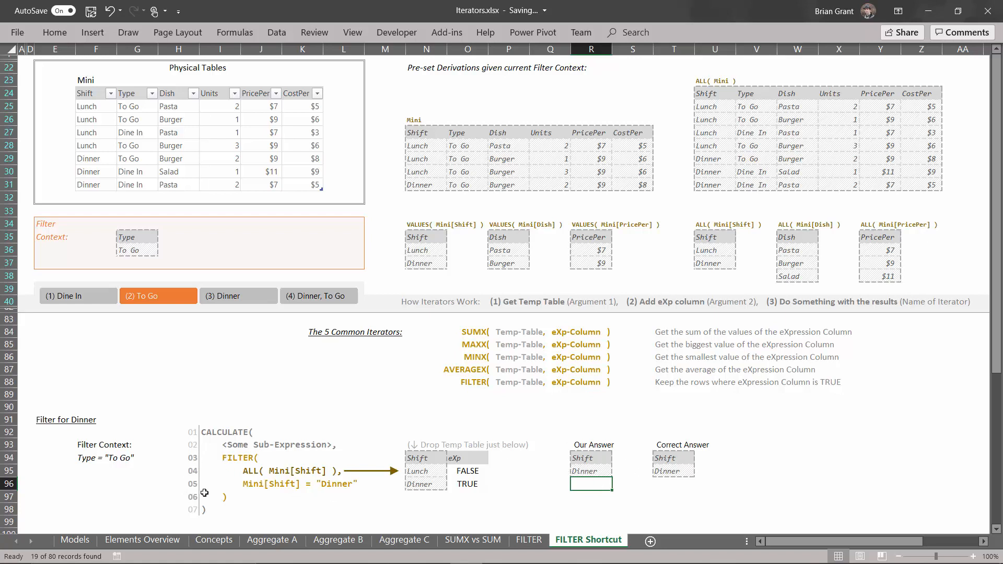
{"action": "mouse_move", "coordinate": [263, 443]}
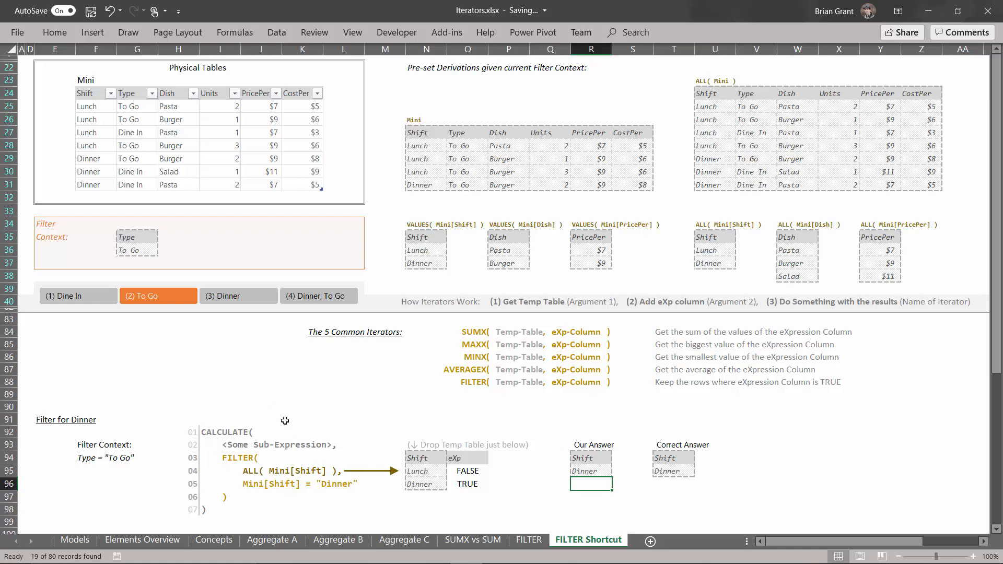
{"action": "mouse_move", "coordinate": [548, 462]}
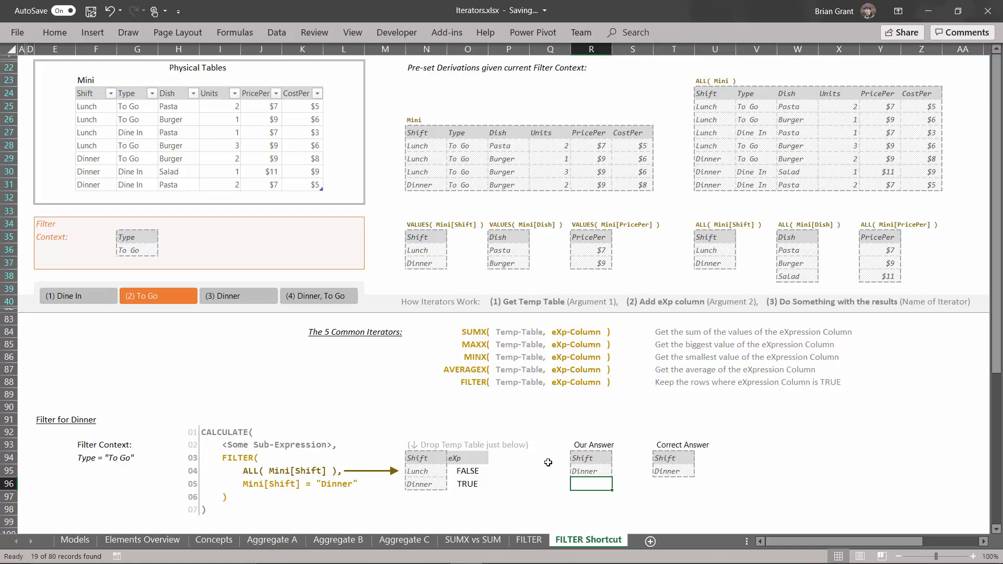
{"action": "mouse_move", "coordinate": [268, 234]}
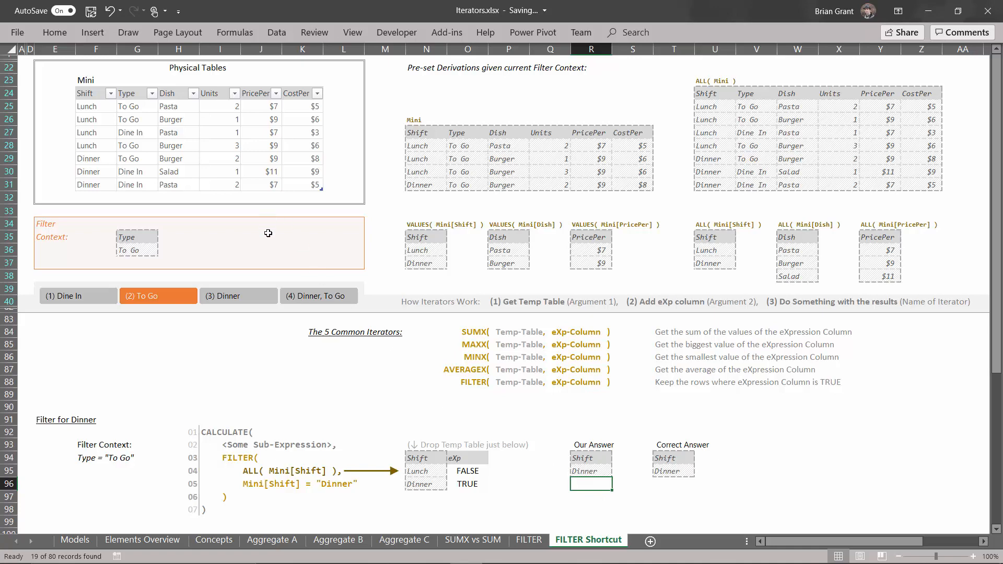
{"action": "mouse_move", "coordinate": [319, 296]}
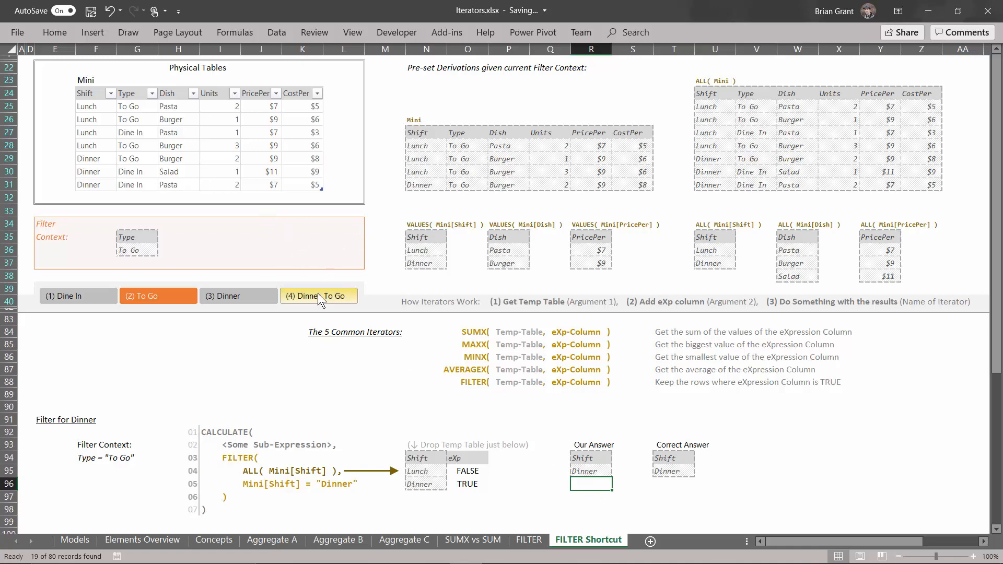
{"action": "left_click", "coordinate": [318, 295]}
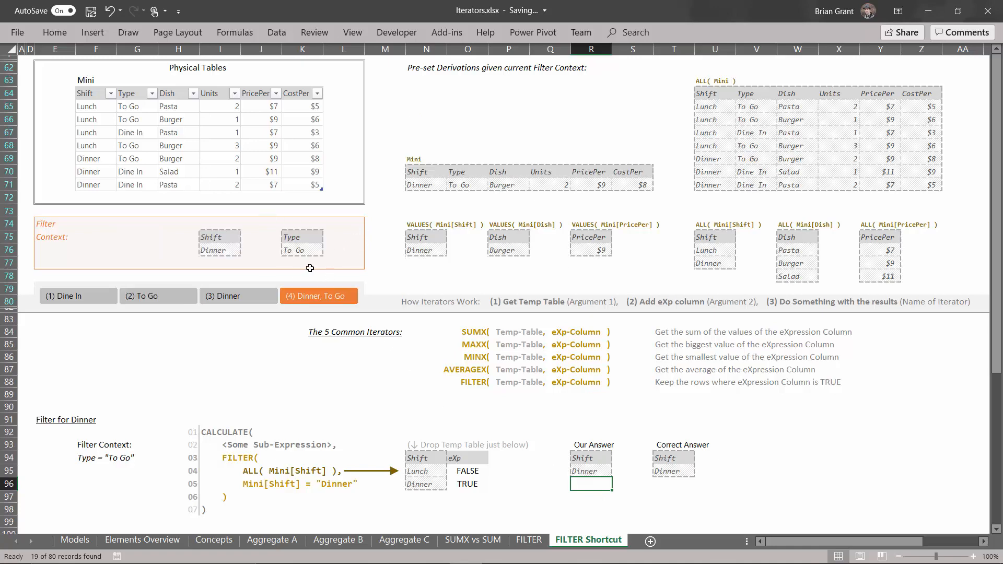
{"action": "mouse_move", "coordinate": [291, 239]}
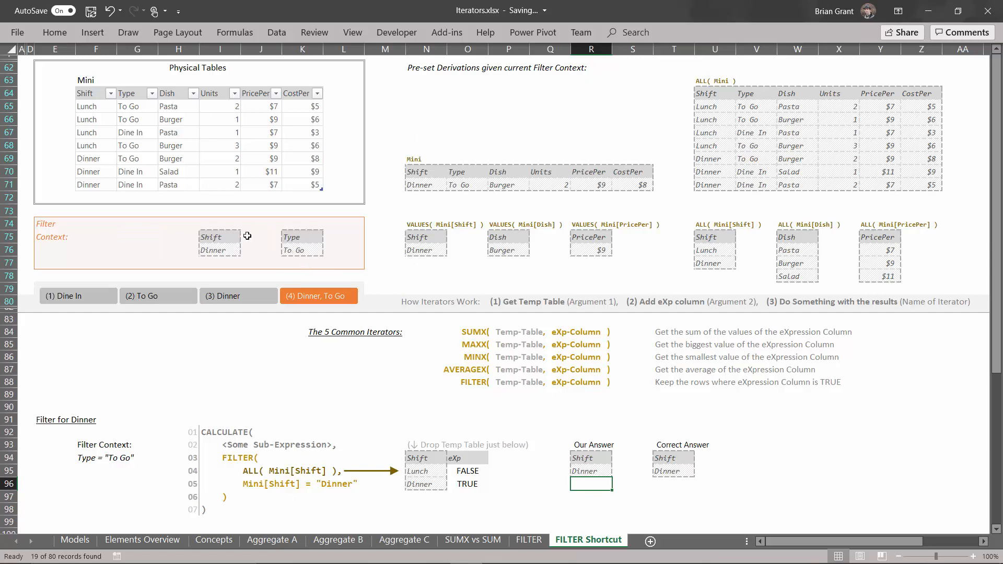
{"action": "mouse_move", "coordinate": [220, 236]}
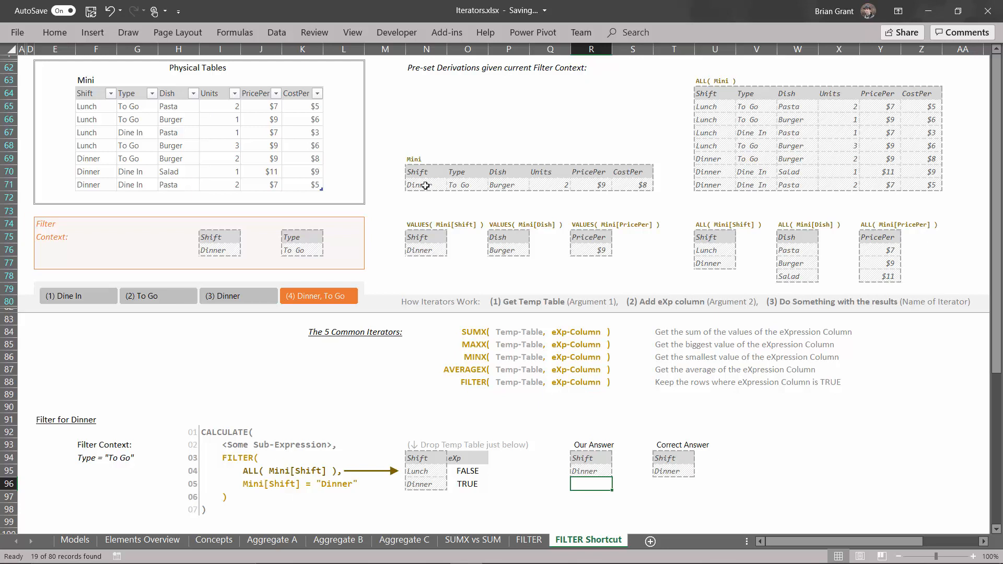
{"action": "mouse_move", "coordinate": [441, 199]}
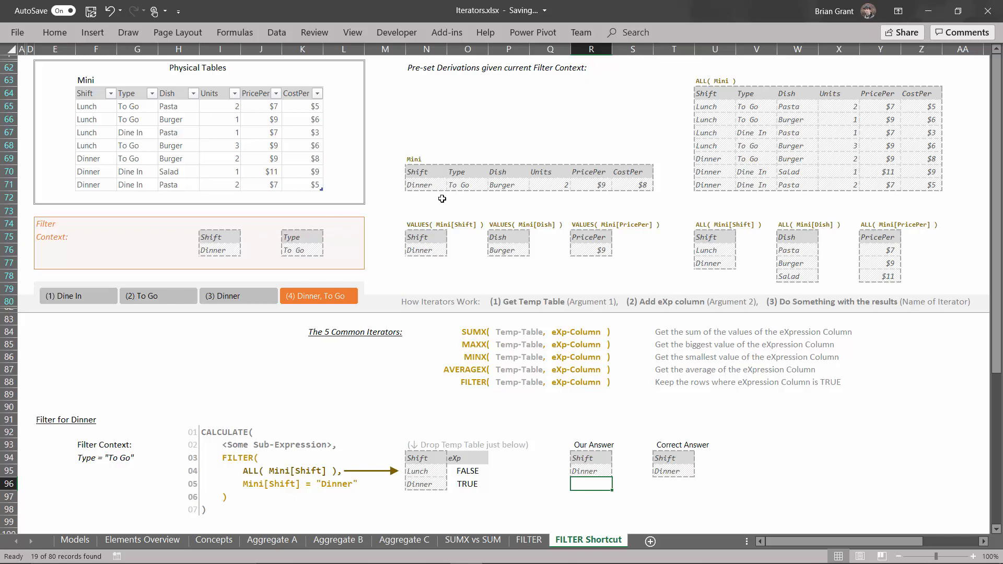
{"action": "mouse_move", "coordinate": [232, 449]}
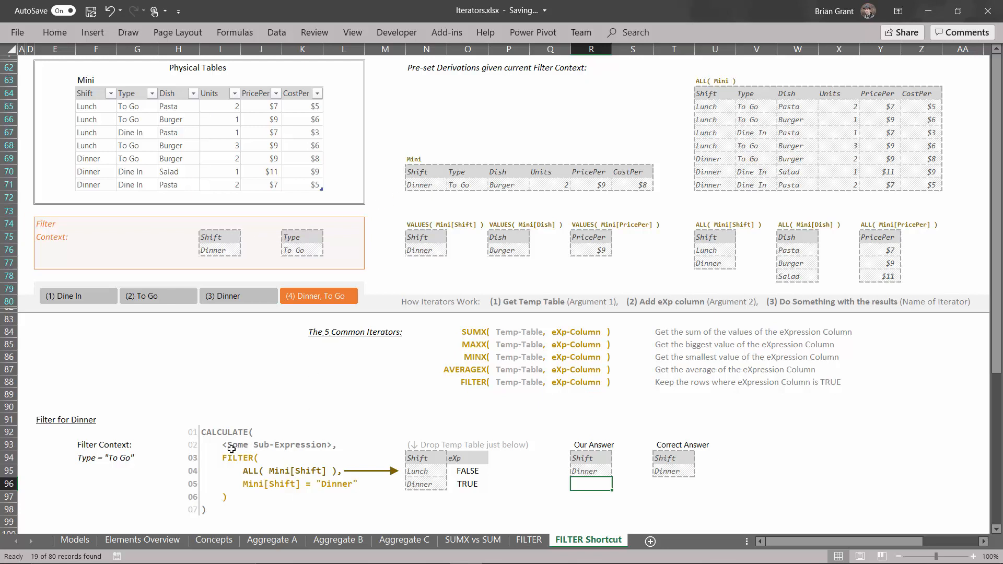
{"action": "mouse_move", "coordinate": [421, 192]}
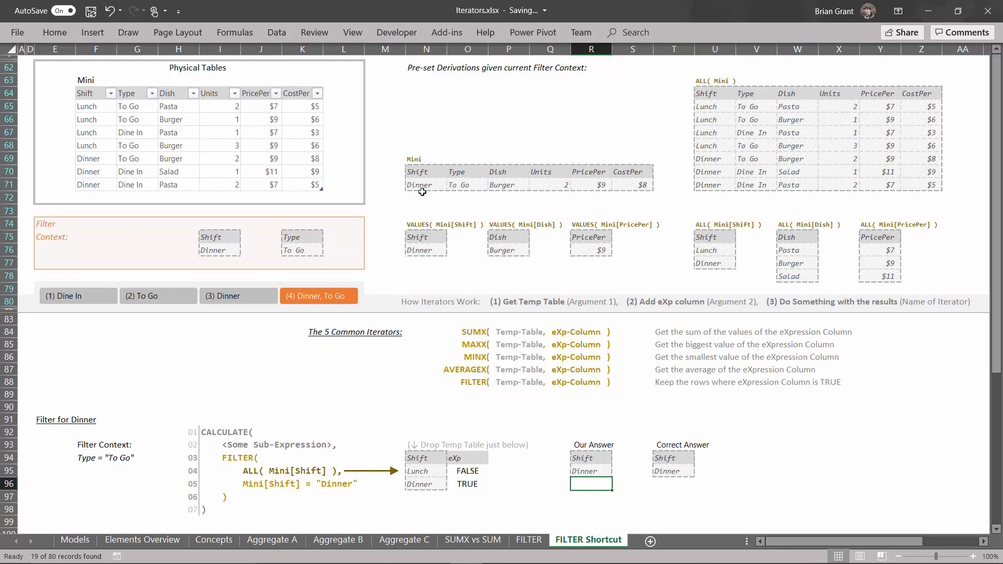
{"action": "mouse_move", "coordinate": [216, 253]}
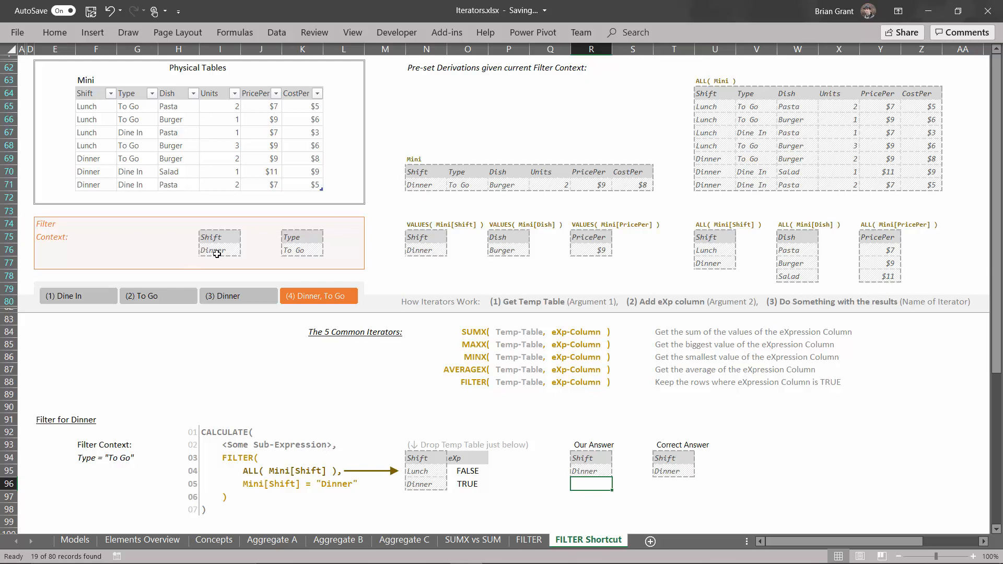
{"action": "mouse_move", "coordinate": [524, 199]}
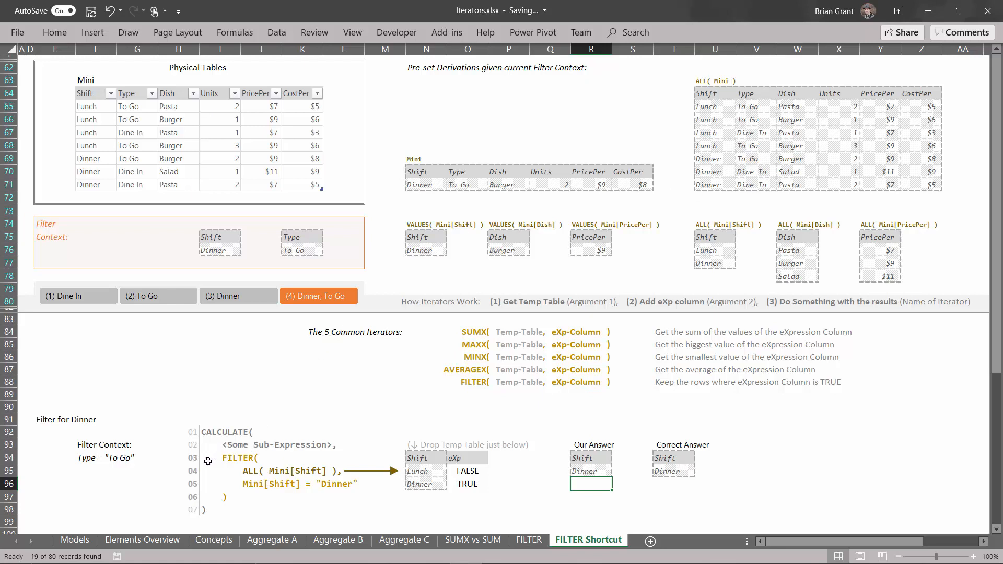
{"action": "mouse_move", "coordinate": [244, 451]}
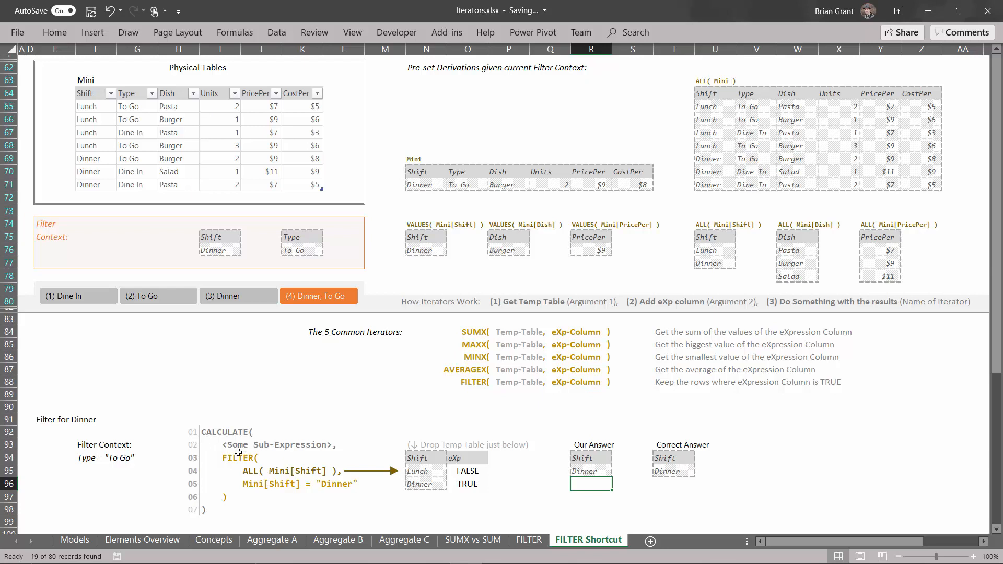
{"action": "mouse_move", "coordinate": [483, 462]}
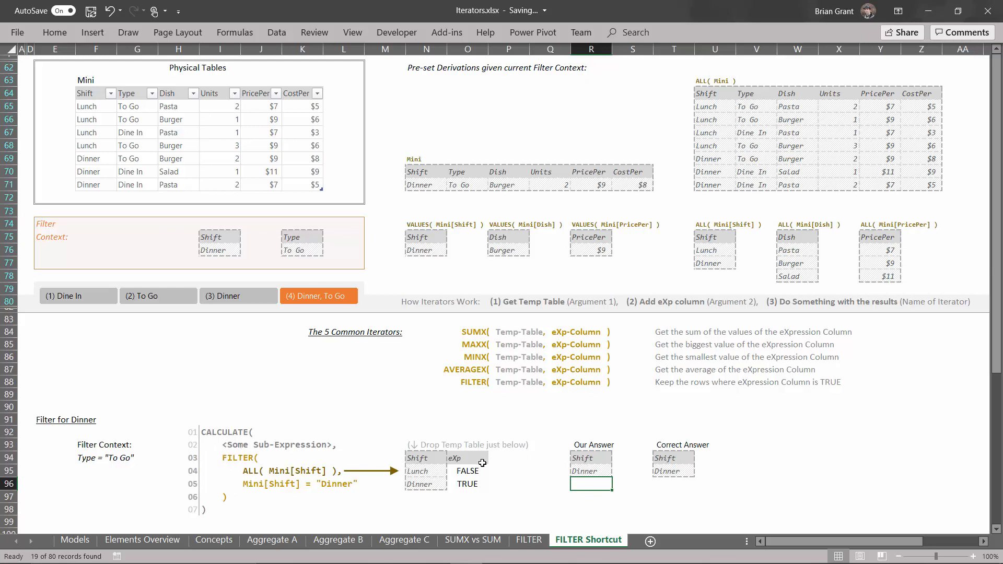
{"action": "mouse_move", "coordinate": [565, 469]}
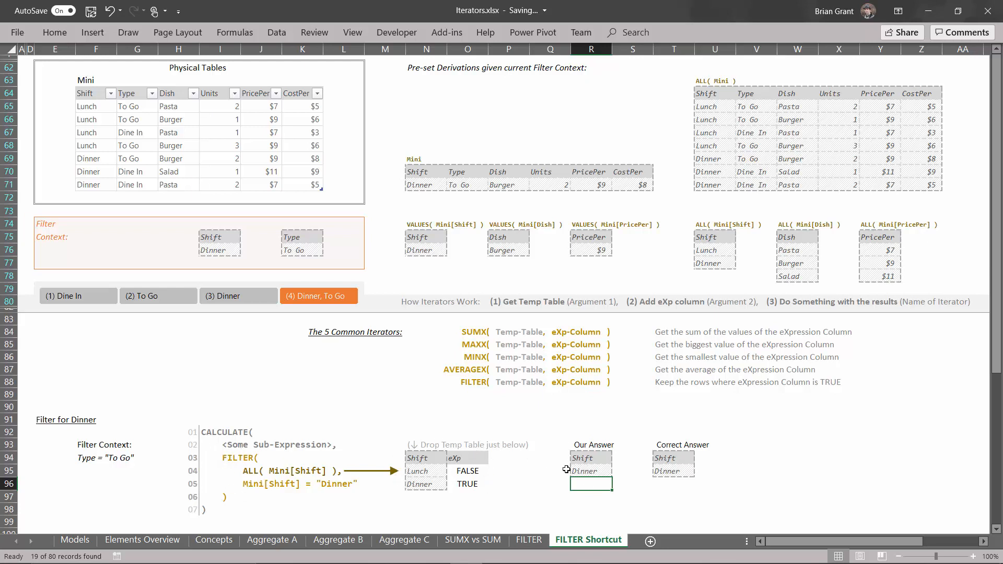
{"action": "mouse_move", "coordinate": [370, 467]}
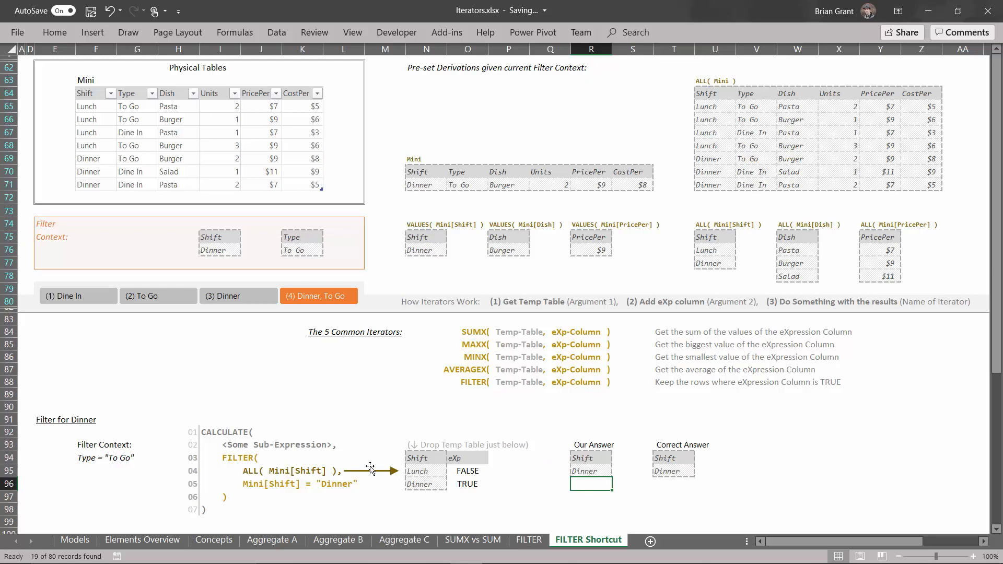
{"action": "mouse_move", "coordinate": [255, 440]}
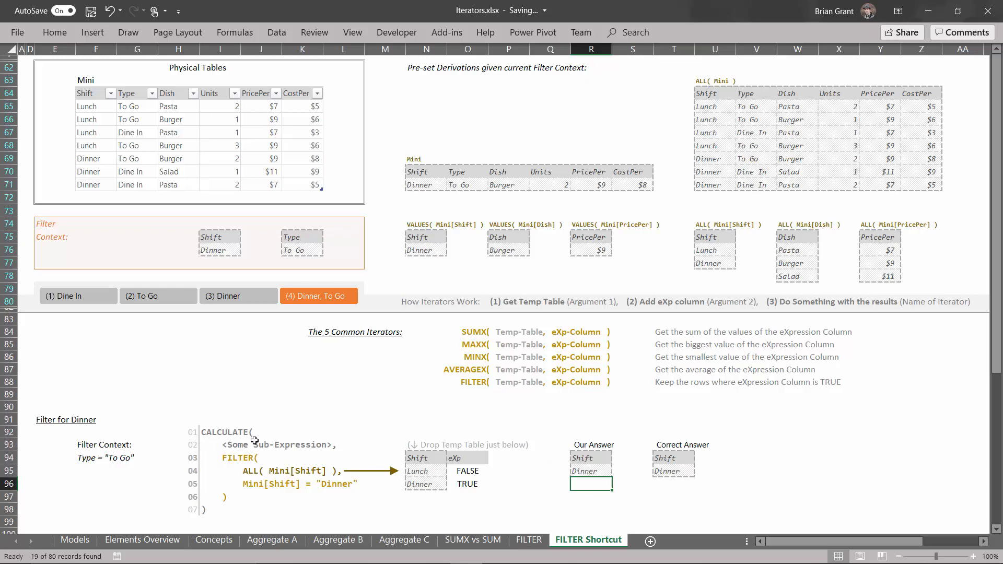
{"action": "mouse_move", "coordinate": [558, 453]}
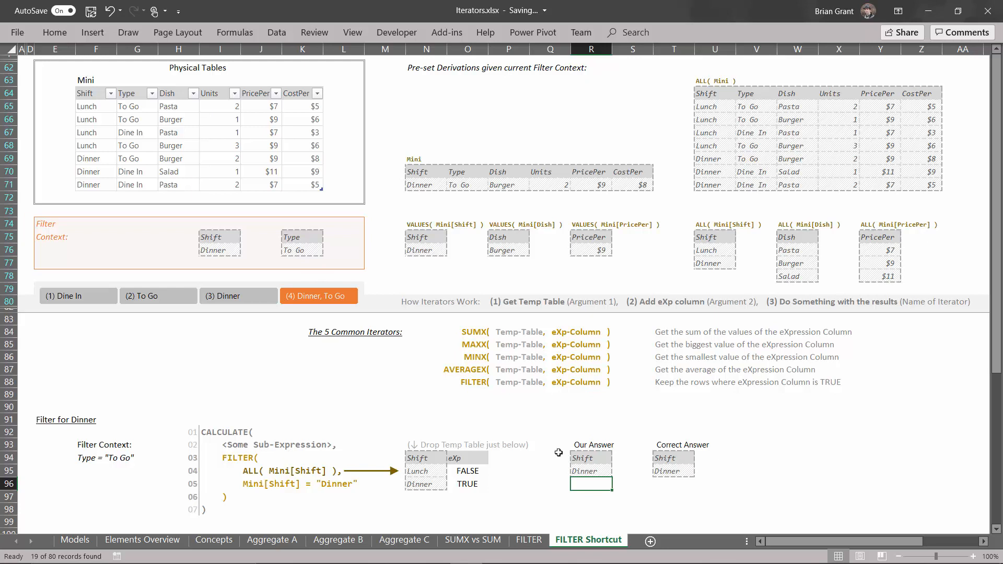
{"action": "mouse_move", "coordinate": [304, 253]}
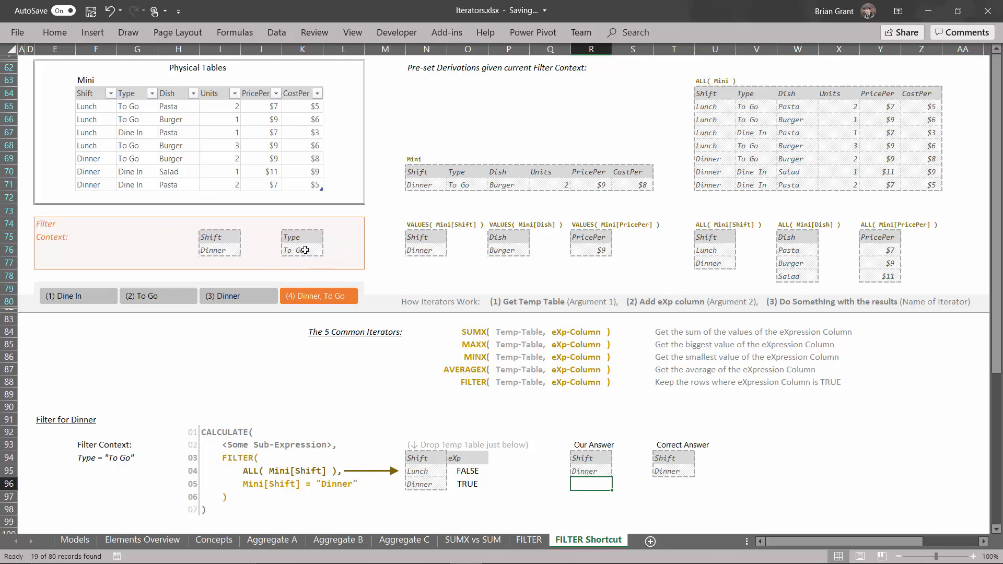
{"action": "mouse_move", "coordinate": [297, 397]}
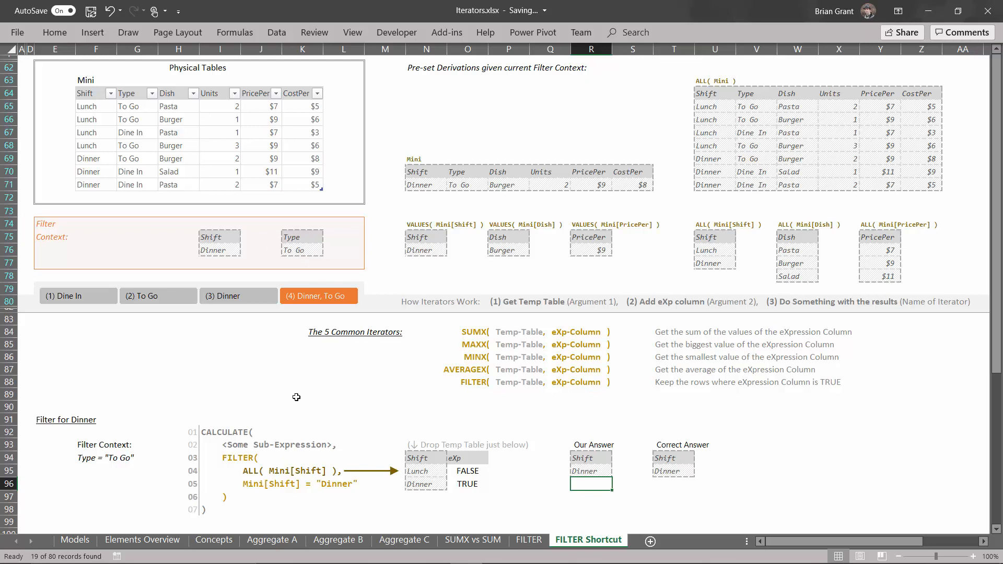
{"action": "scroll", "scroll_direction": "down", "scroll_amount": 3}
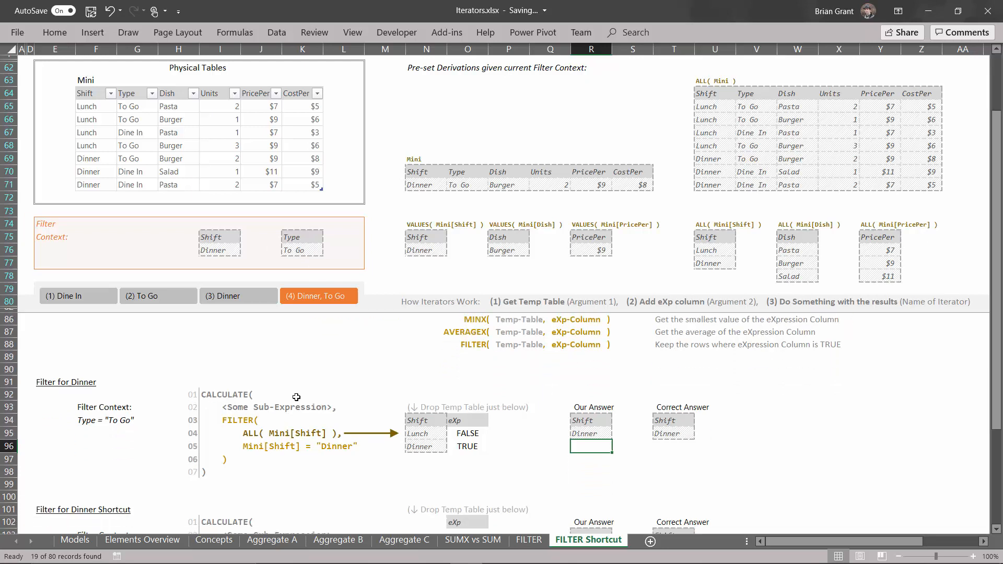
{"action": "scroll", "scroll_direction": "down", "scroll_amount": 3}
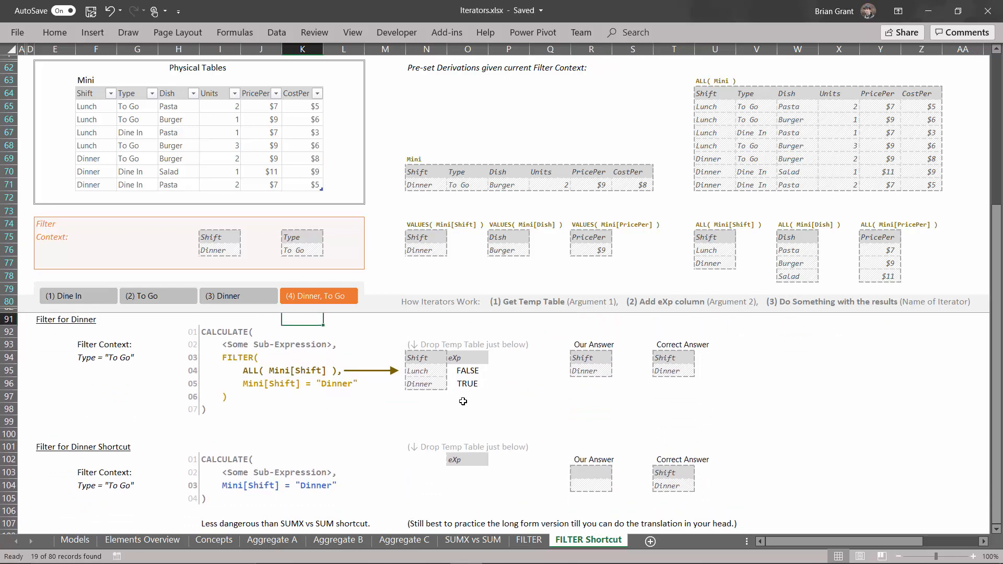
{"action": "mouse_move", "coordinate": [281, 442]}
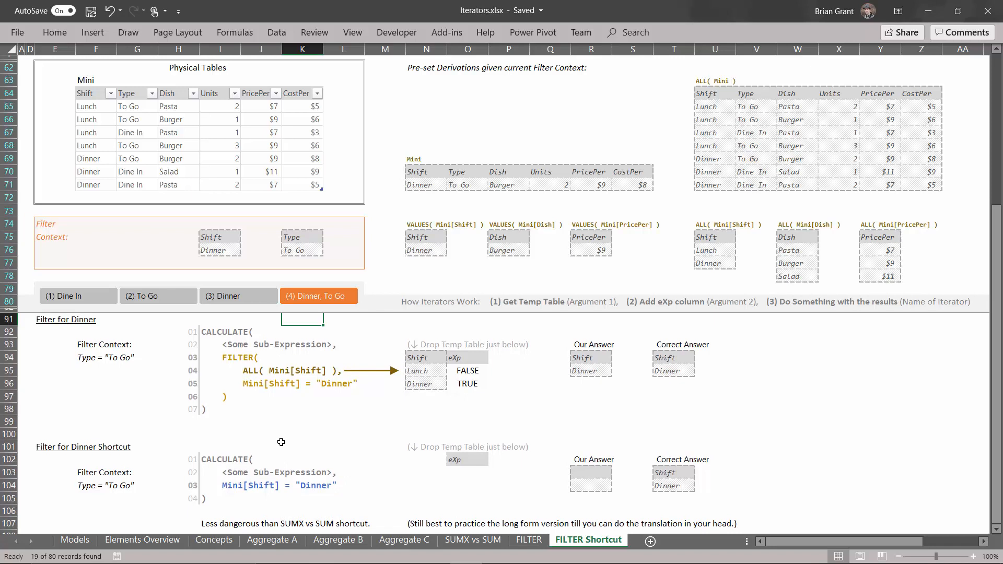
{"action": "mouse_move", "coordinate": [218, 353]}
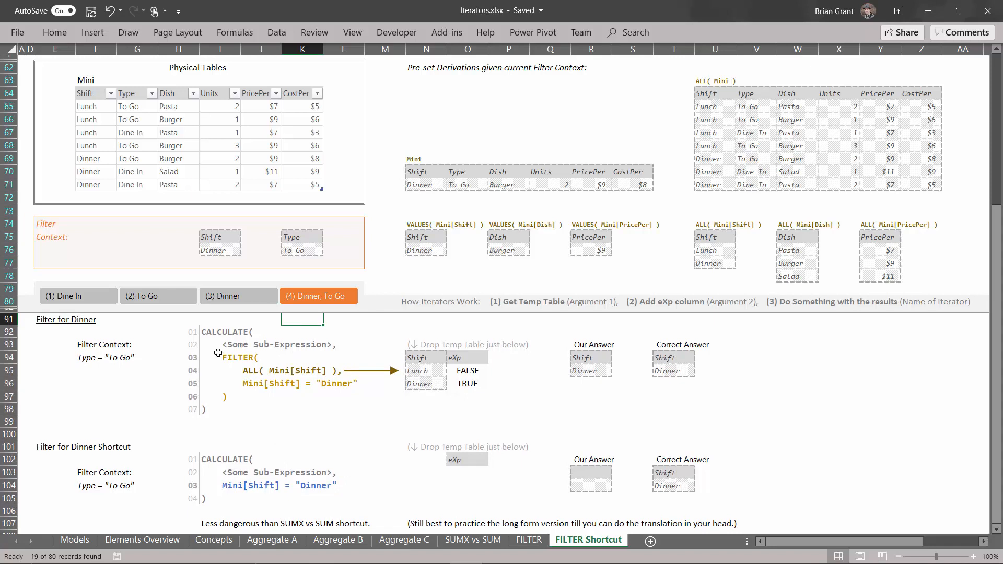
{"action": "mouse_move", "coordinate": [191, 331]}
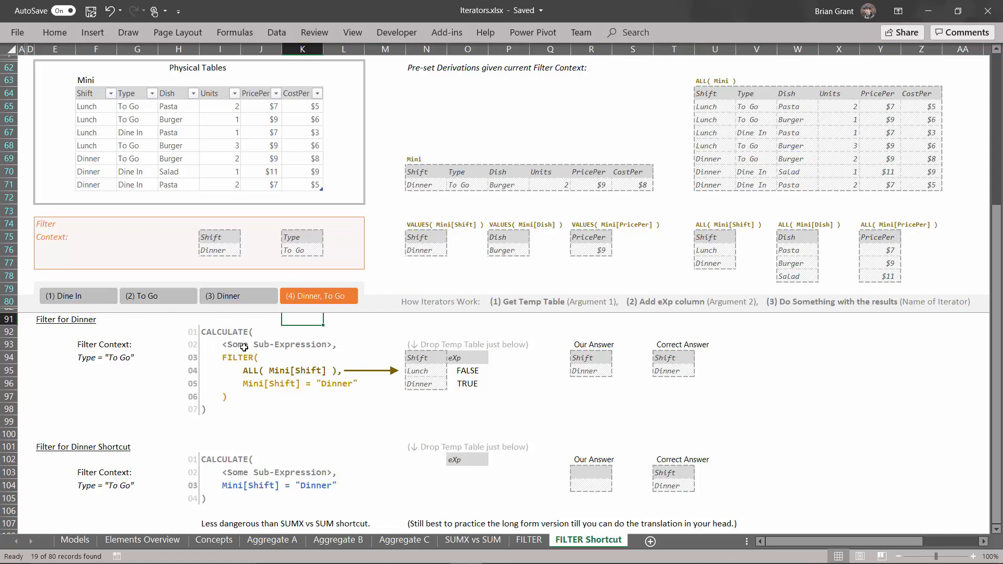
{"action": "mouse_move", "coordinate": [176, 339]}
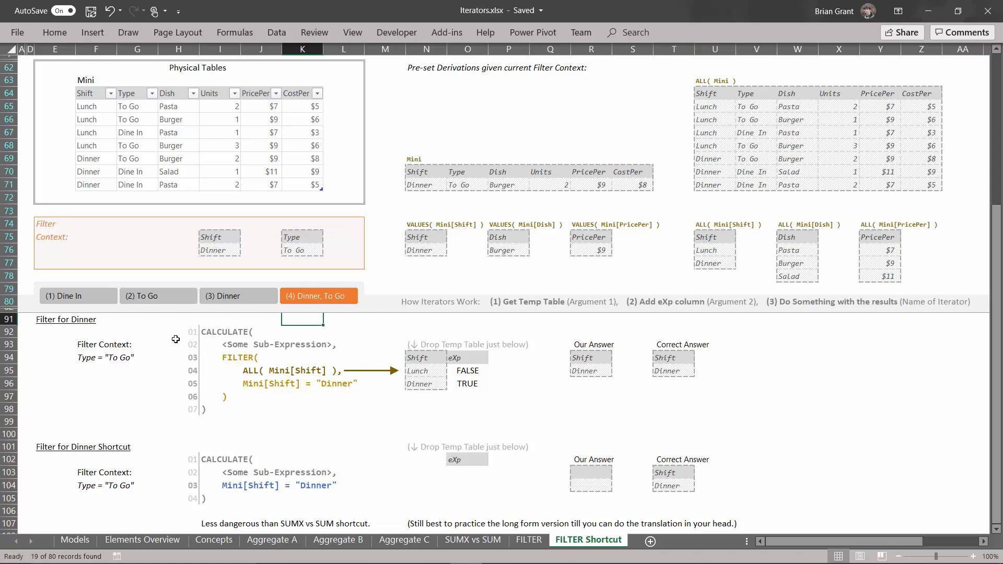
{"action": "mouse_move", "coordinate": [205, 319]}
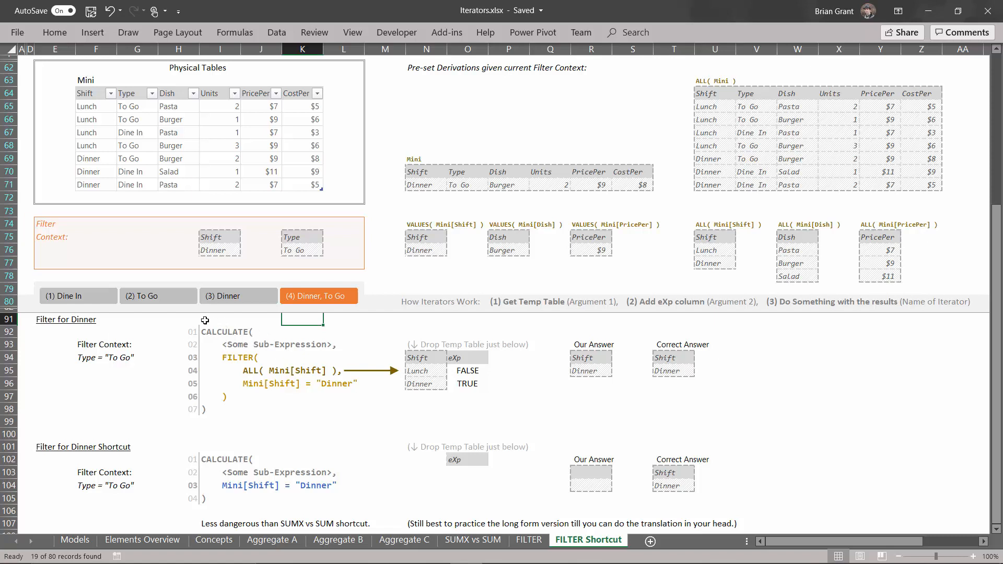
{"action": "mouse_move", "coordinate": [268, 336]}
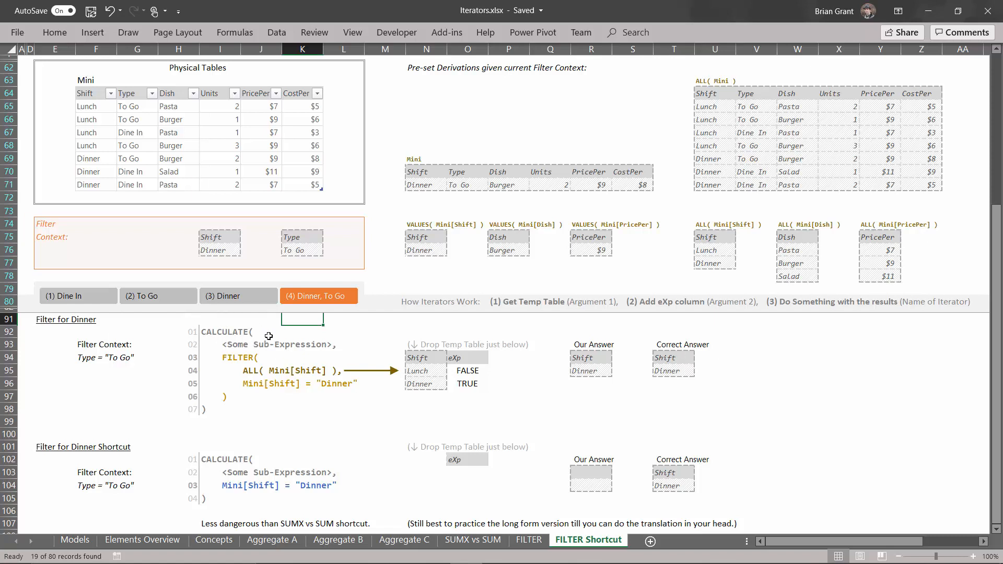
{"action": "mouse_move", "coordinate": [192, 321]}
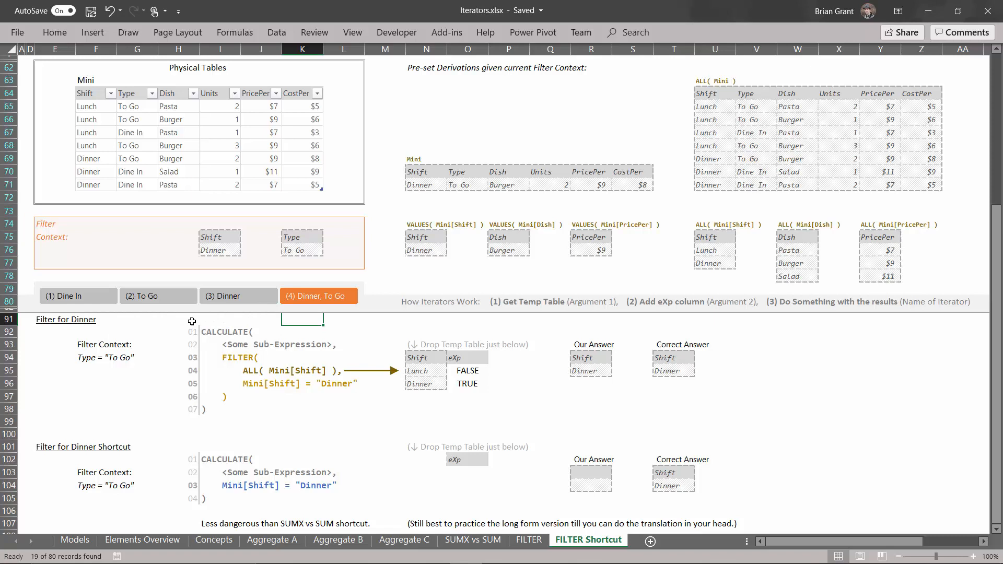
{"action": "mouse_move", "coordinate": [208, 340]}
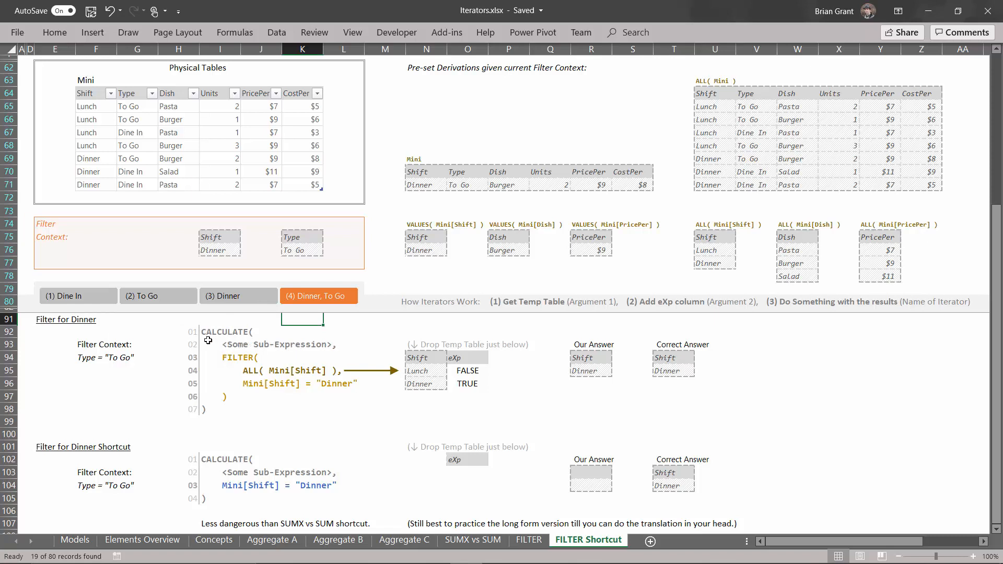
{"action": "mouse_move", "coordinate": [342, 344]}
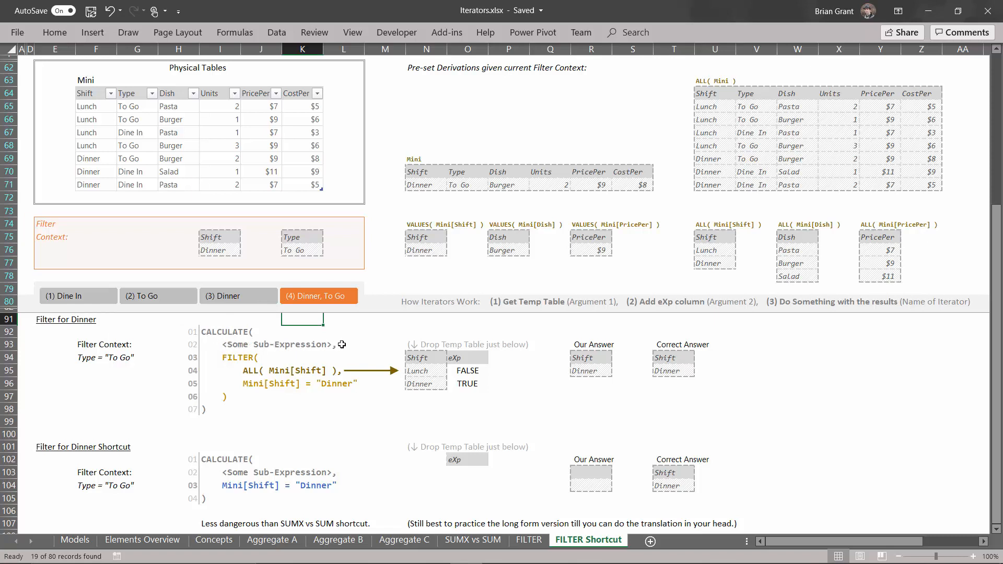
{"action": "mouse_move", "coordinate": [262, 342]}
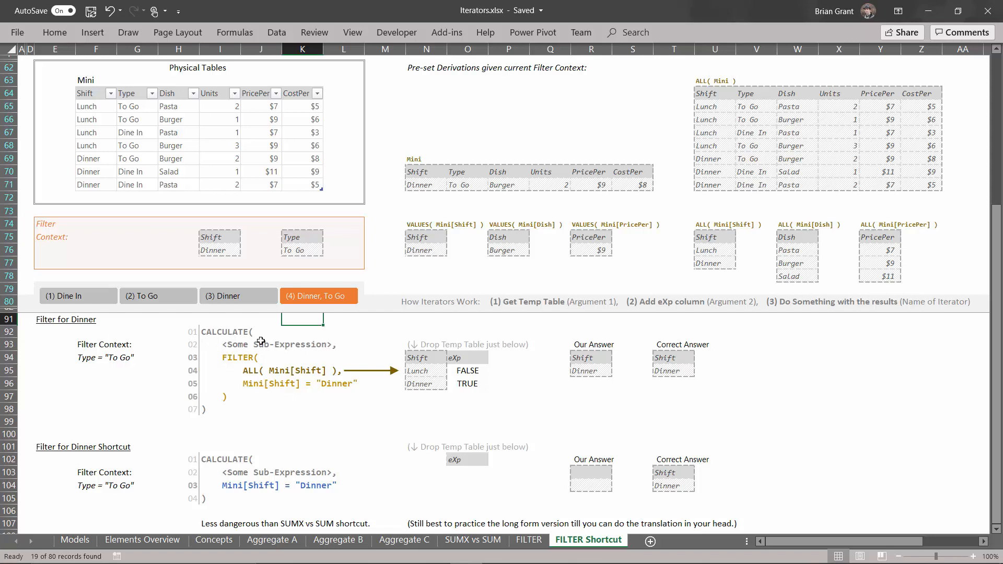
{"action": "mouse_move", "coordinate": [228, 339]}
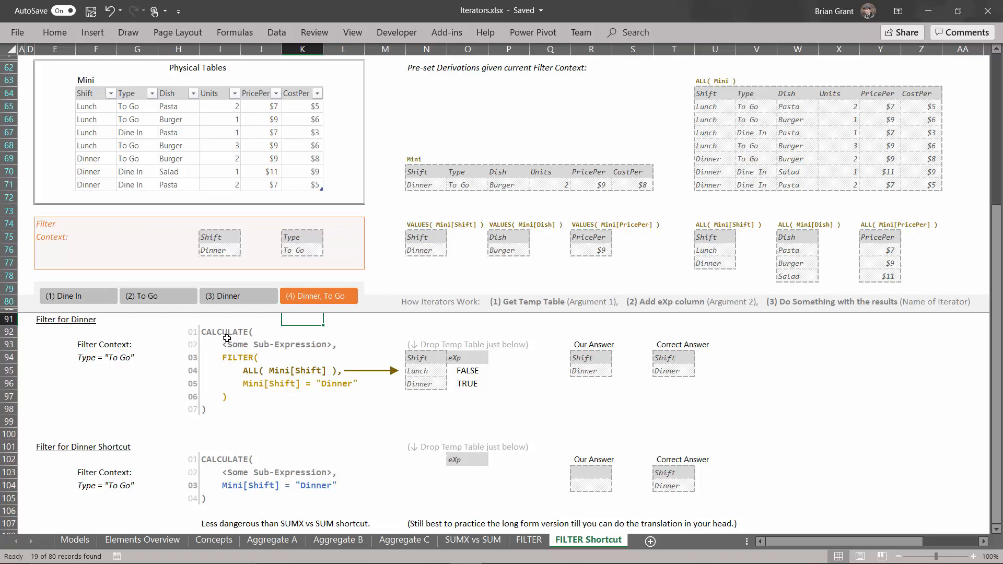
{"action": "mouse_move", "coordinate": [219, 347]}
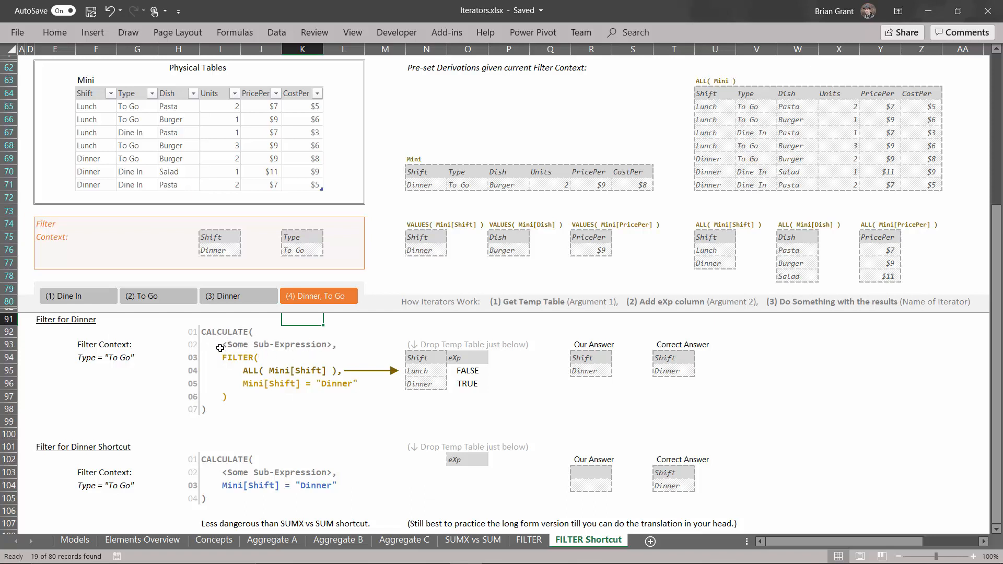
{"action": "mouse_move", "coordinate": [228, 373]}
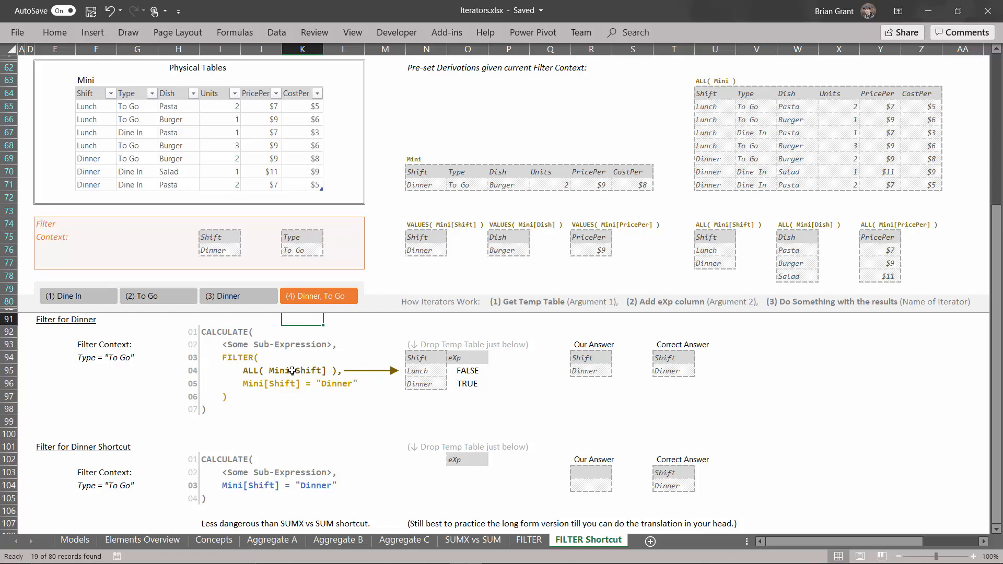
{"action": "mouse_move", "coordinate": [313, 232]}
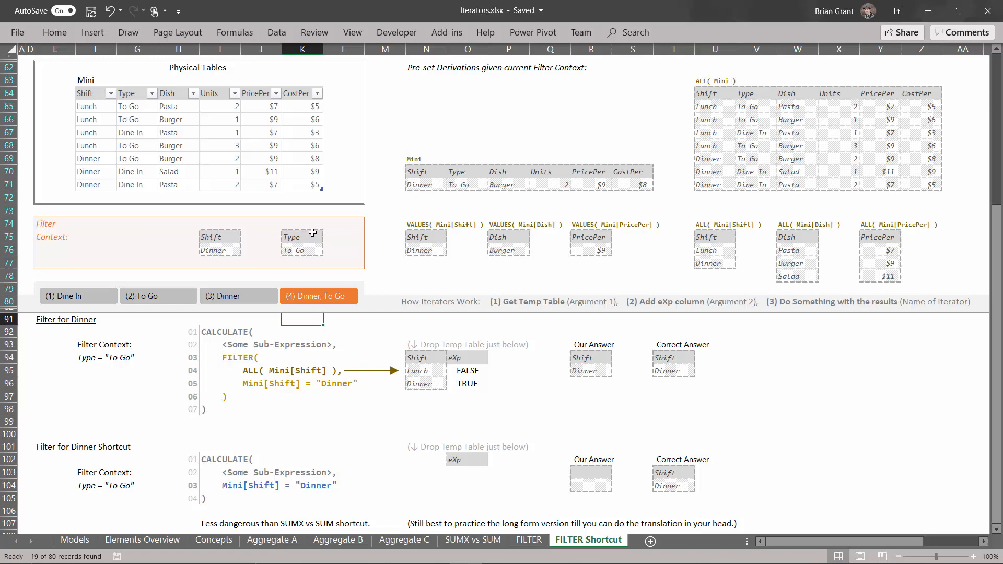
{"action": "mouse_move", "coordinate": [274, 351]}
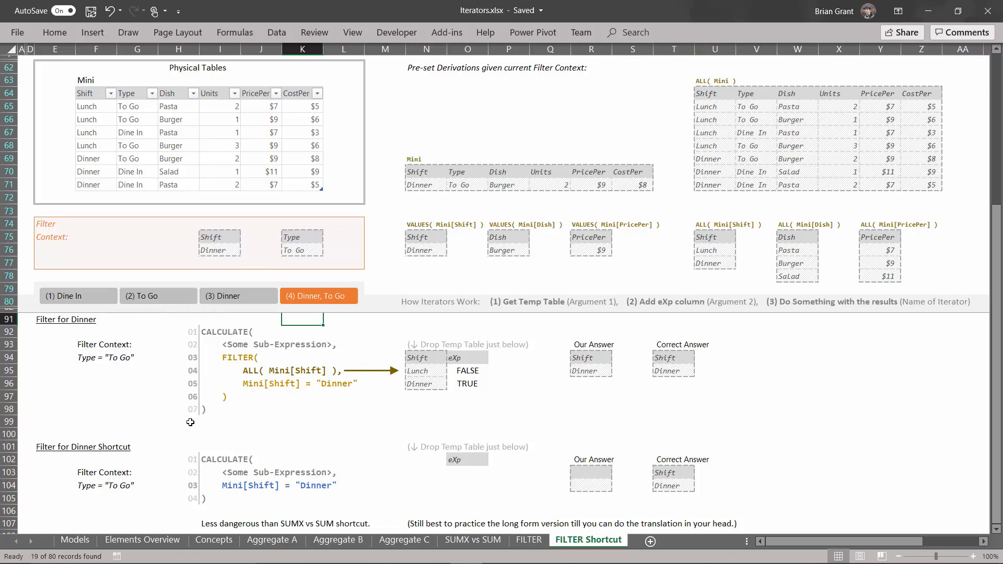
{"action": "mouse_move", "coordinate": [356, 498]}
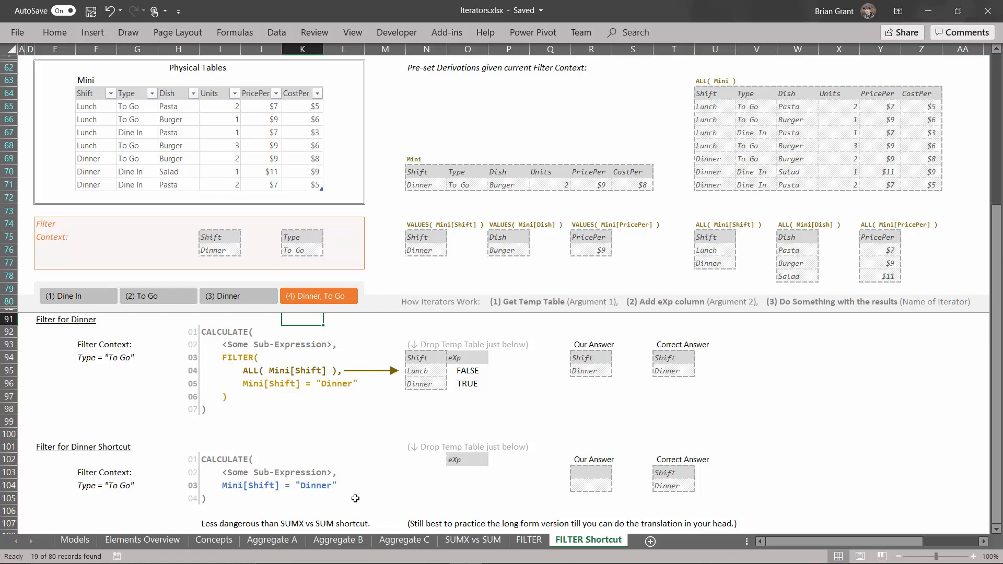
{"action": "mouse_move", "coordinate": [199, 371]}
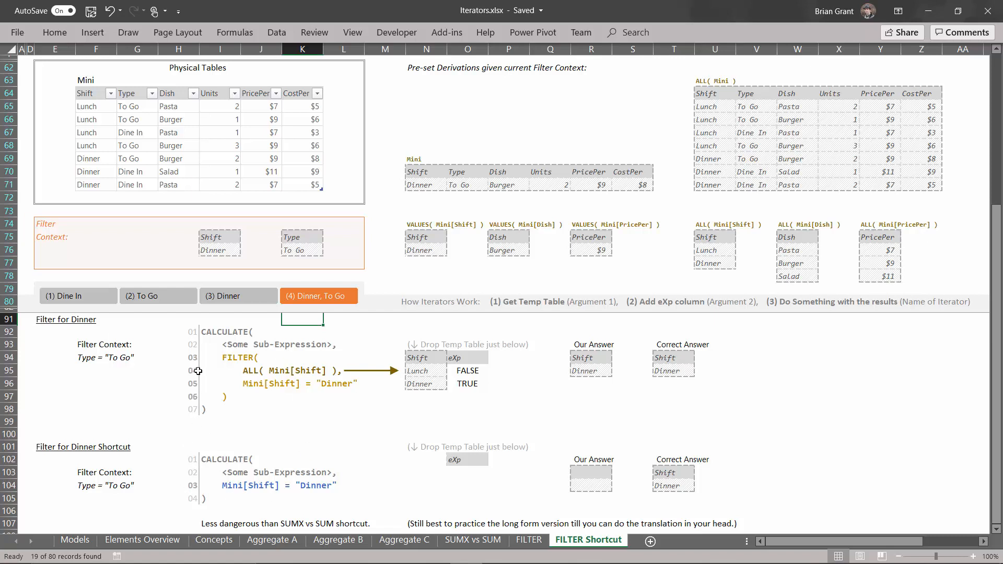
{"action": "mouse_move", "coordinate": [197, 487]}
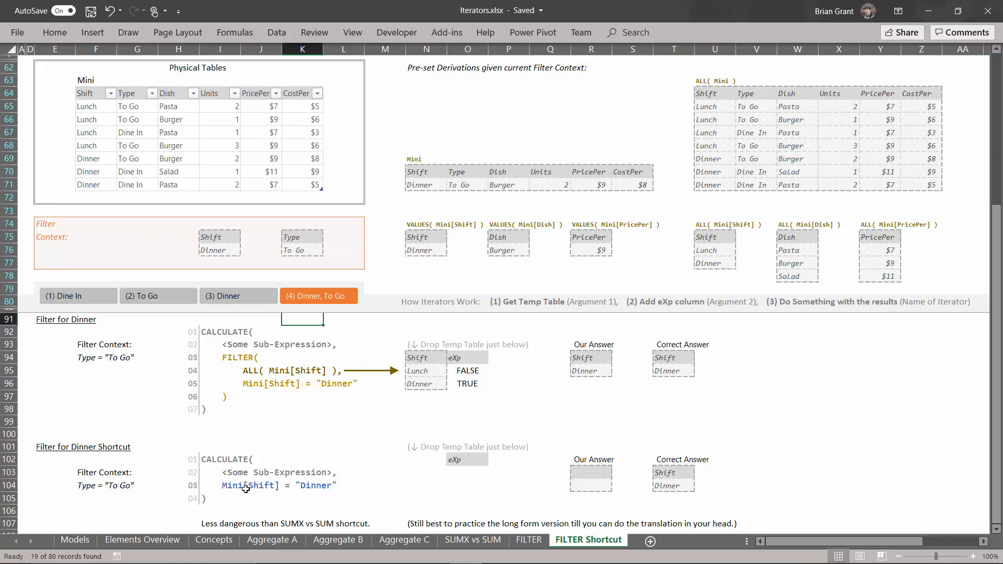
{"action": "mouse_move", "coordinate": [331, 496]}
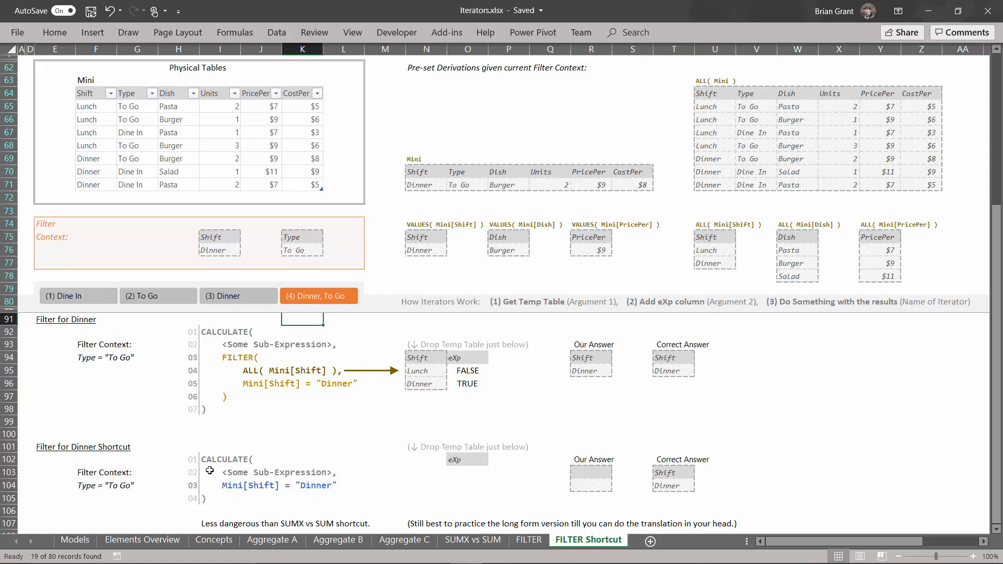
{"action": "mouse_move", "coordinate": [210, 449]}
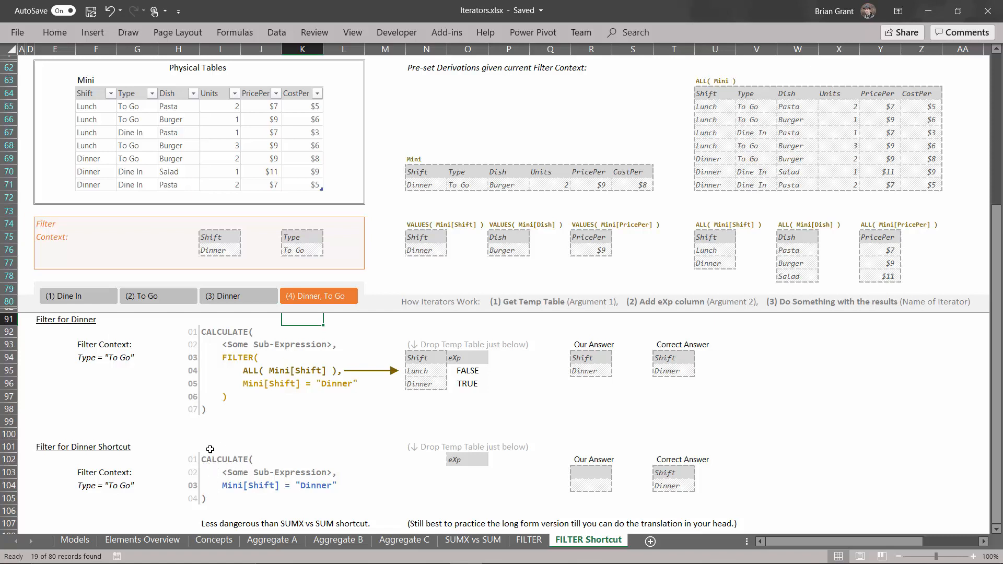
{"action": "mouse_move", "coordinate": [253, 471]}
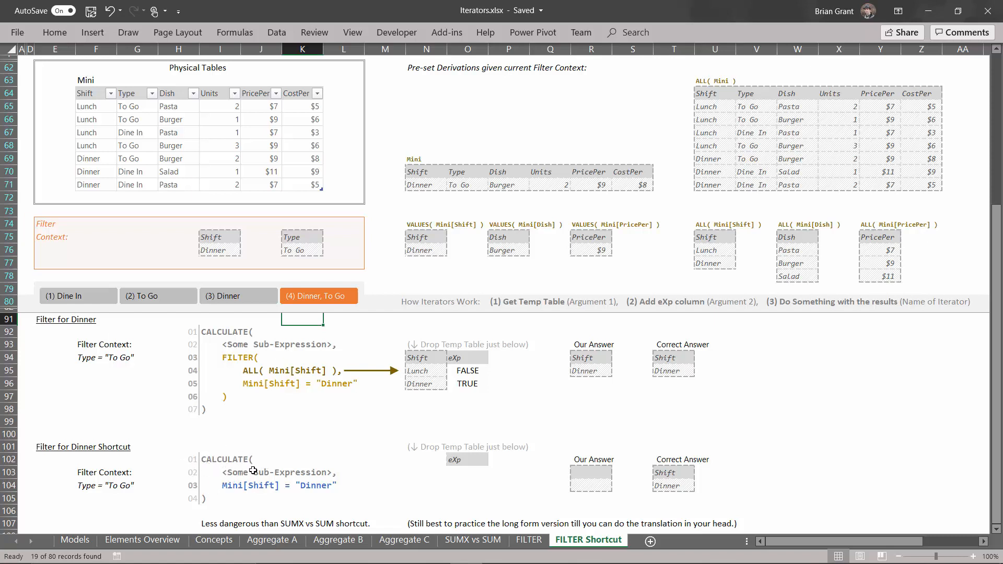
{"action": "mouse_move", "coordinate": [246, 479]}
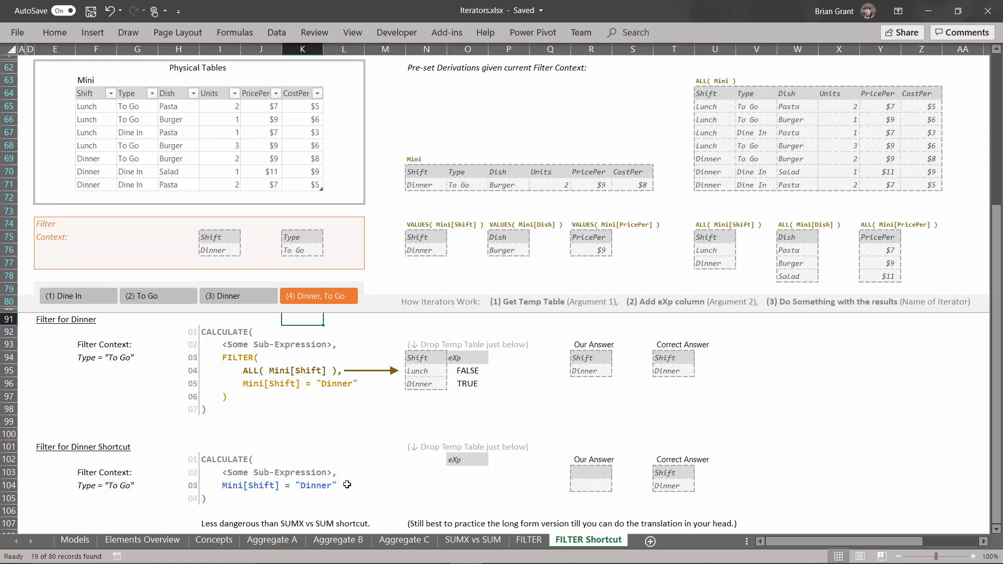
{"action": "mouse_move", "coordinate": [231, 389]}
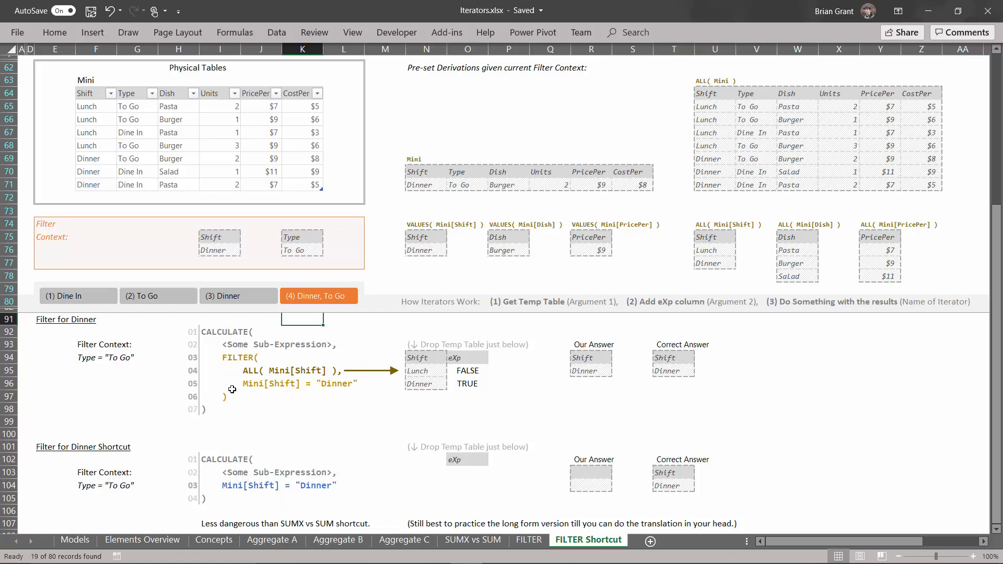
{"action": "mouse_move", "coordinate": [634, 448]}
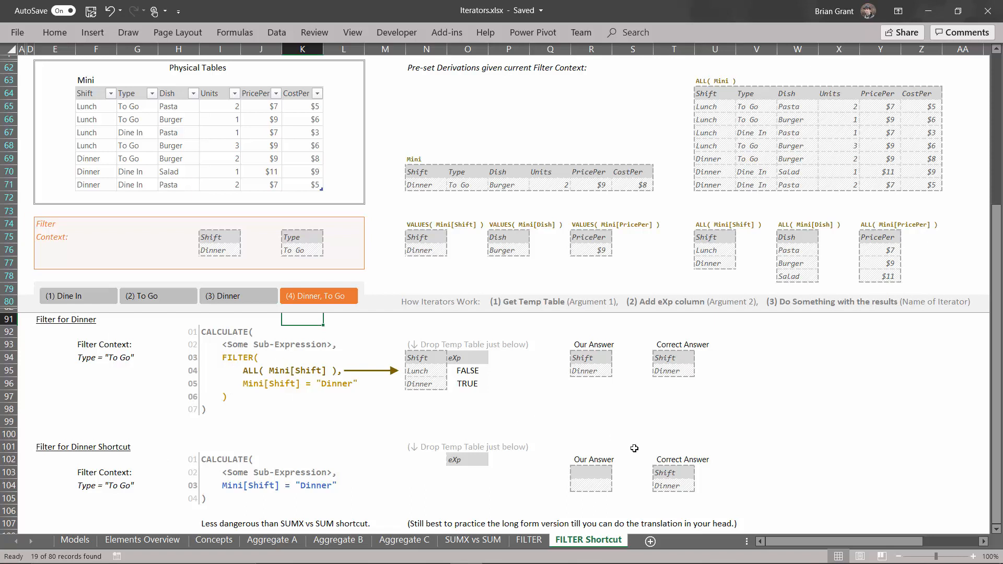
{"action": "mouse_move", "coordinate": [650, 499]}
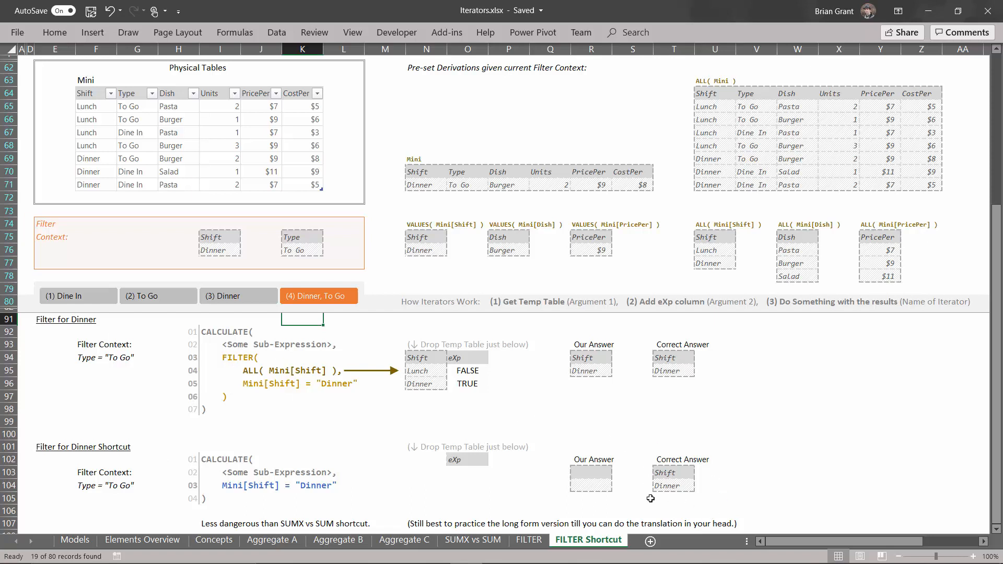
{"action": "mouse_move", "coordinate": [294, 476]}
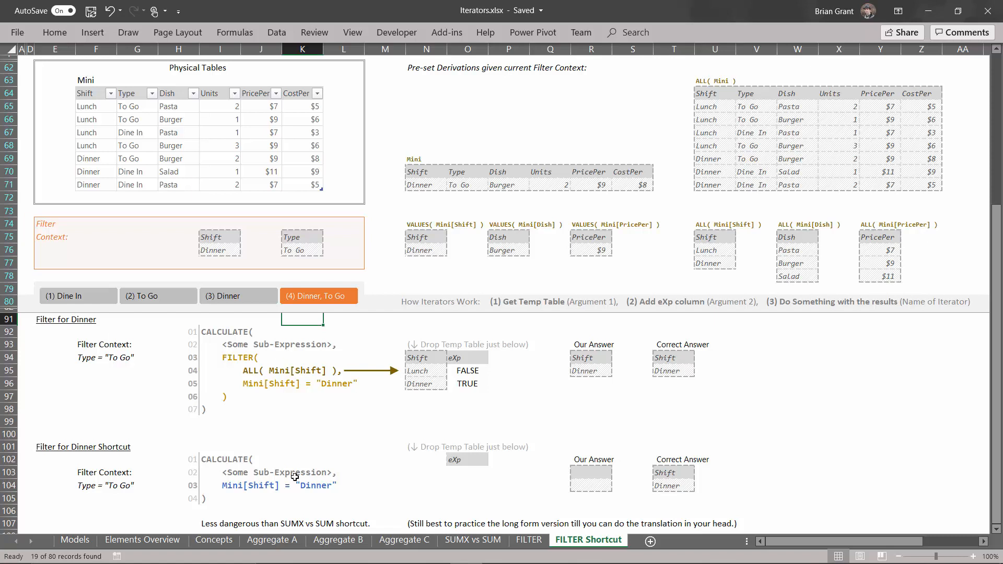
{"action": "mouse_move", "coordinate": [294, 477]}
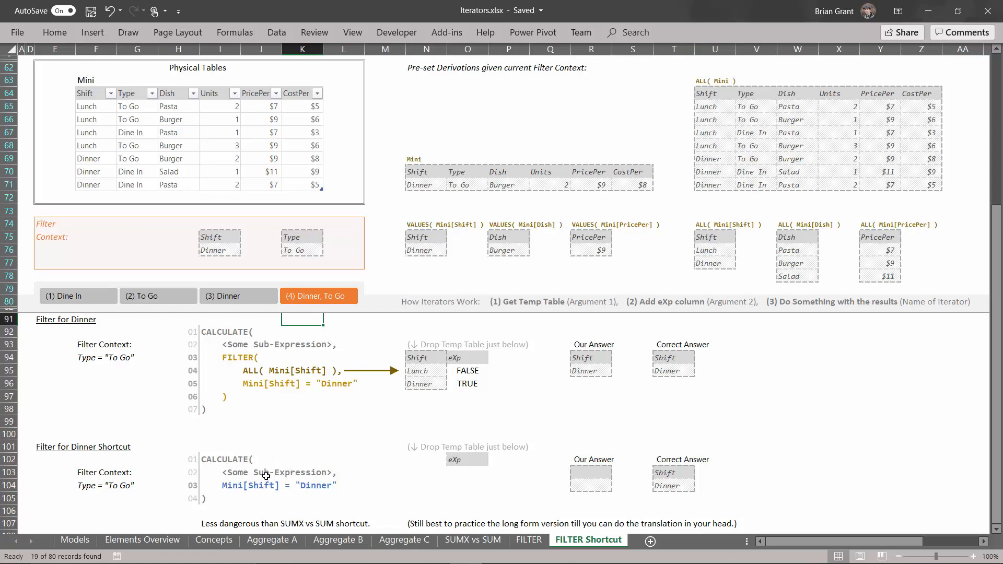
{"action": "mouse_move", "coordinate": [276, 403]}
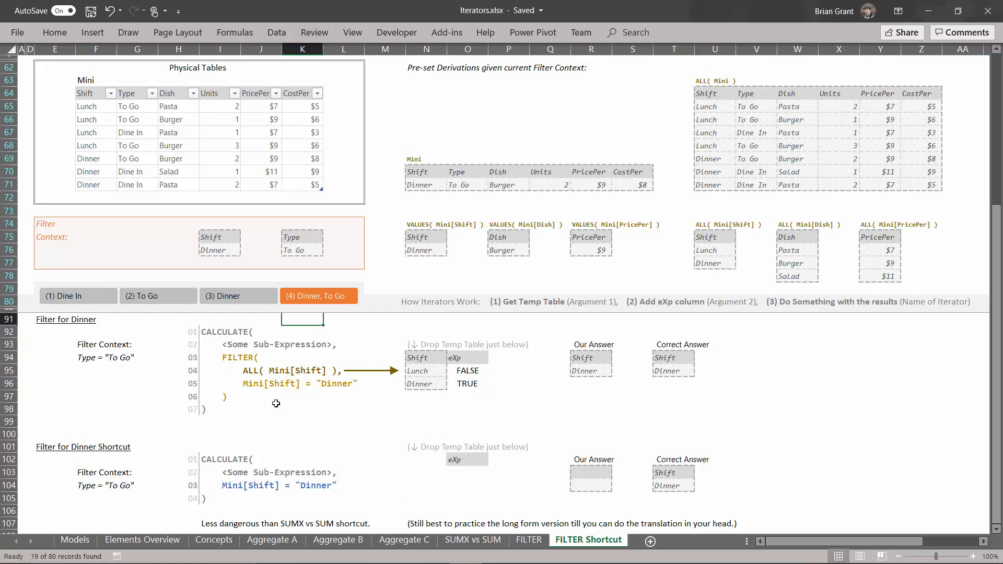
{"action": "mouse_move", "coordinate": [276, 426]}
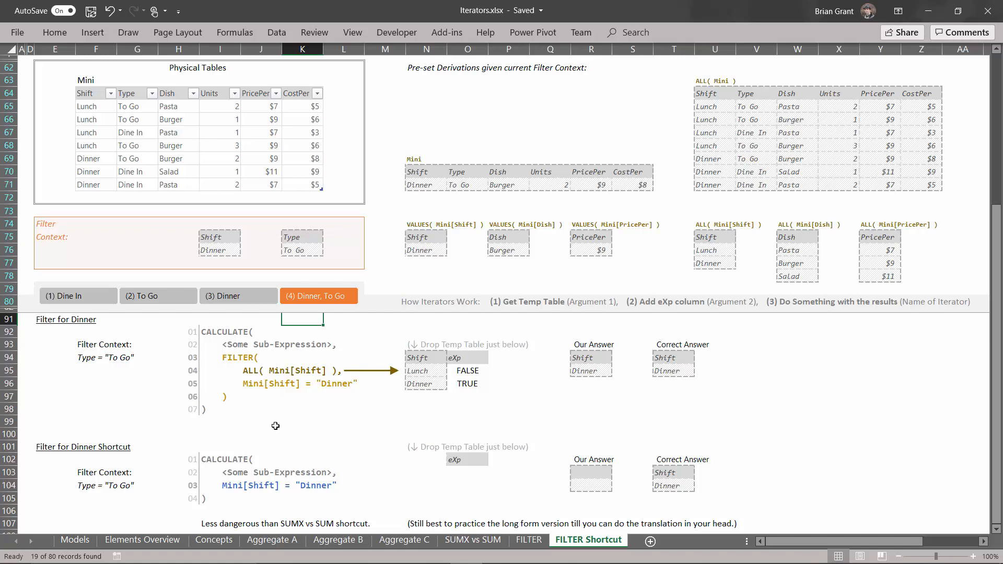
{"action": "mouse_move", "coordinate": [275, 444]}
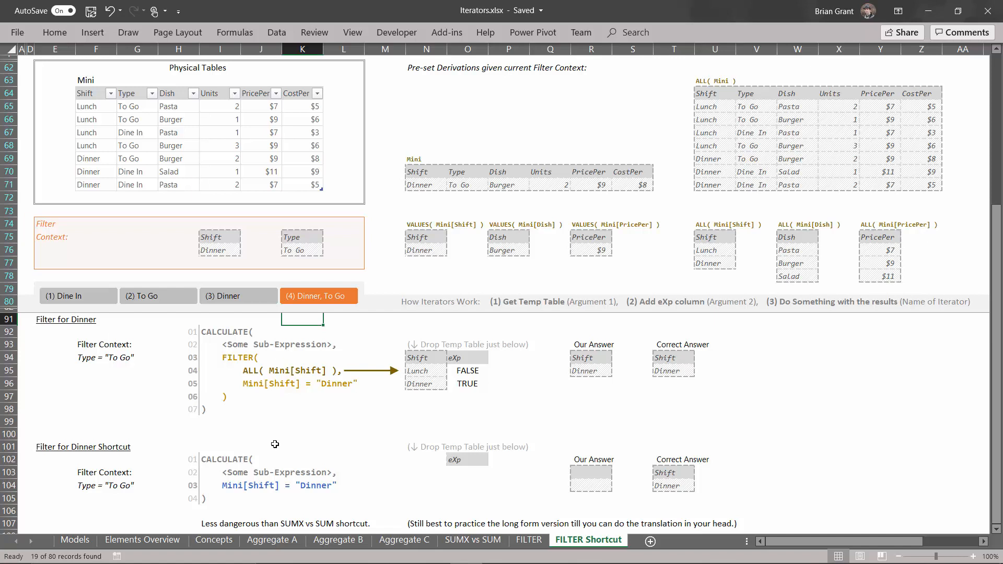
{"action": "mouse_move", "coordinate": [360, 499]}
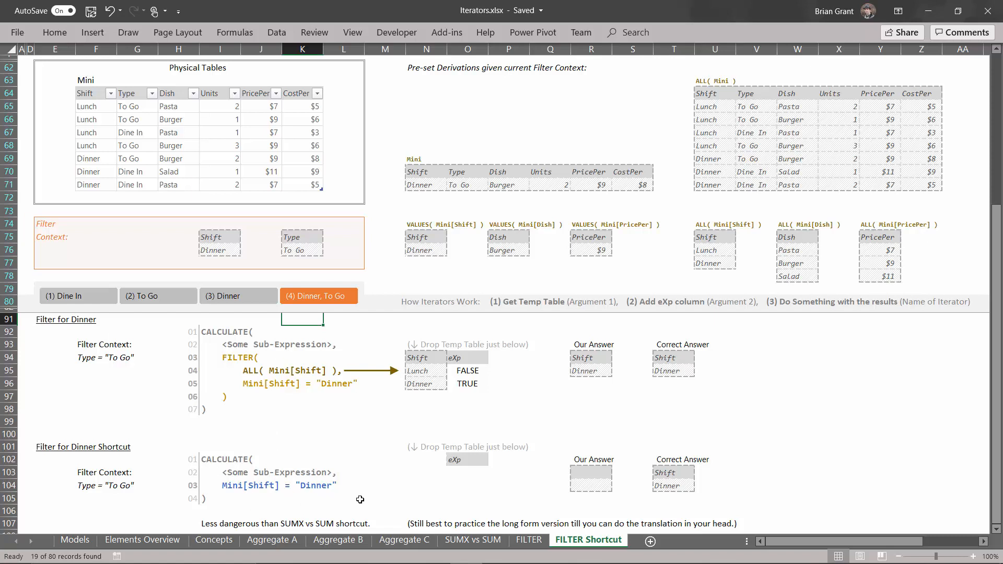
{"action": "mouse_move", "coordinate": [296, 510]}
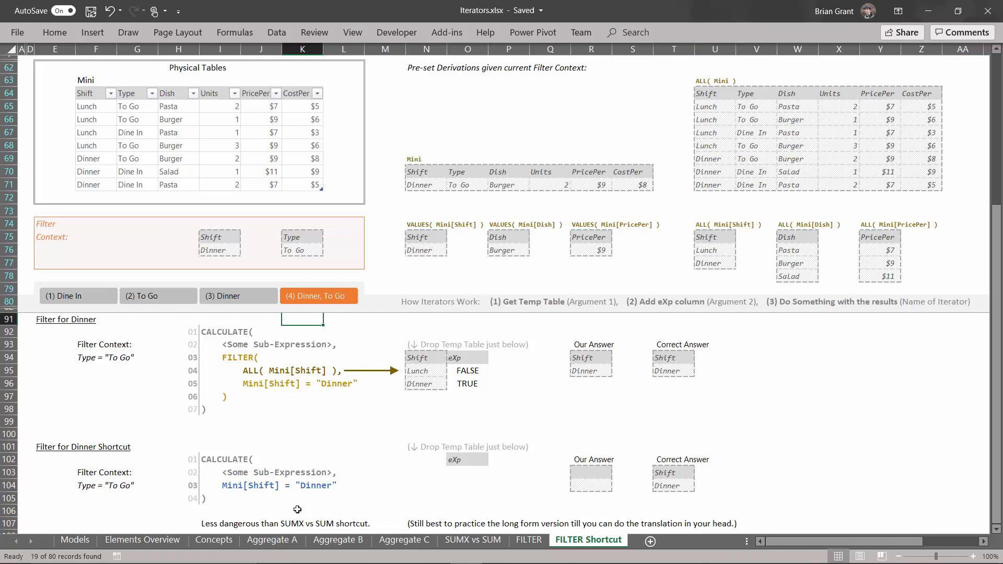
{"action": "mouse_move", "coordinate": [331, 501]}
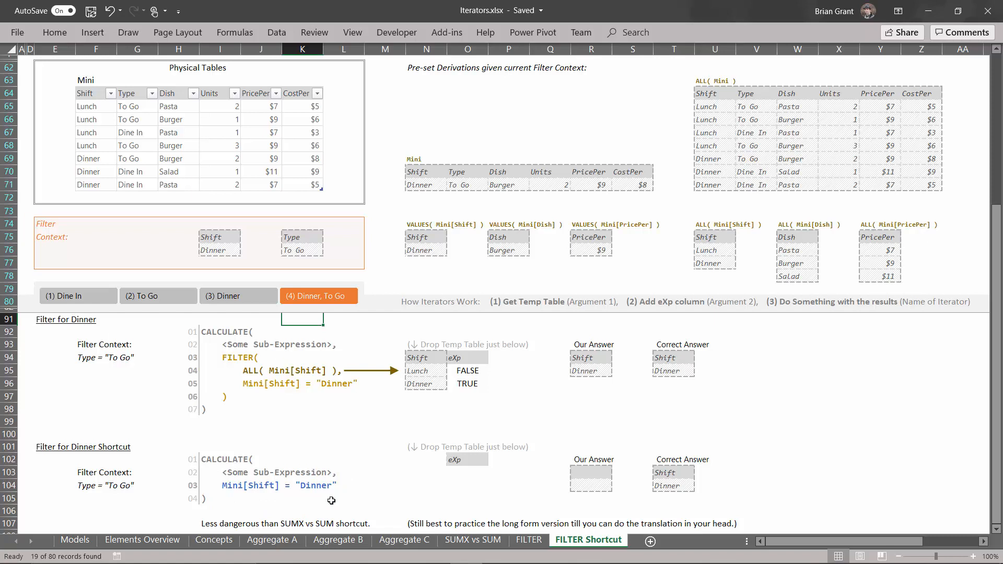
{"action": "mouse_move", "coordinate": [230, 498]}
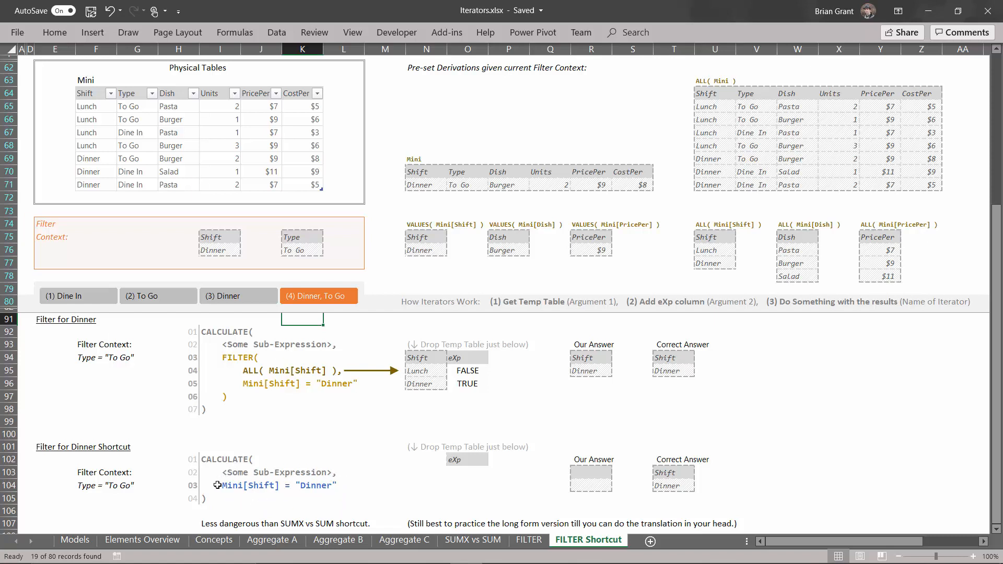
{"action": "mouse_move", "coordinate": [225, 472]}
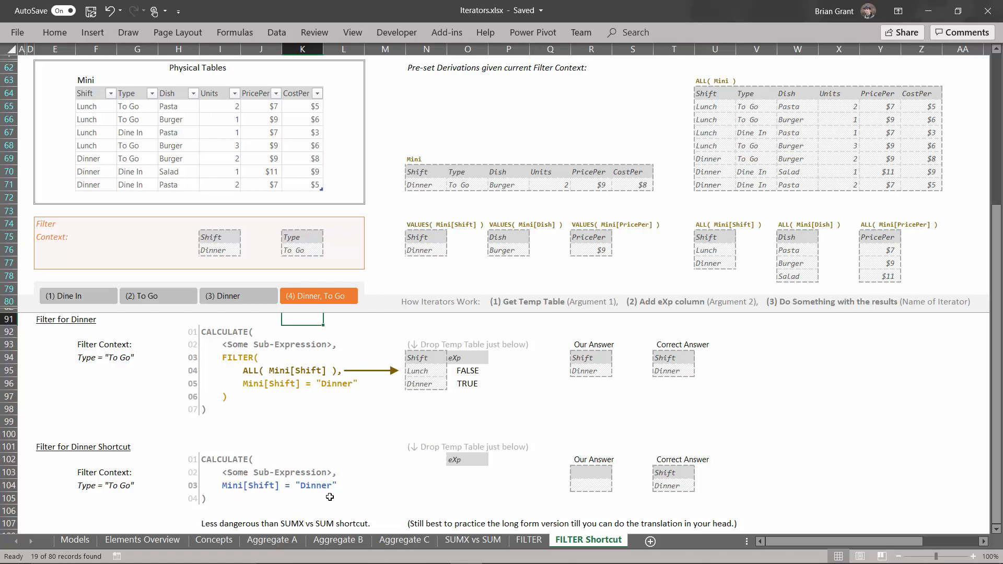
{"action": "mouse_move", "coordinate": [234, 495]}
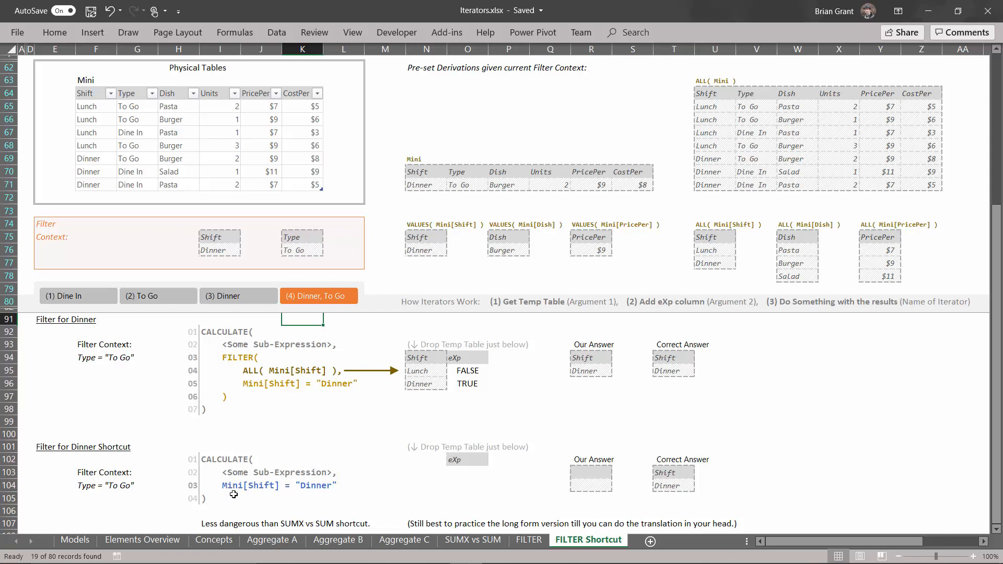
{"action": "mouse_move", "coordinate": [497, 399]}
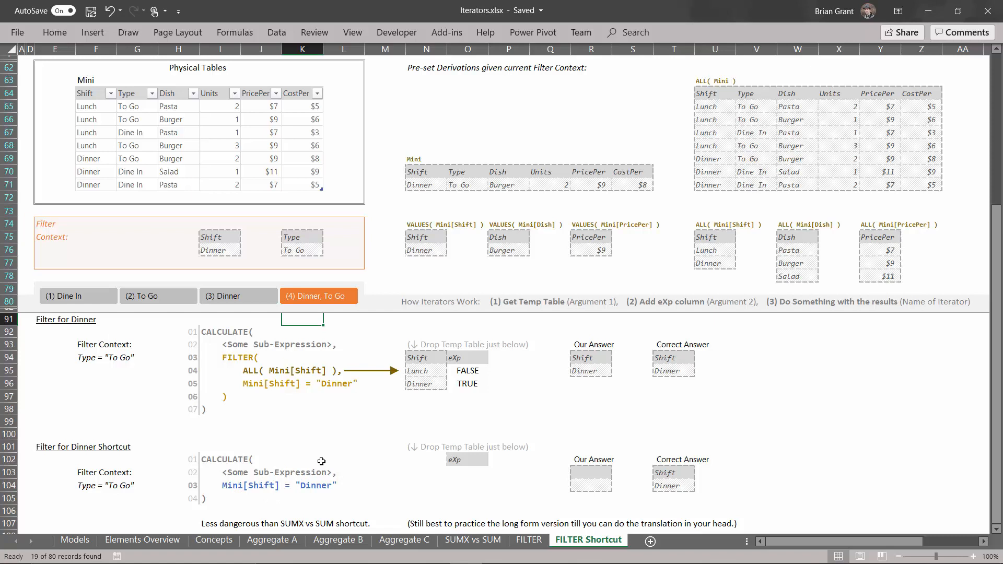
{"action": "mouse_move", "coordinate": [323, 410]}
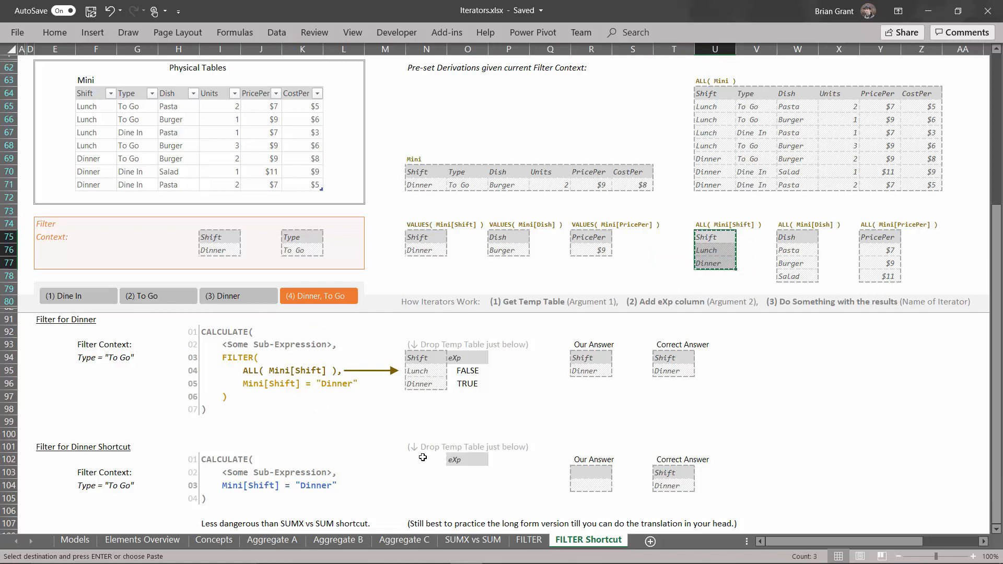
Paste the shift temp table, add eXp =N103="Dinner" (Lunch FALSE, Dinner TRUE), and answer Dinner.
{"action": "key", "text": "ctrl+v"}
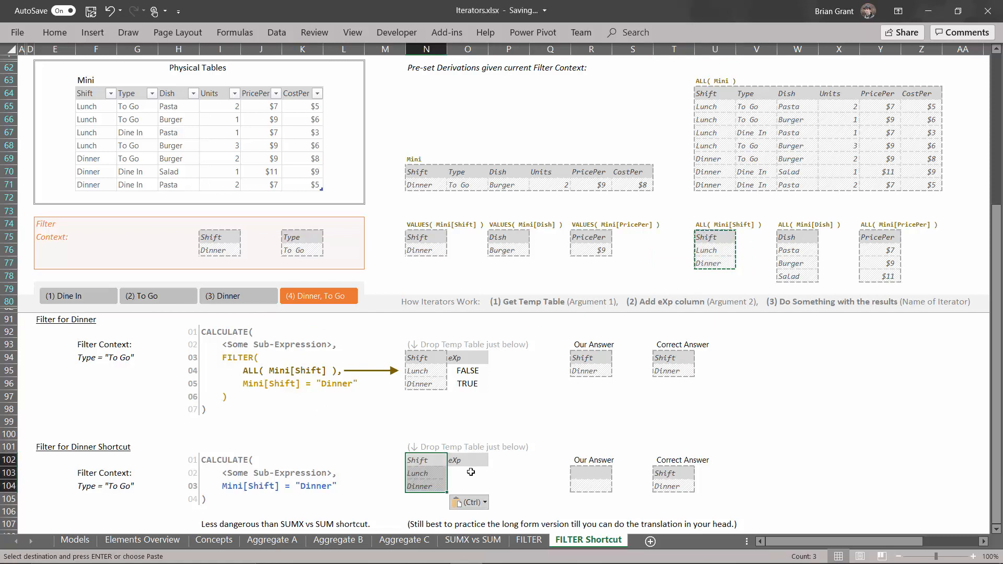
{"action": "left_click", "coordinate": [467, 472]}
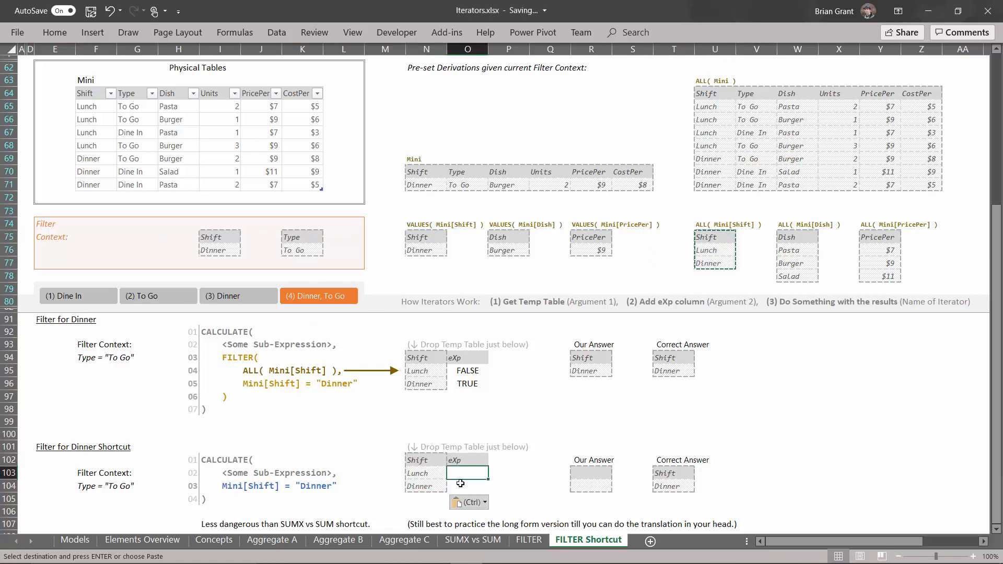
{"action": "type", "text": "=N103=\"Dinner"}
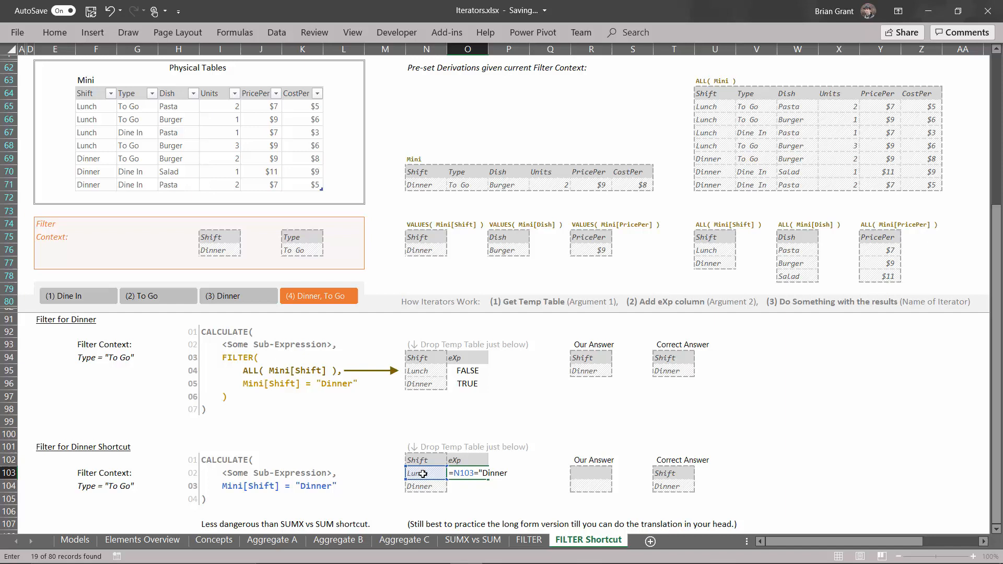
{"action": "key", "text": "Return"}
{"action": "type", "text": "Shift"}
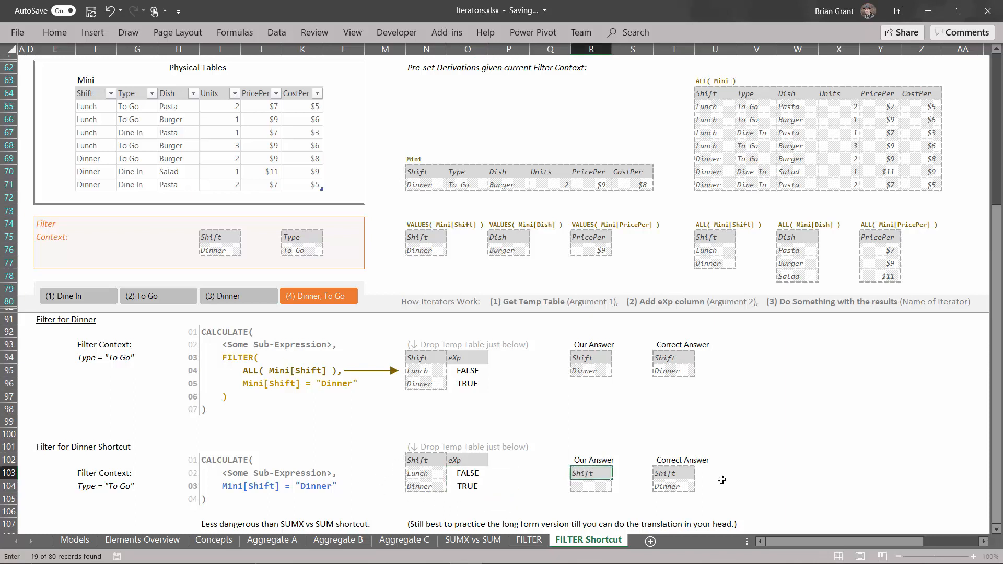
{"action": "key", "text": "enter"}
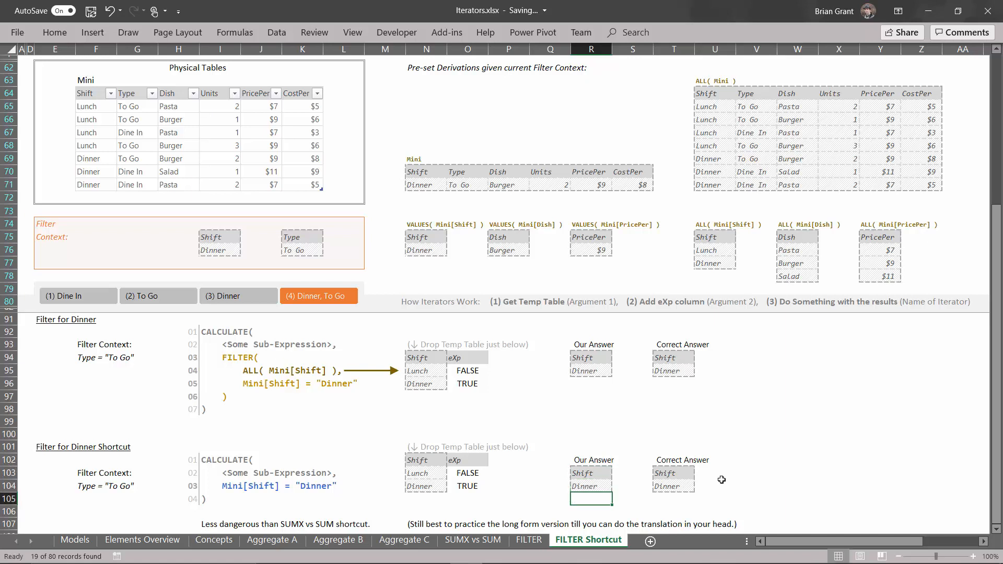
{"action": "mouse_move", "coordinate": [234, 450]}
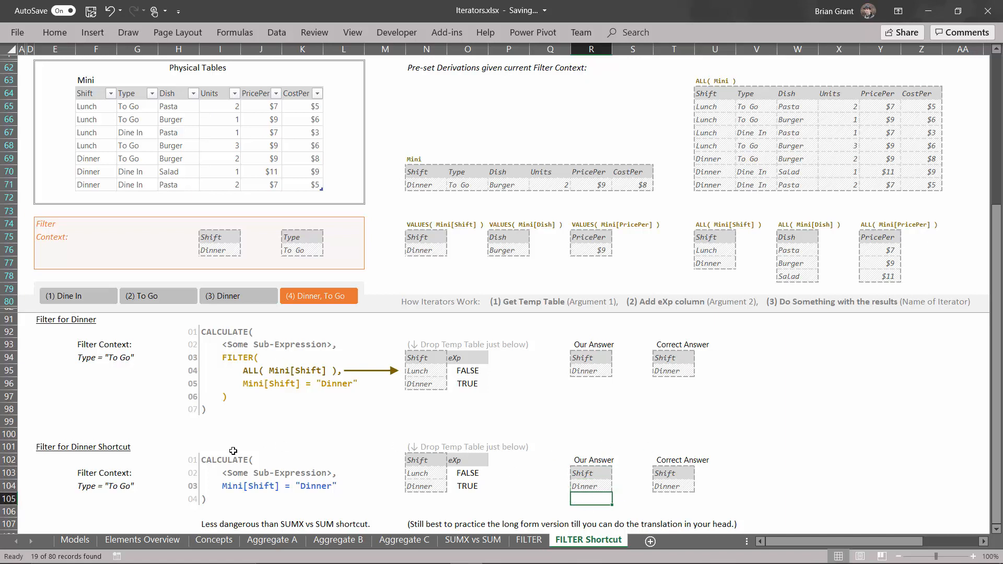
{"action": "mouse_move", "coordinate": [303, 261]}
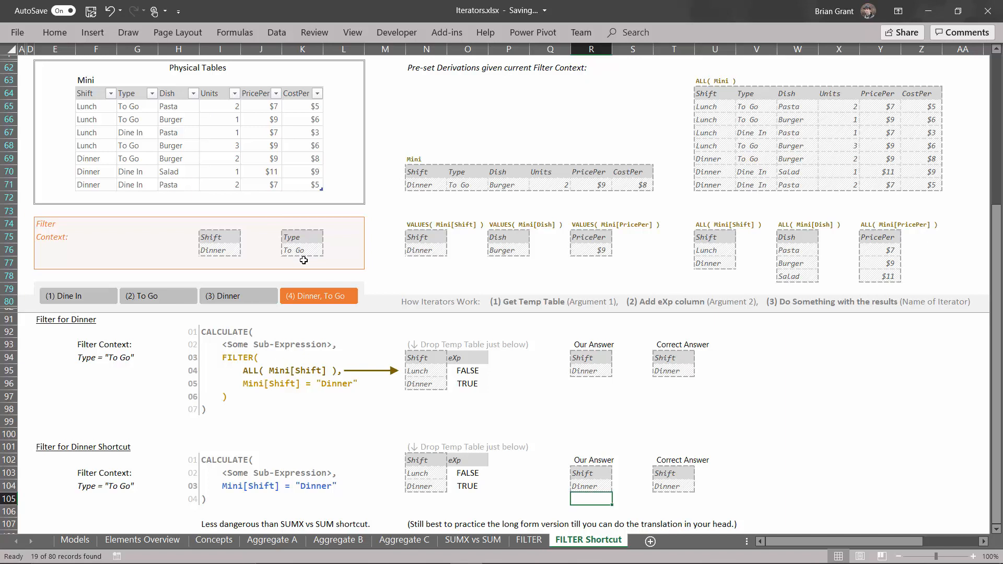
{"action": "mouse_move", "coordinate": [293, 448]}
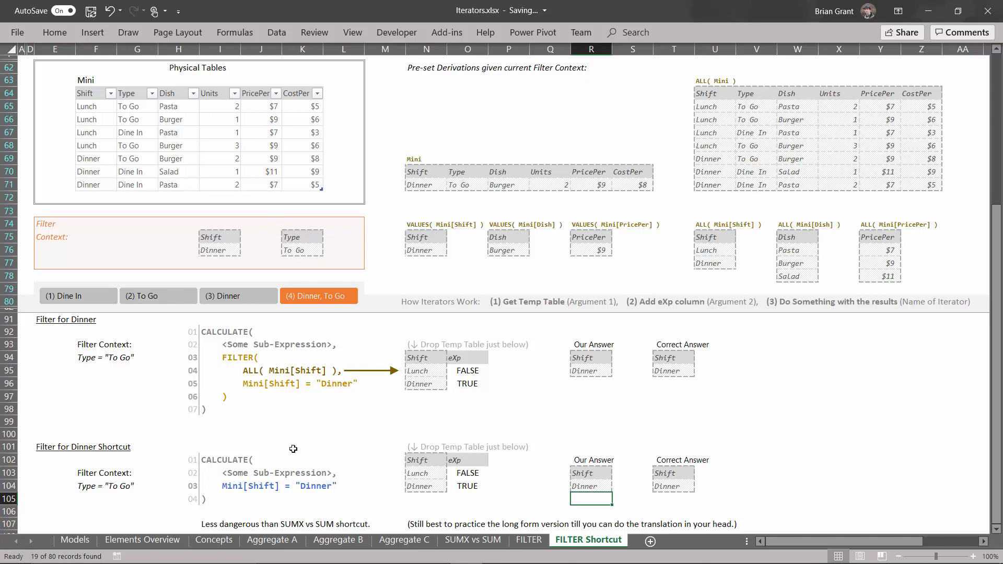
{"action": "mouse_move", "coordinate": [290, 472]}
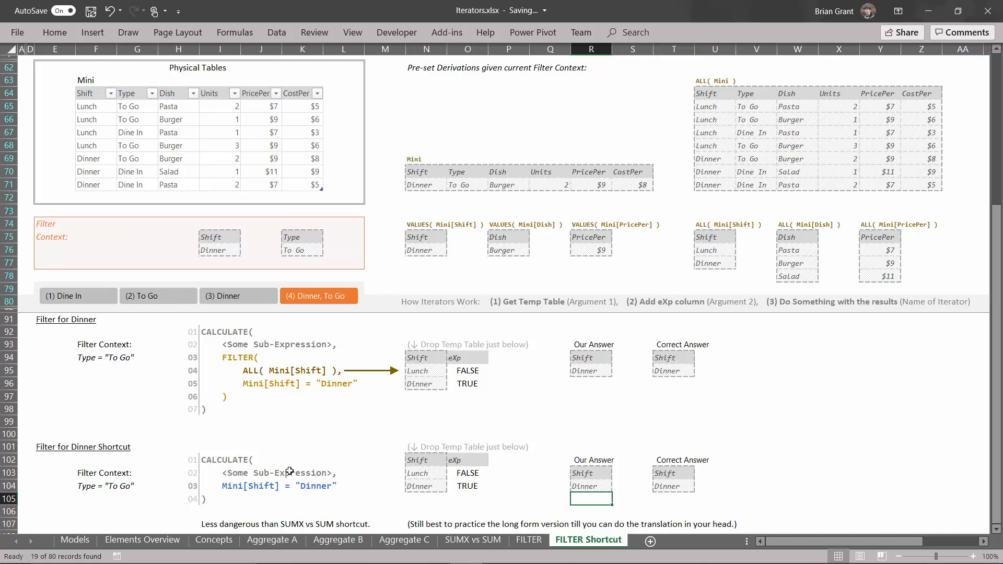
{"action": "mouse_move", "coordinate": [286, 422]}
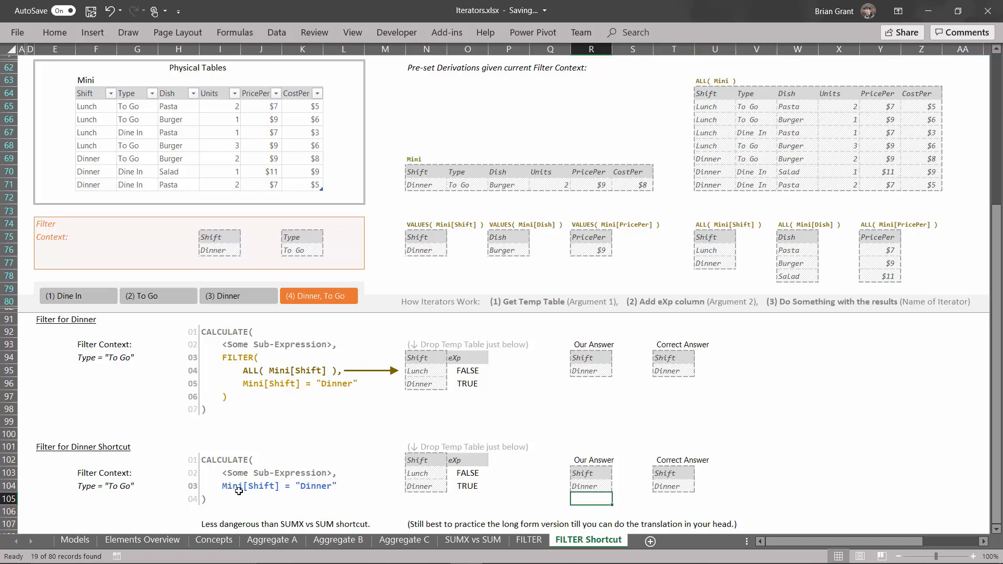
{"action": "mouse_move", "coordinate": [268, 410]}
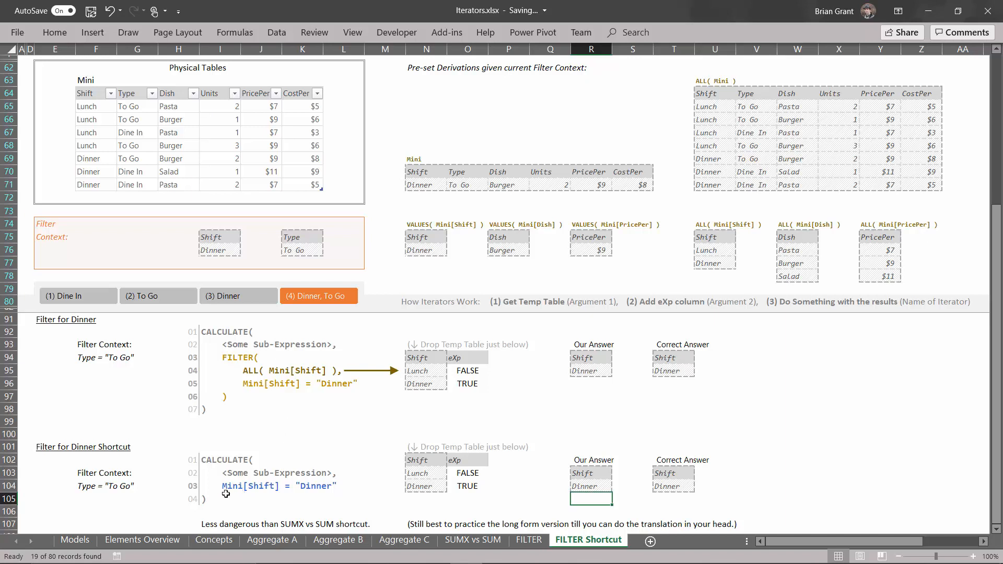
{"action": "mouse_move", "coordinate": [326, 439]}
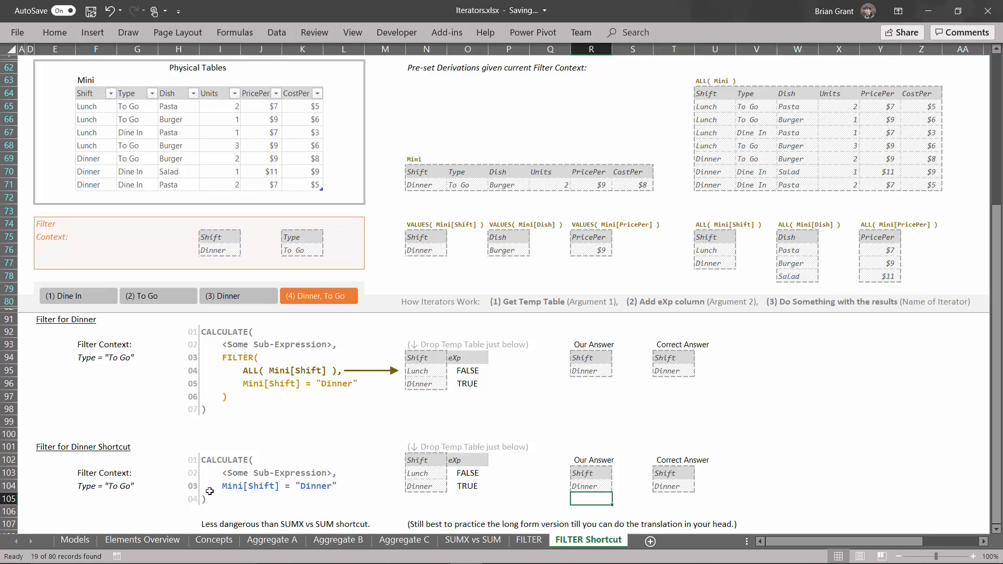
{"action": "mouse_move", "coordinate": [243, 501]}
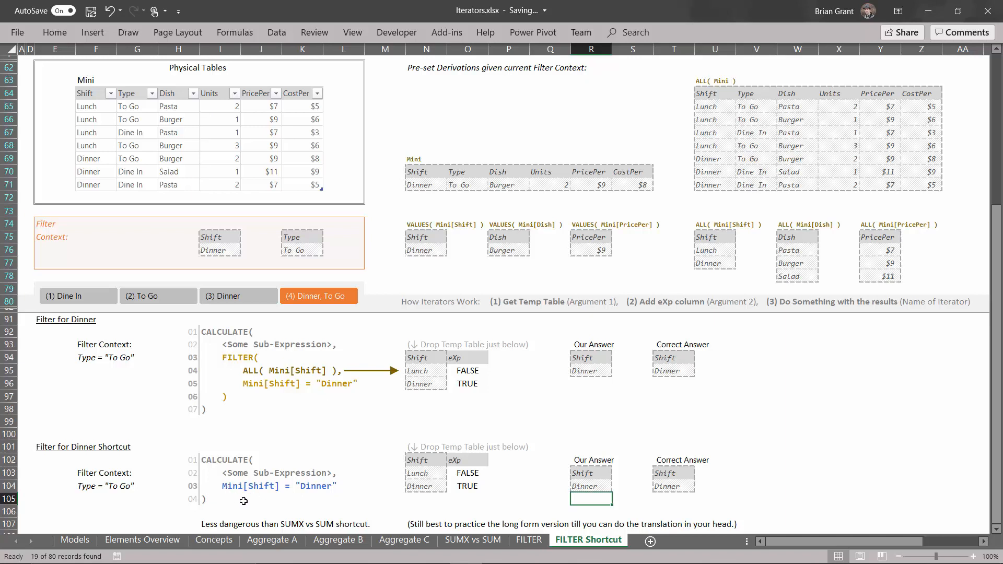
{"action": "mouse_move", "coordinate": [279, 506]}
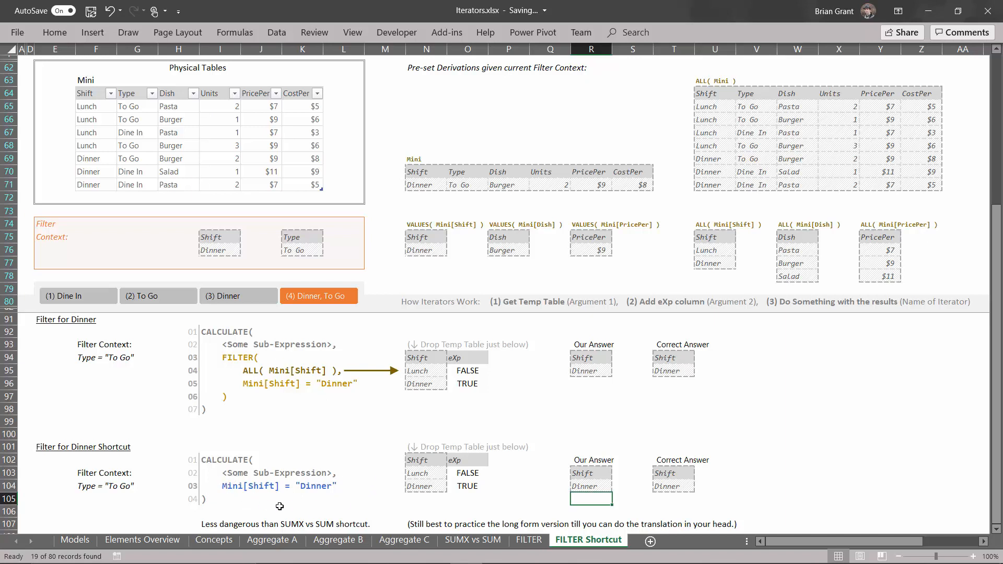
{"action": "mouse_move", "coordinate": [286, 483]}
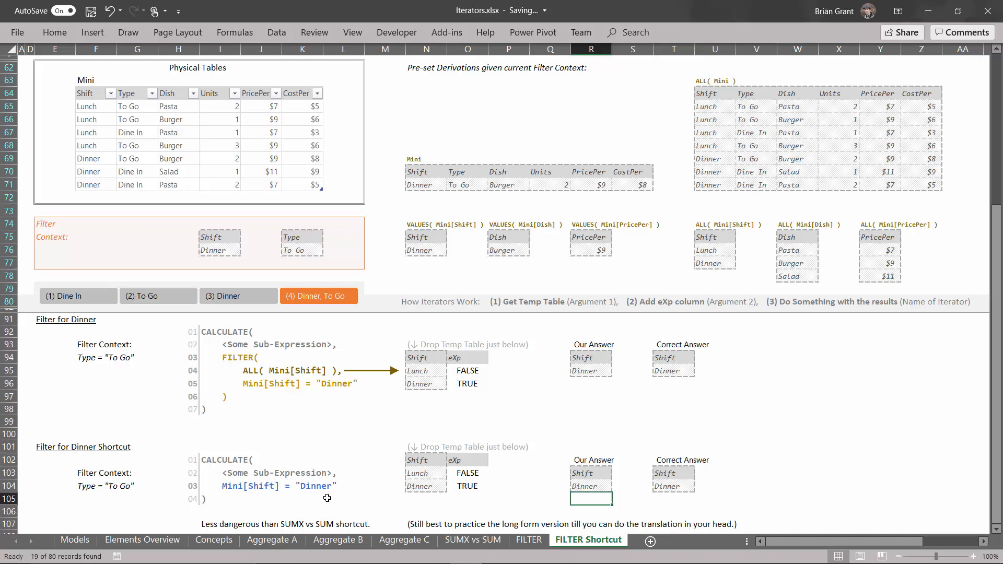
{"action": "mouse_move", "coordinate": [443, 455]}
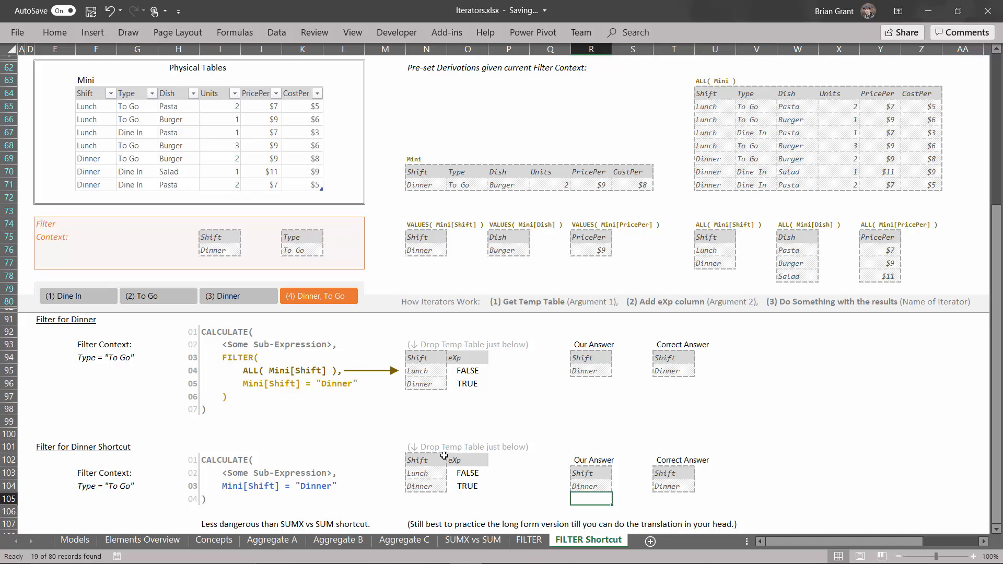
{"action": "mouse_move", "coordinate": [473, 459]}
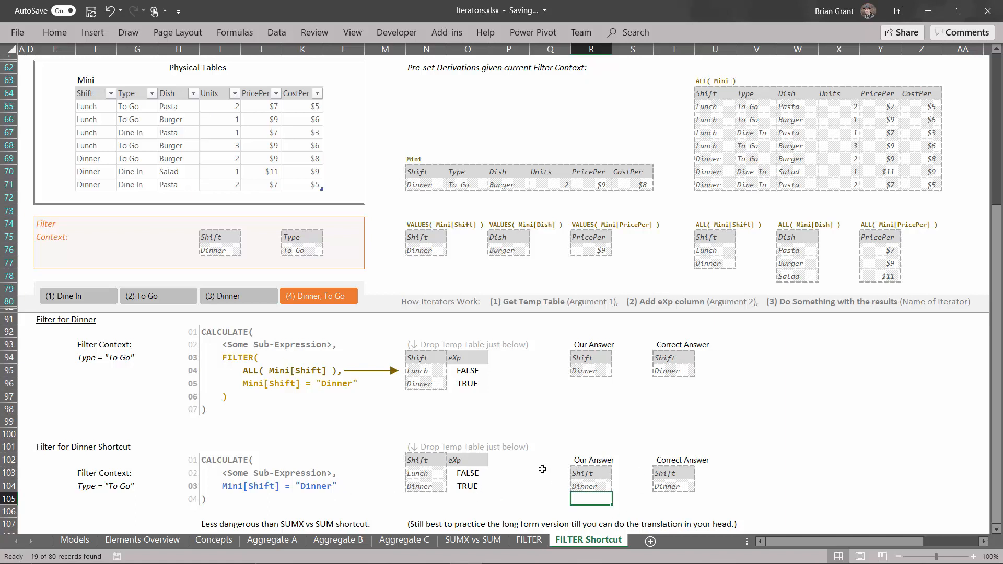
{"action": "mouse_move", "coordinate": [223, 481]}
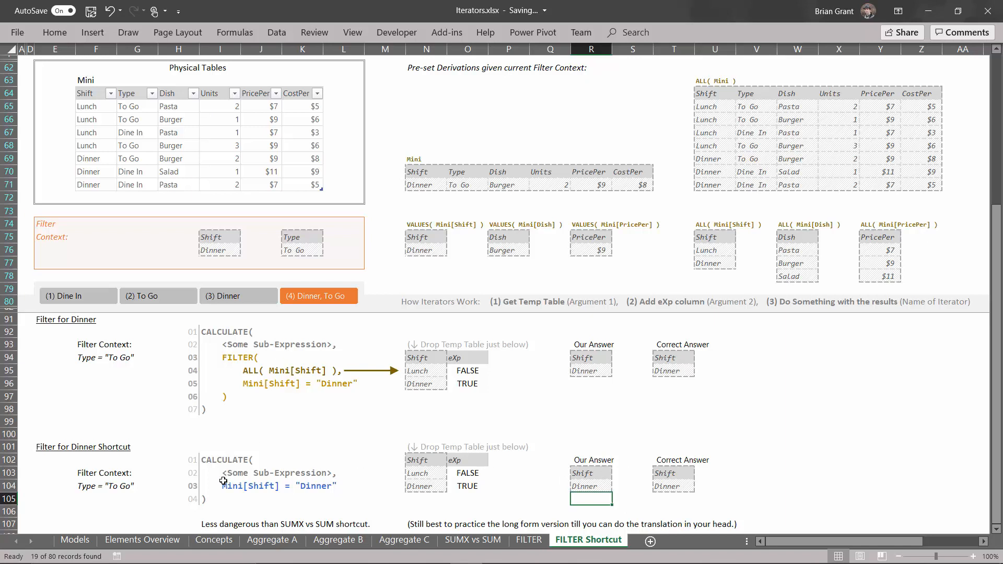
{"action": "mouse_move", "coordinate": [224, 408]}
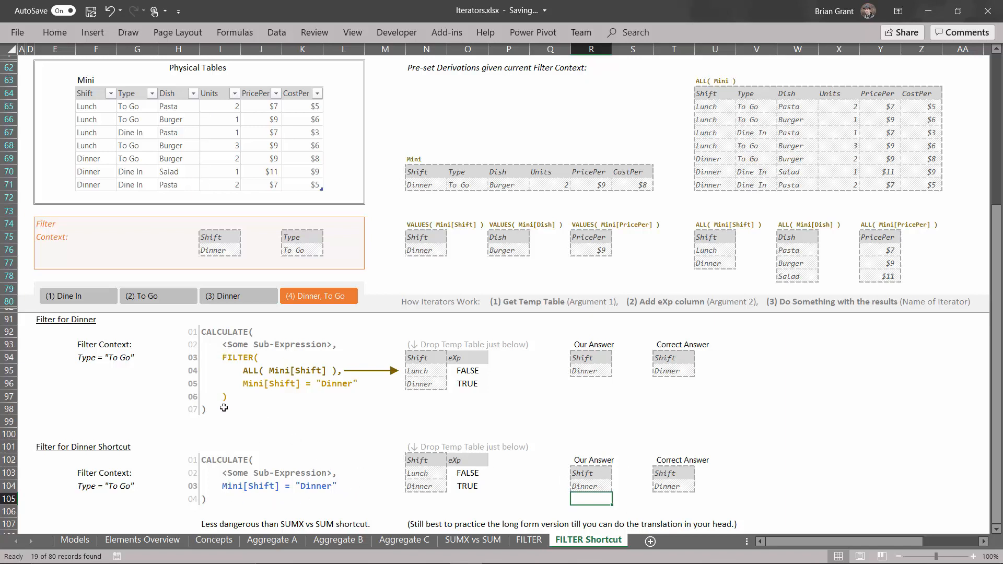
{"action": "mouse_move", "coordinate": [365, 388]}
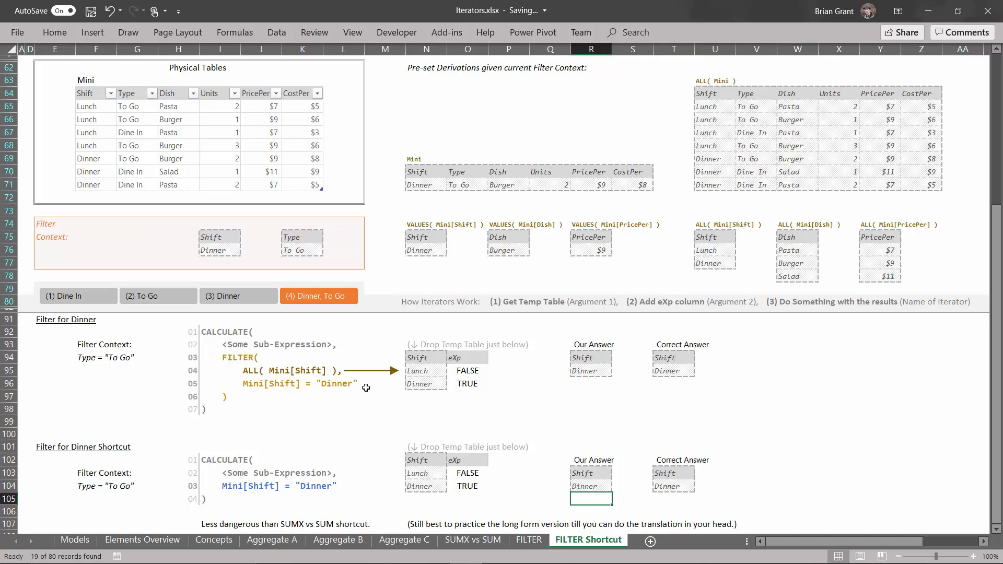
{"action": "mouse_move", "coordinate": [300, 353]}
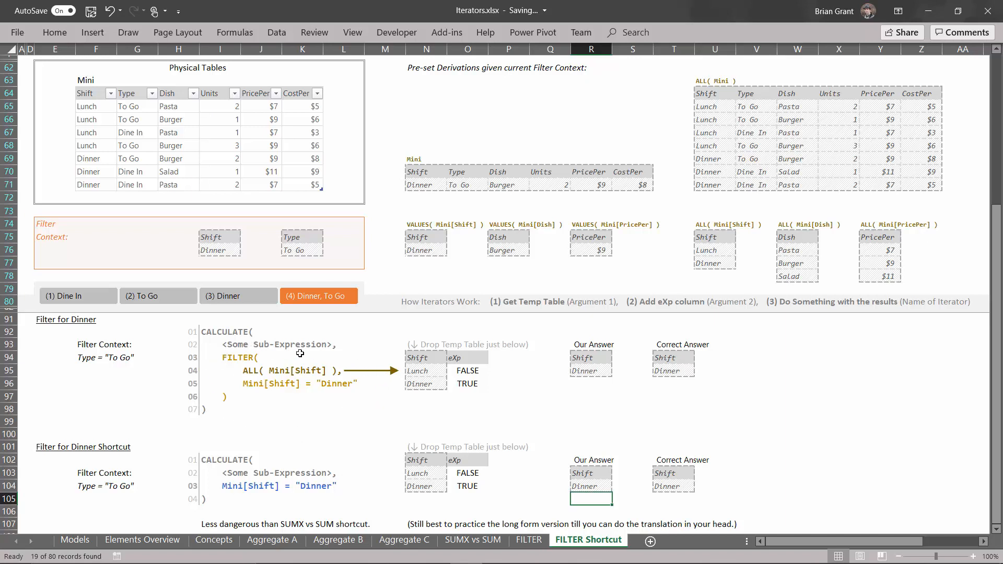
{"action": "mouse_move", "coordinate": [248, 357]}
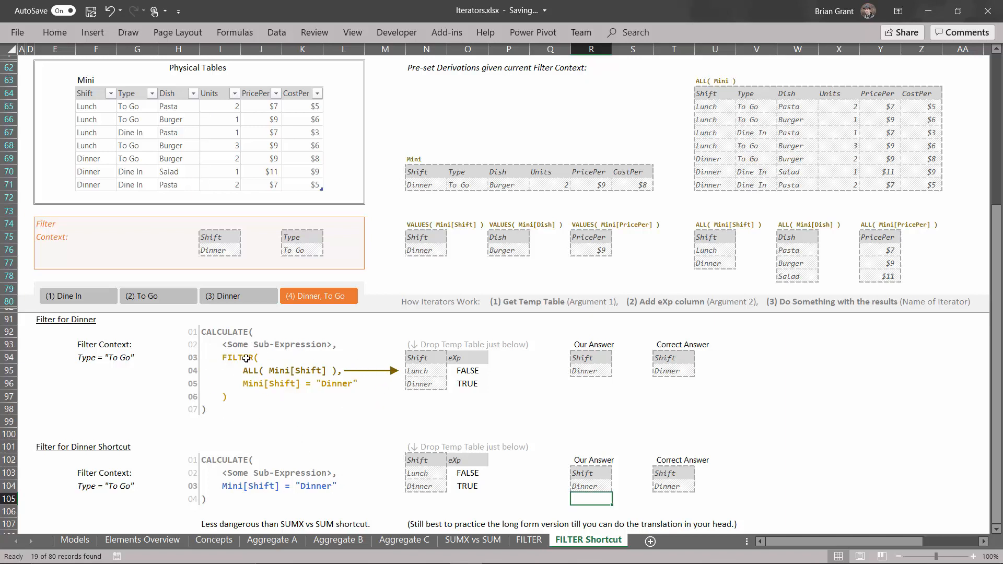
{"action": "mouse_move", "coordinate": [211, 352]}
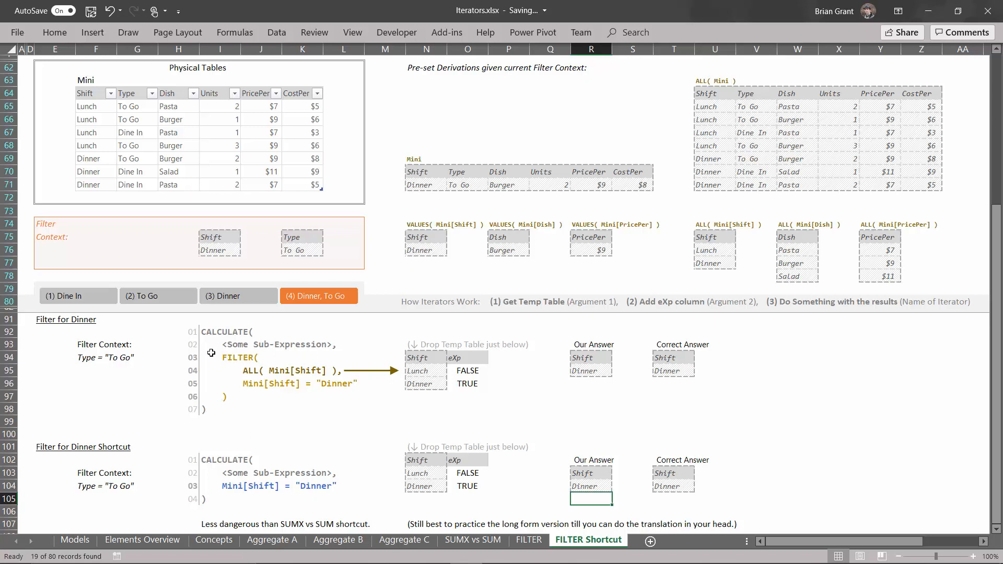
{"action": "mouse_move", "coordinate": [248, 348]}
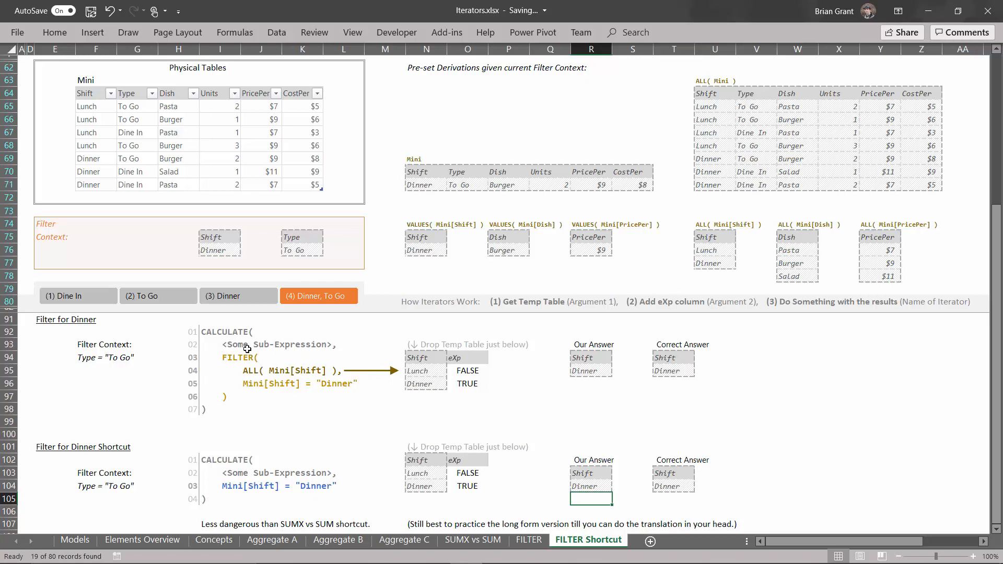
{"action": "mouse_move", "coordinate": [385, 404]}
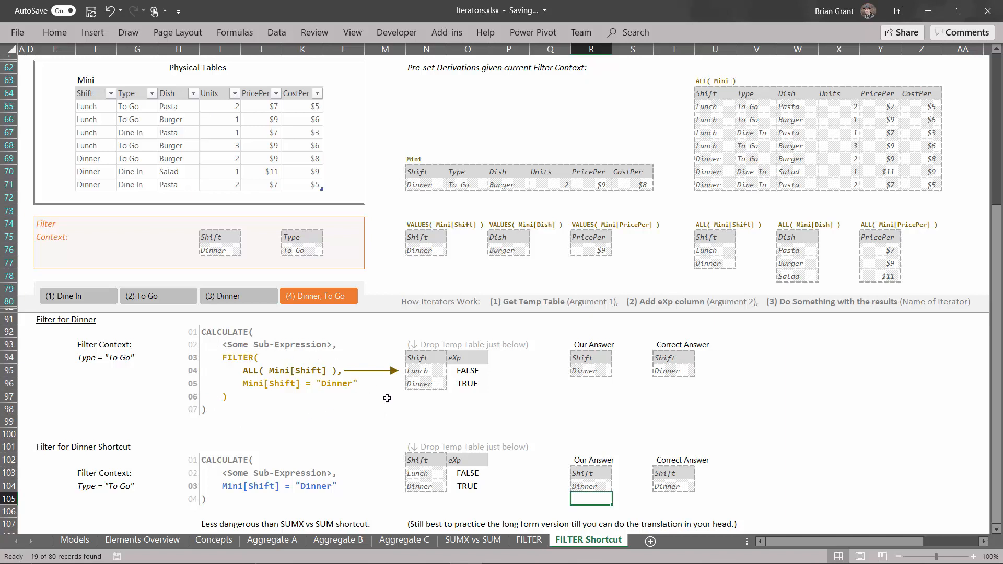
{"action": "mouse_move", "coordinate": [213, 397]}
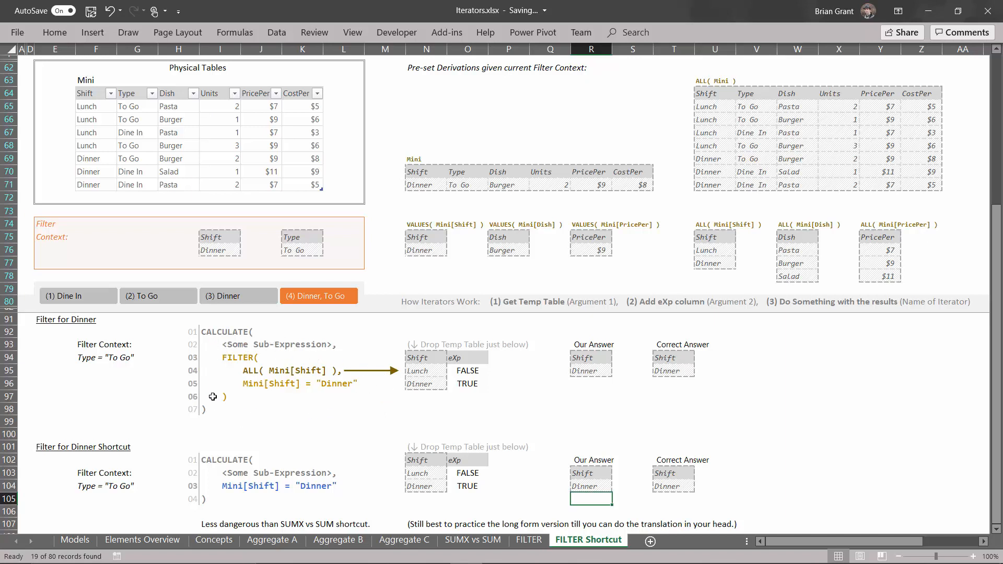
{"action": "mouse_move", "coordinate": [232, 367]}
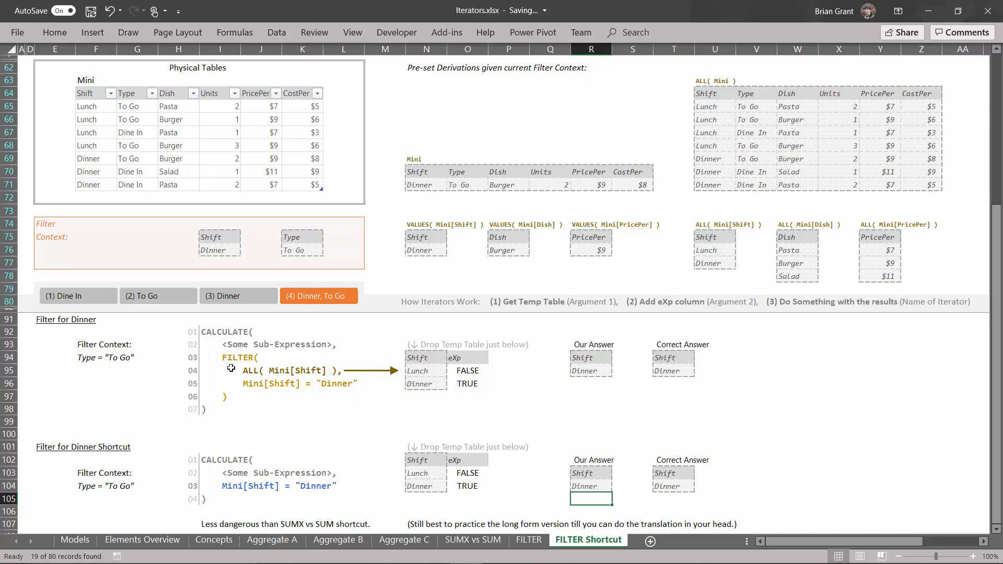
{"action": "mouse_move", "coordinate": [221, 379]}
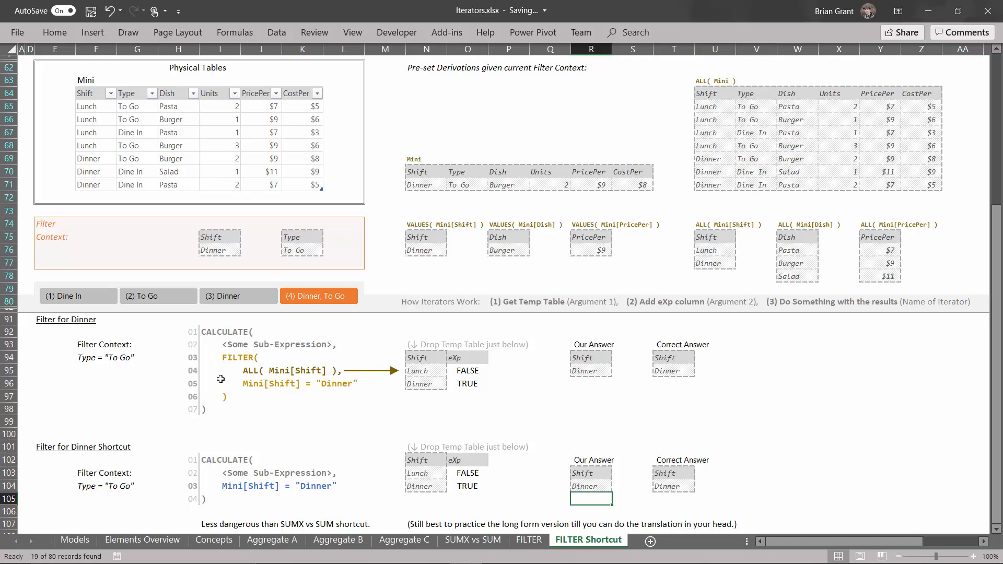
{"action": "mouse_move", "coordinate": [221, 349]}
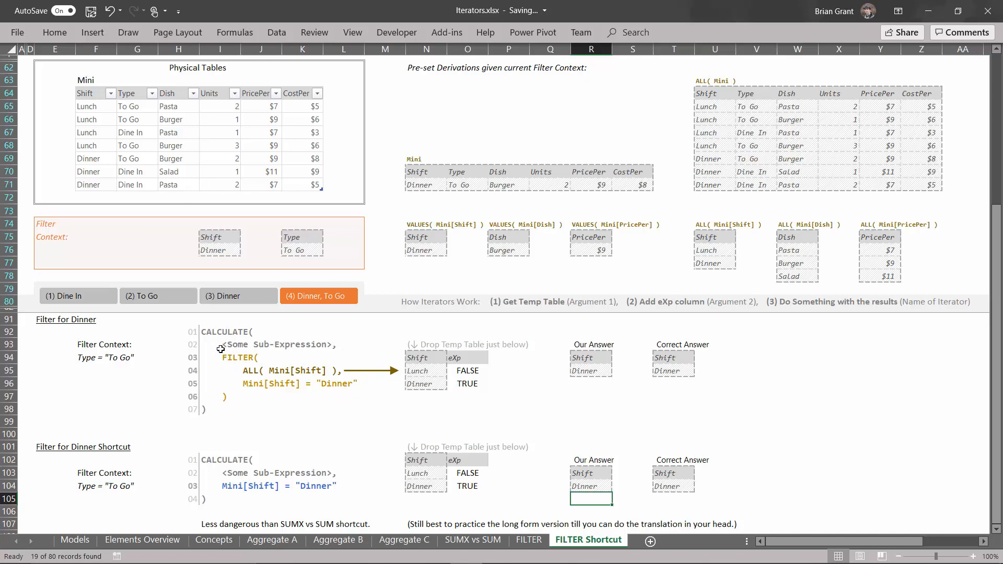
{"action": "mouse_move", "coordinate": [256, 352]}
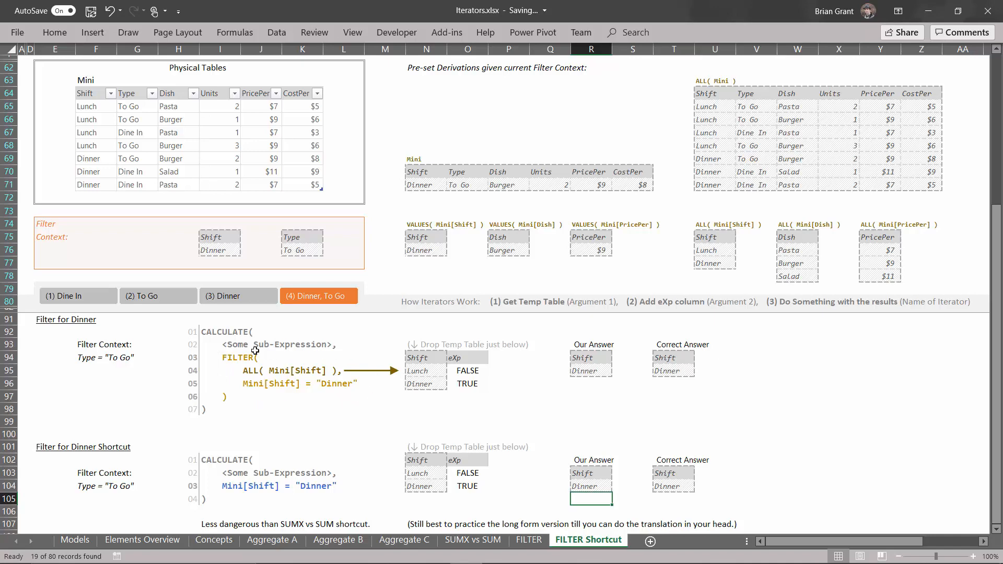